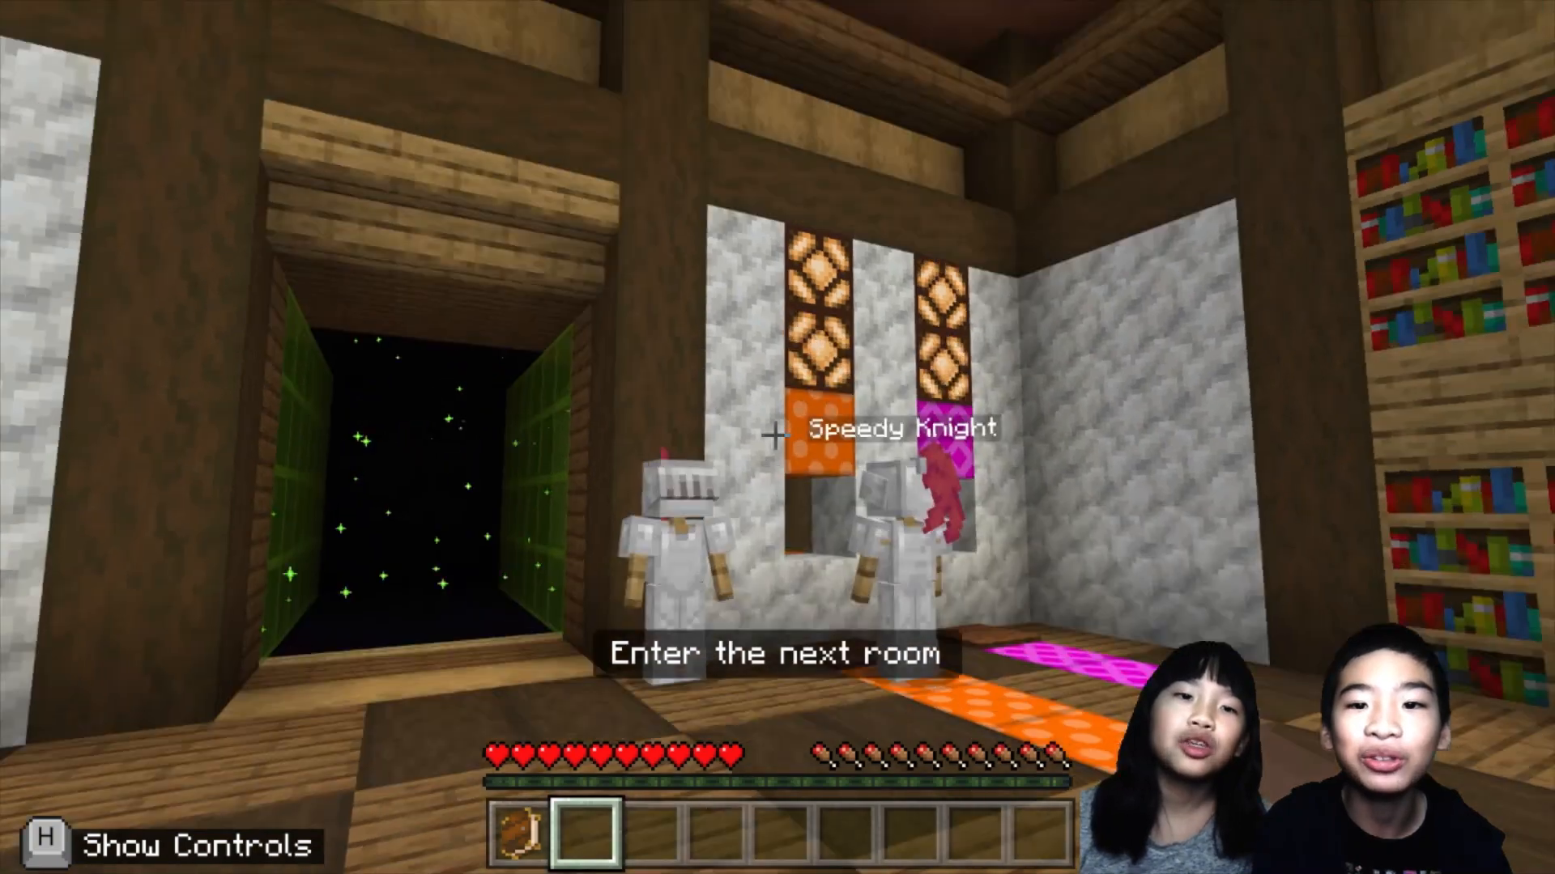
{"action": "mouse_move", "coordinate": [778, 437]}
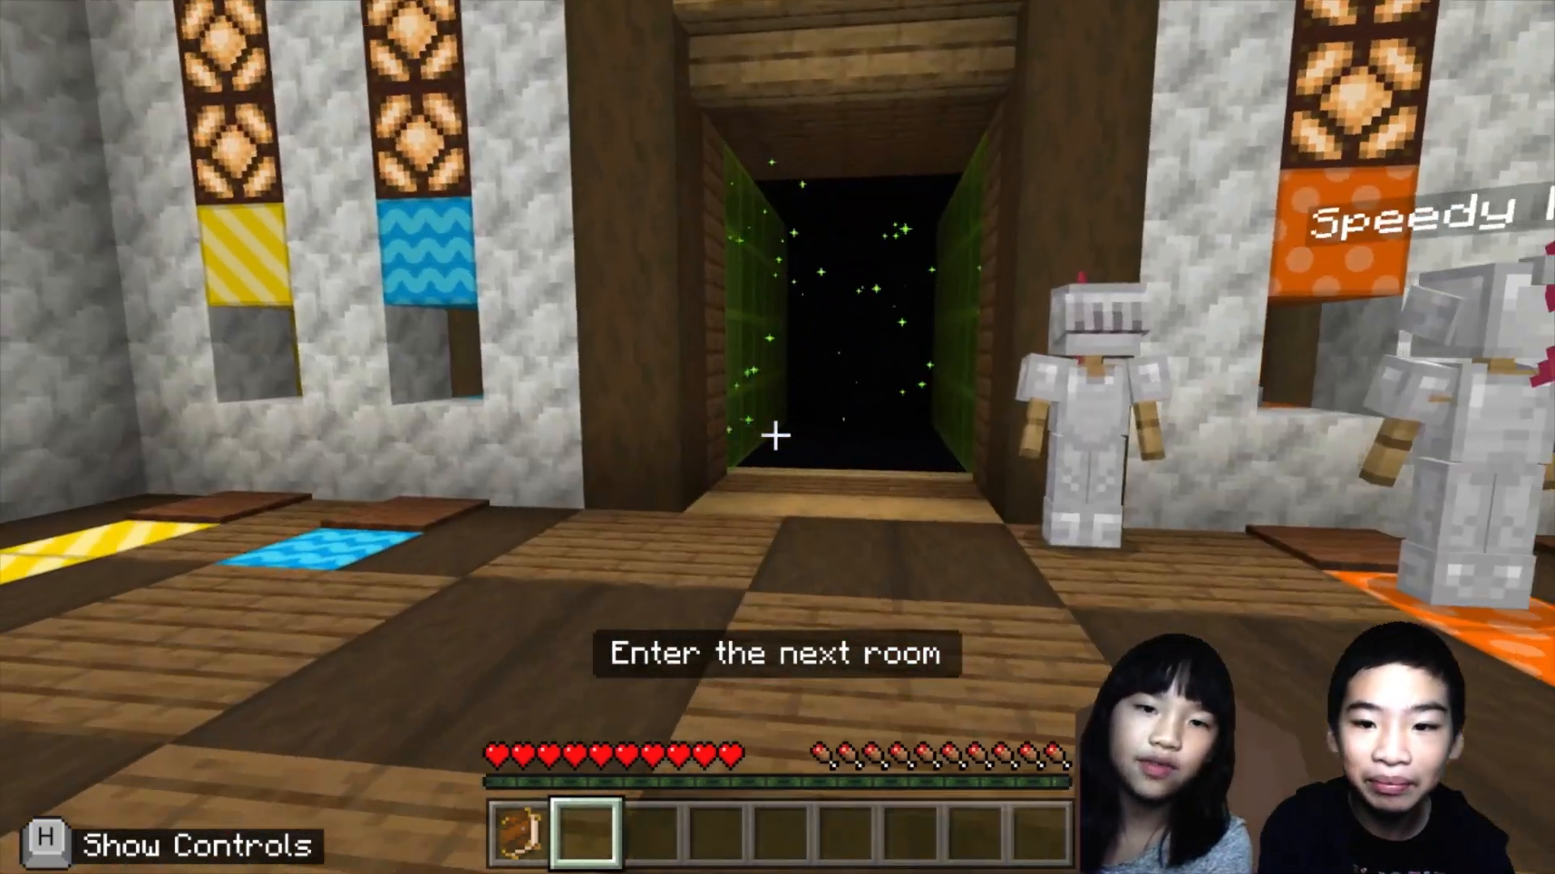
Walk forward through the starry portal into the kitchen with the Zombie Chef.
{"action": "key", "text": "w"}
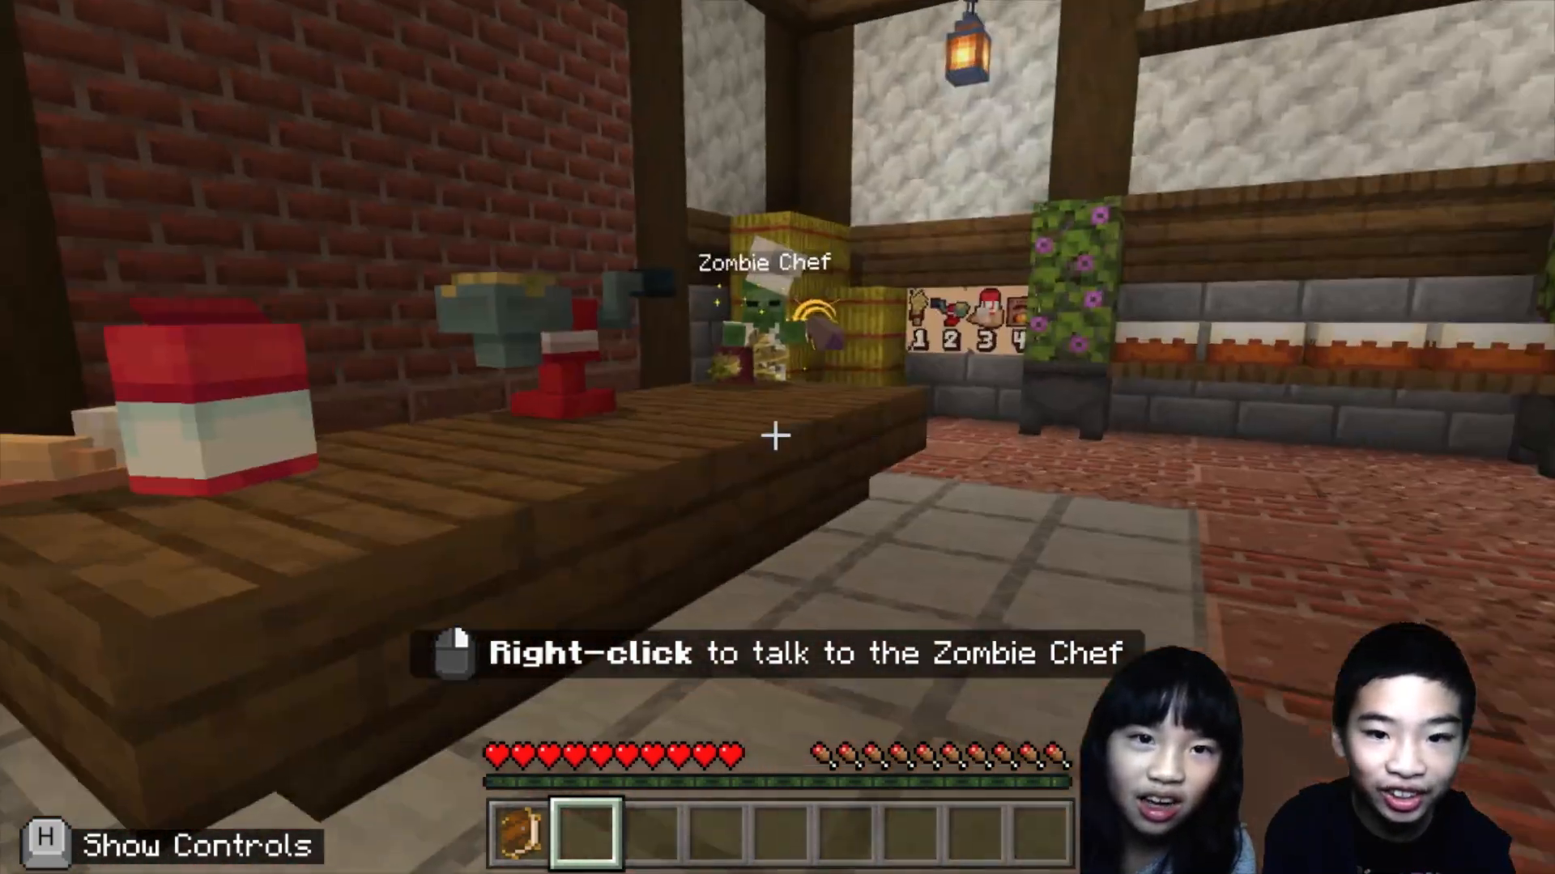
{"action": "mouse_move", "coordinate": [777, 437]}
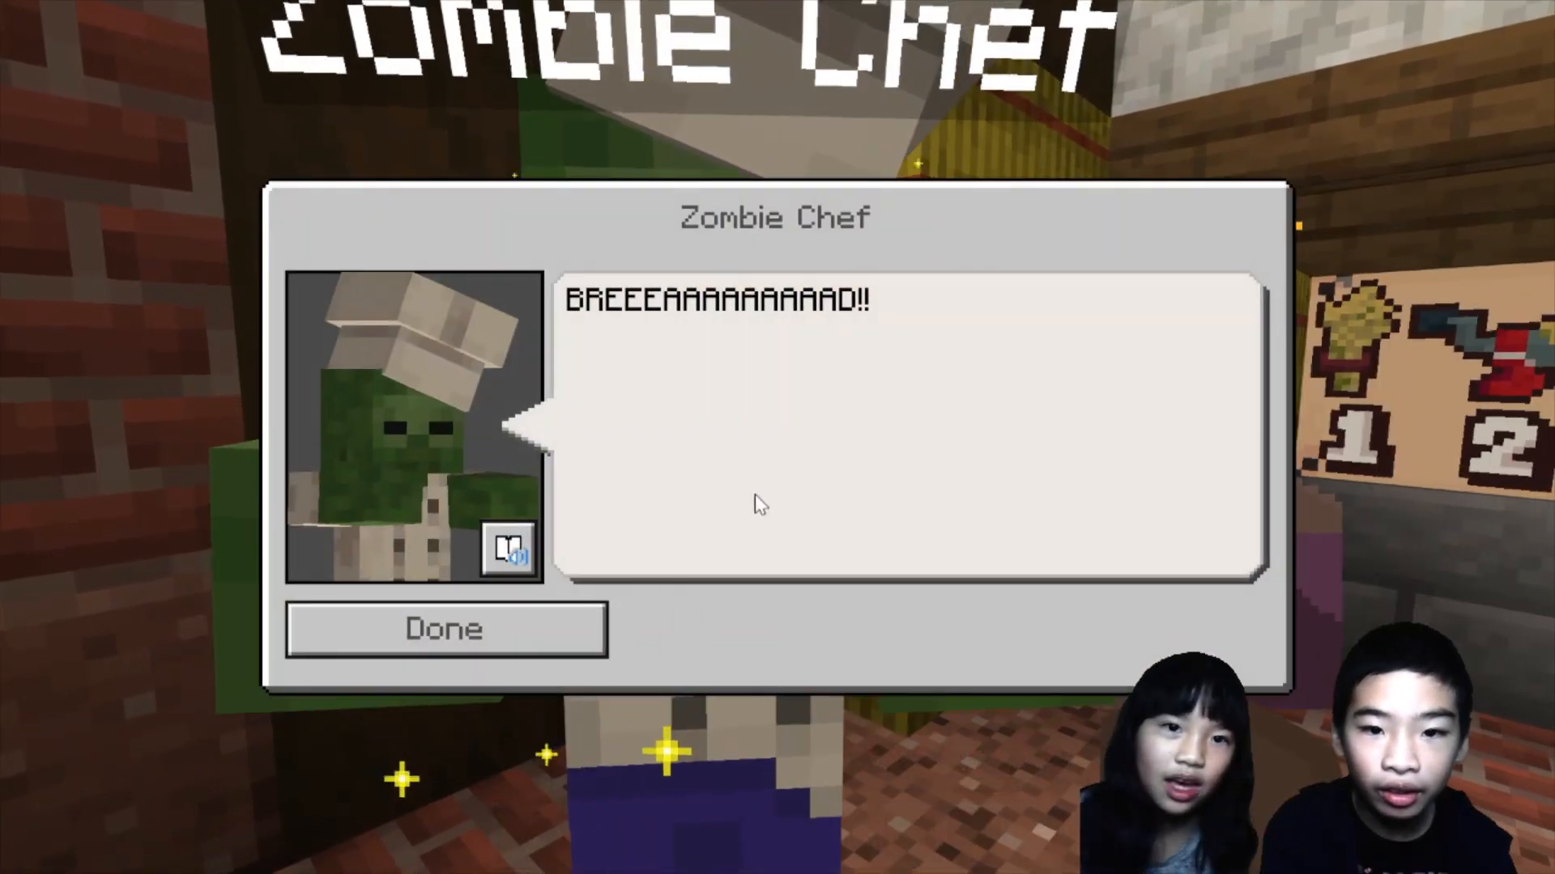
{"action": "mouse_move", "coordinate": [446, 630]}
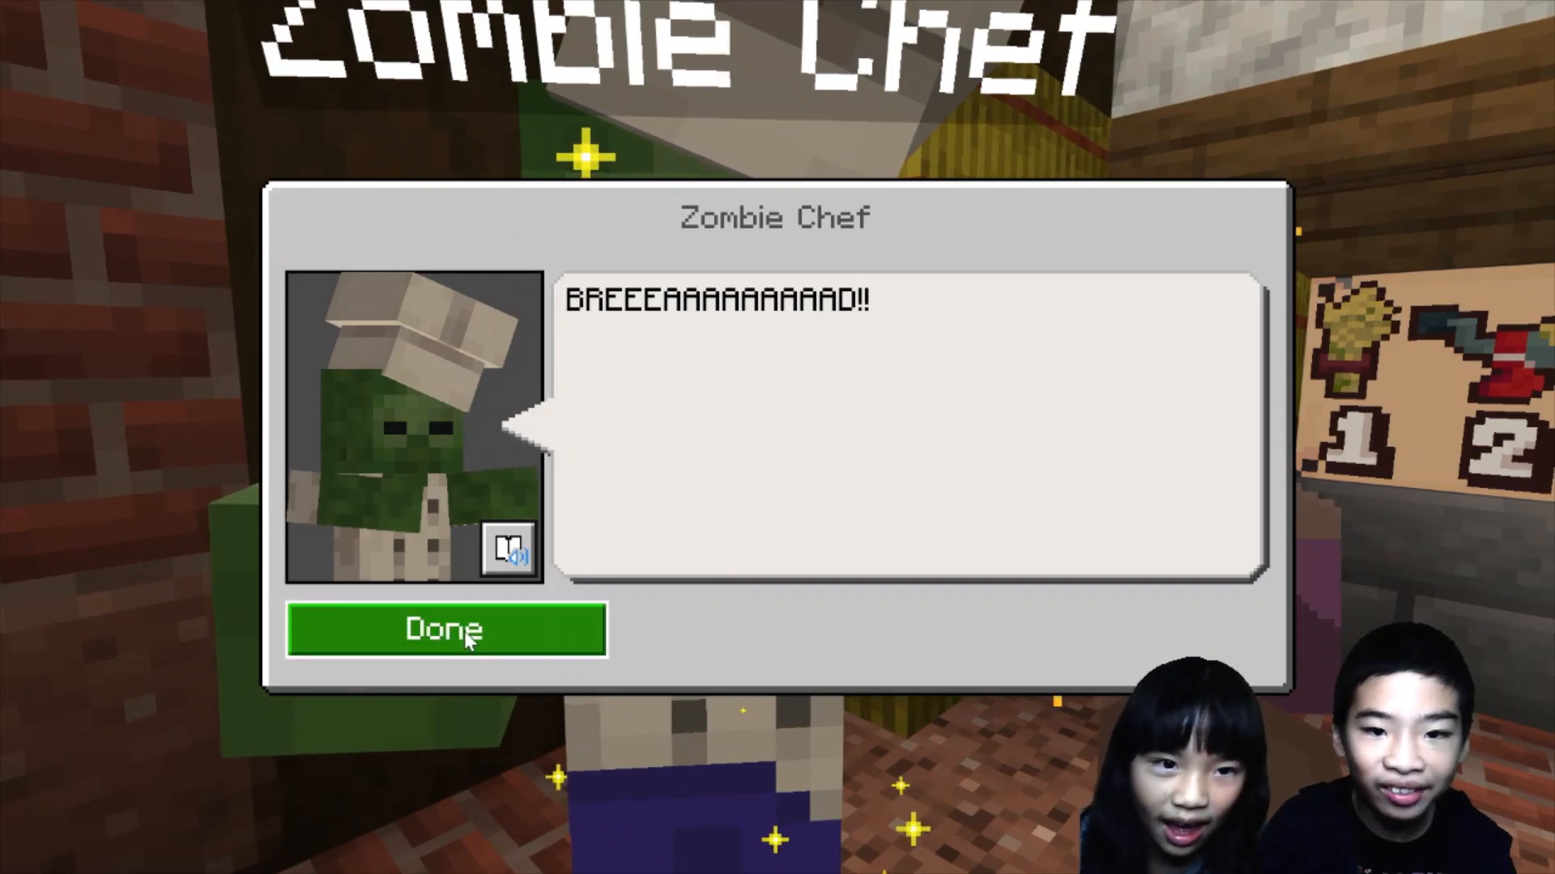
Close the Zombie Chef's bread request and walk toward the four-step recipe picture.
{"action": "left_click", "coordinate": [445, 630]}
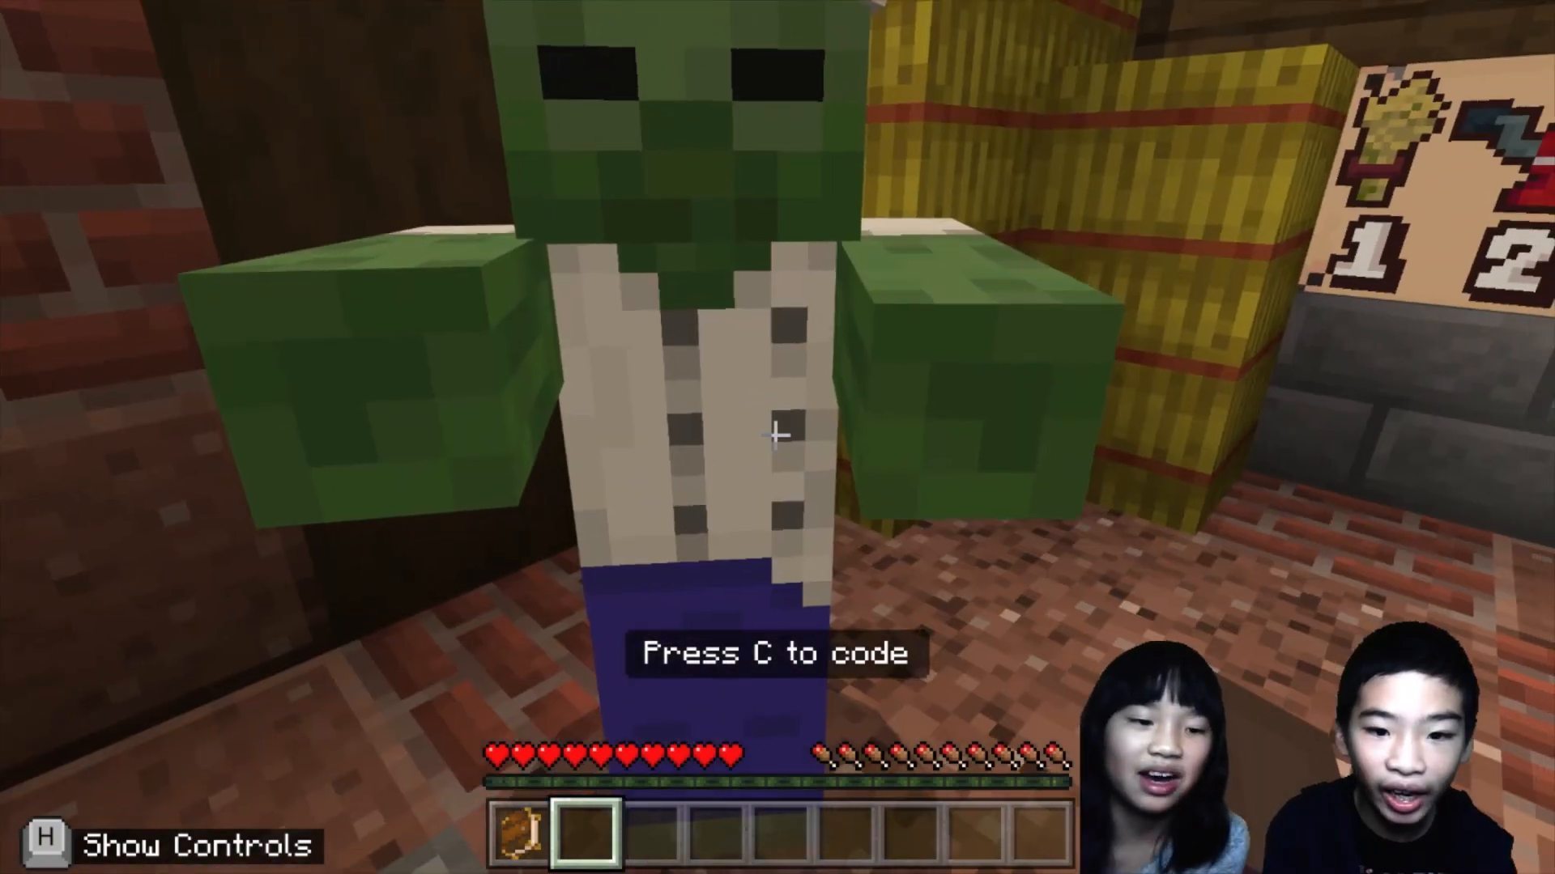
{"action": "key", "text": "c"}
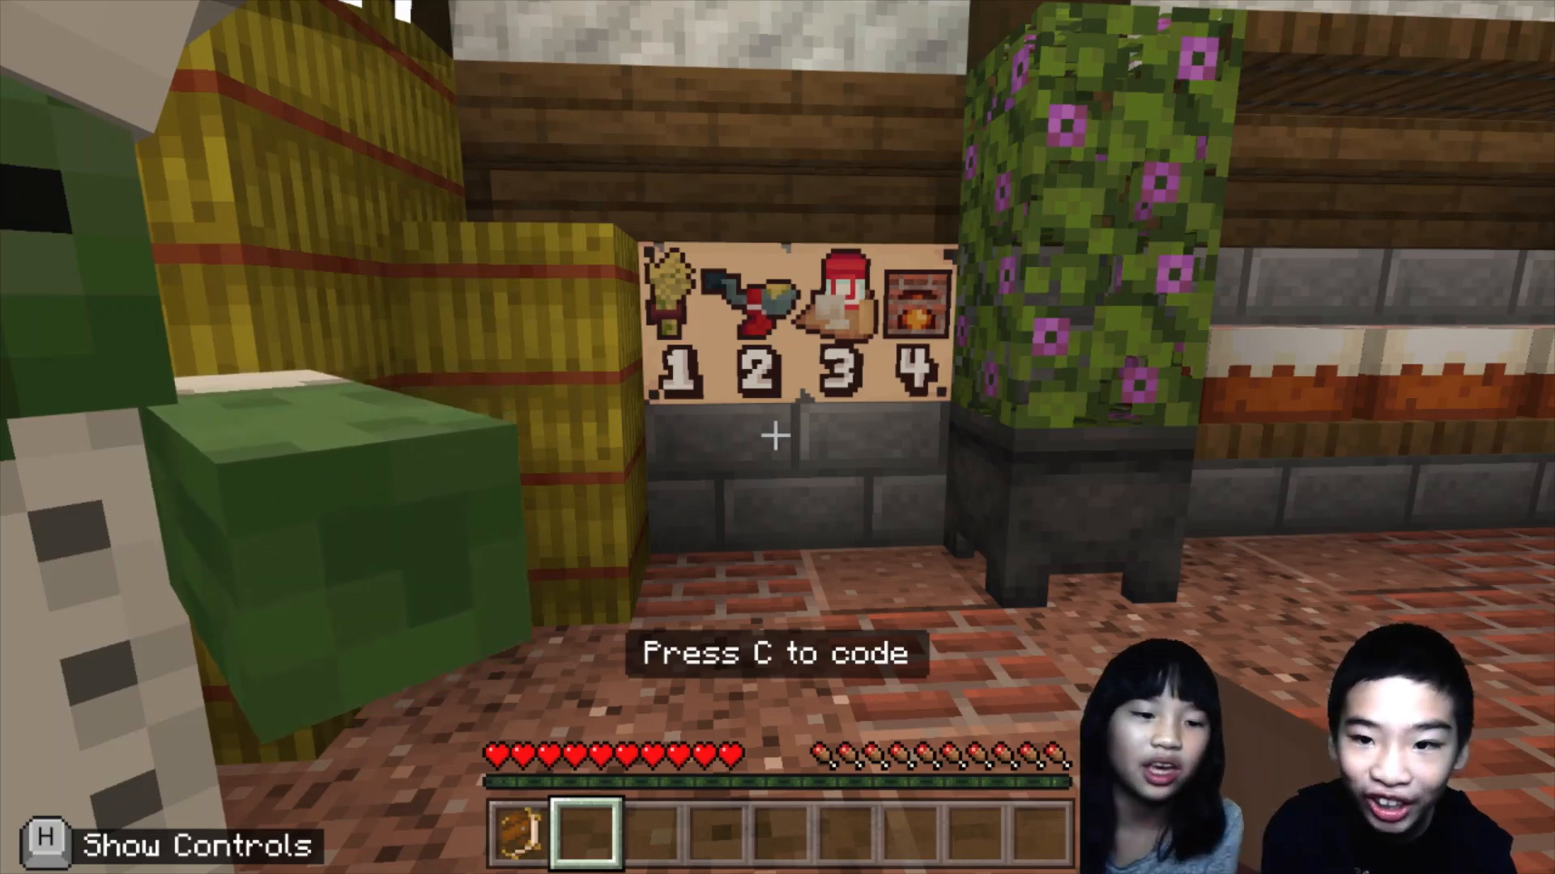
Open the Bake Bread lesson and scroll down to the example recipe code.
{"action": "key", "text": "c"}
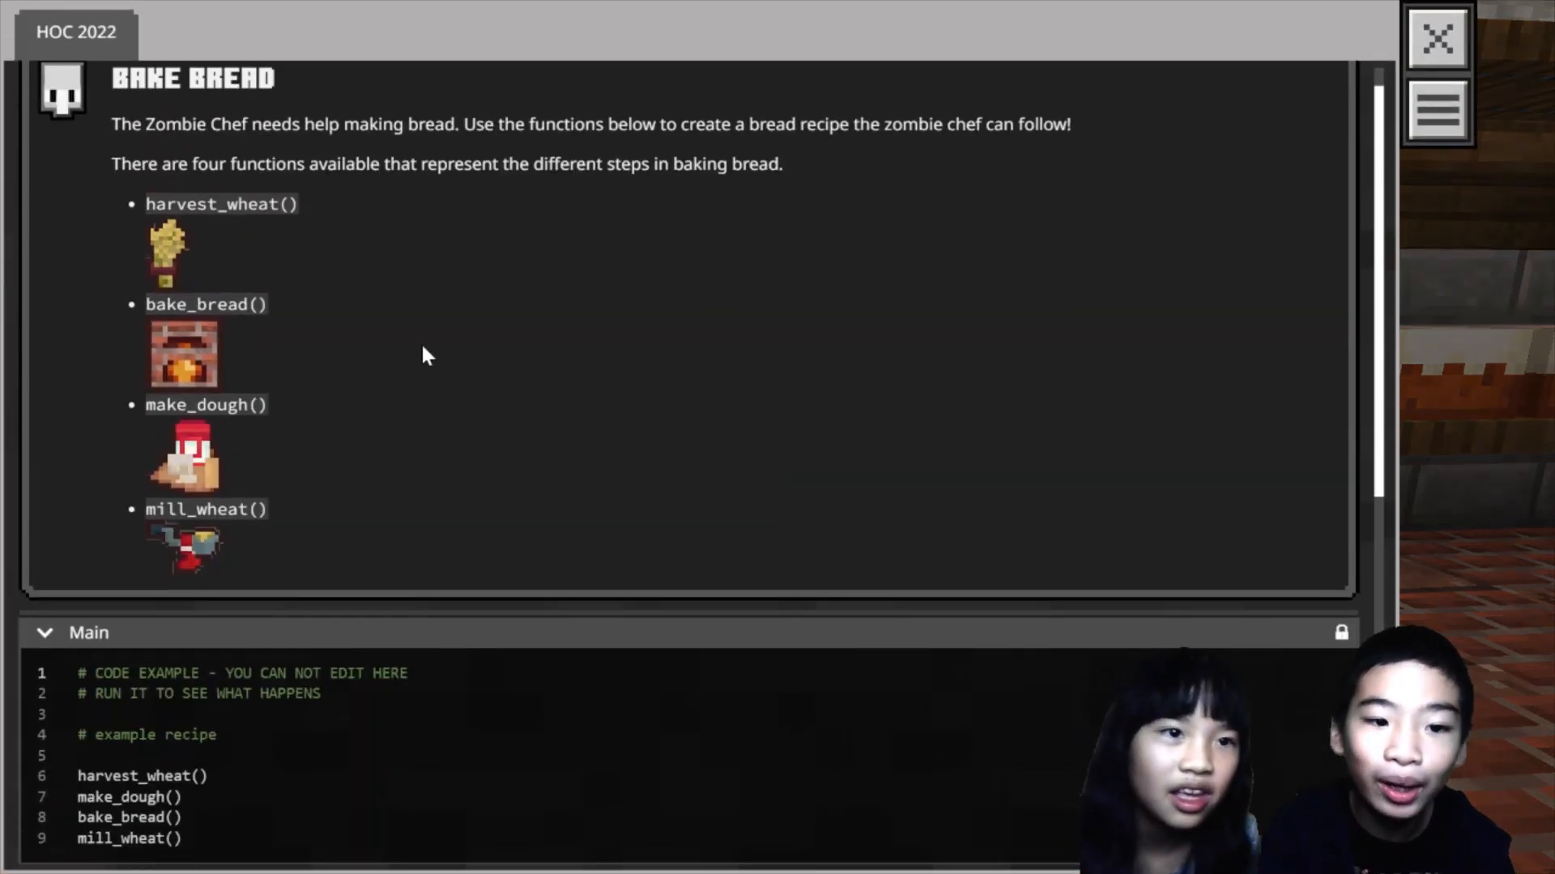
{"action": "mouse_move", "coordinate": [411, 149]}
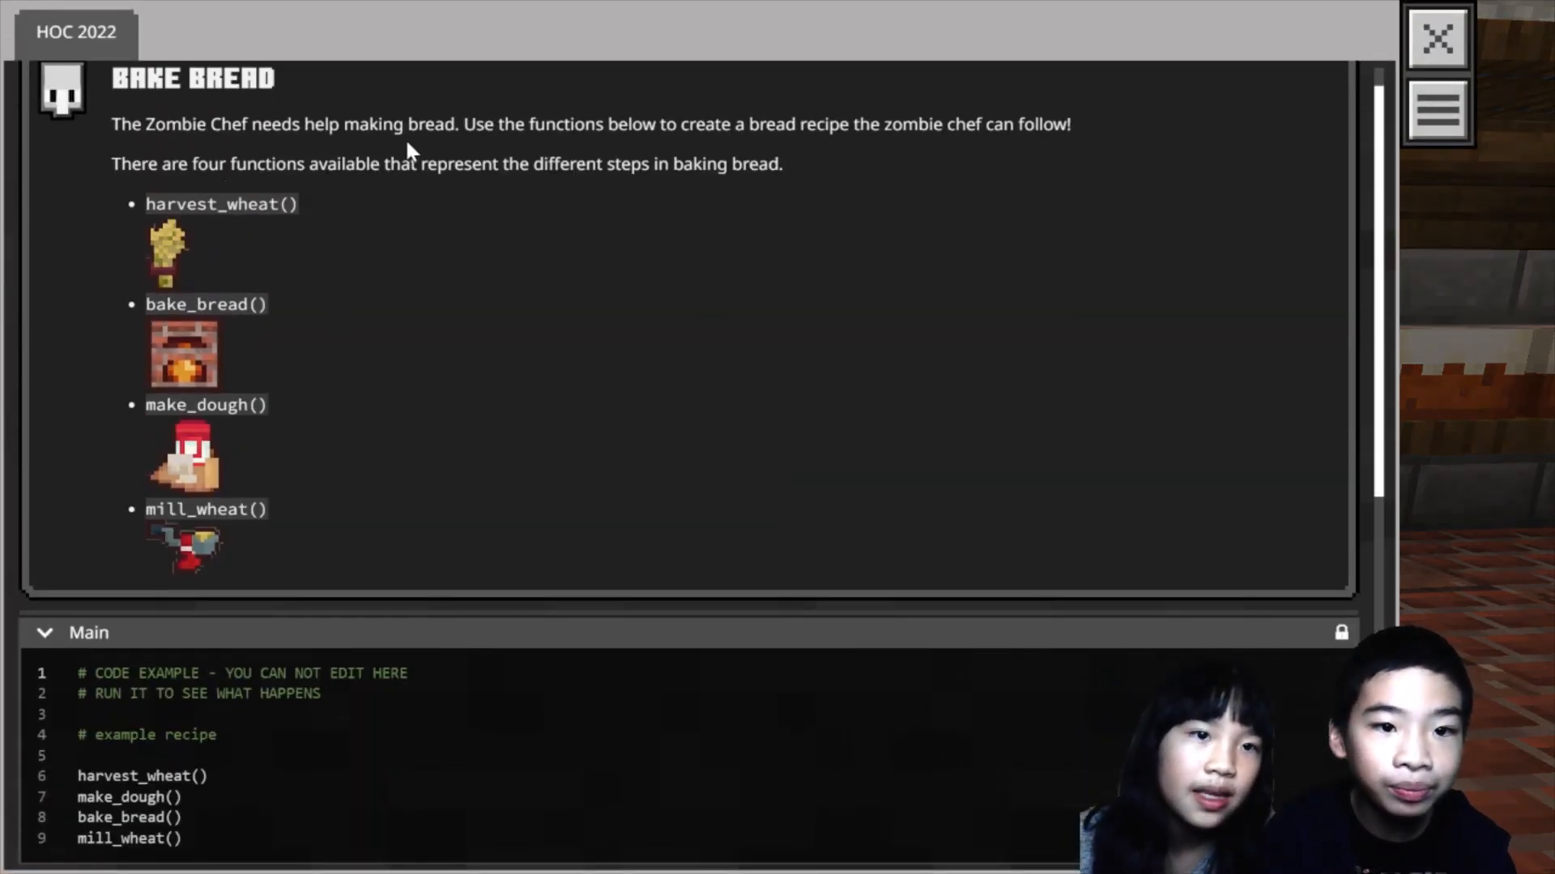
{"action": "mouse_move", "coordinate": [505, 145]}
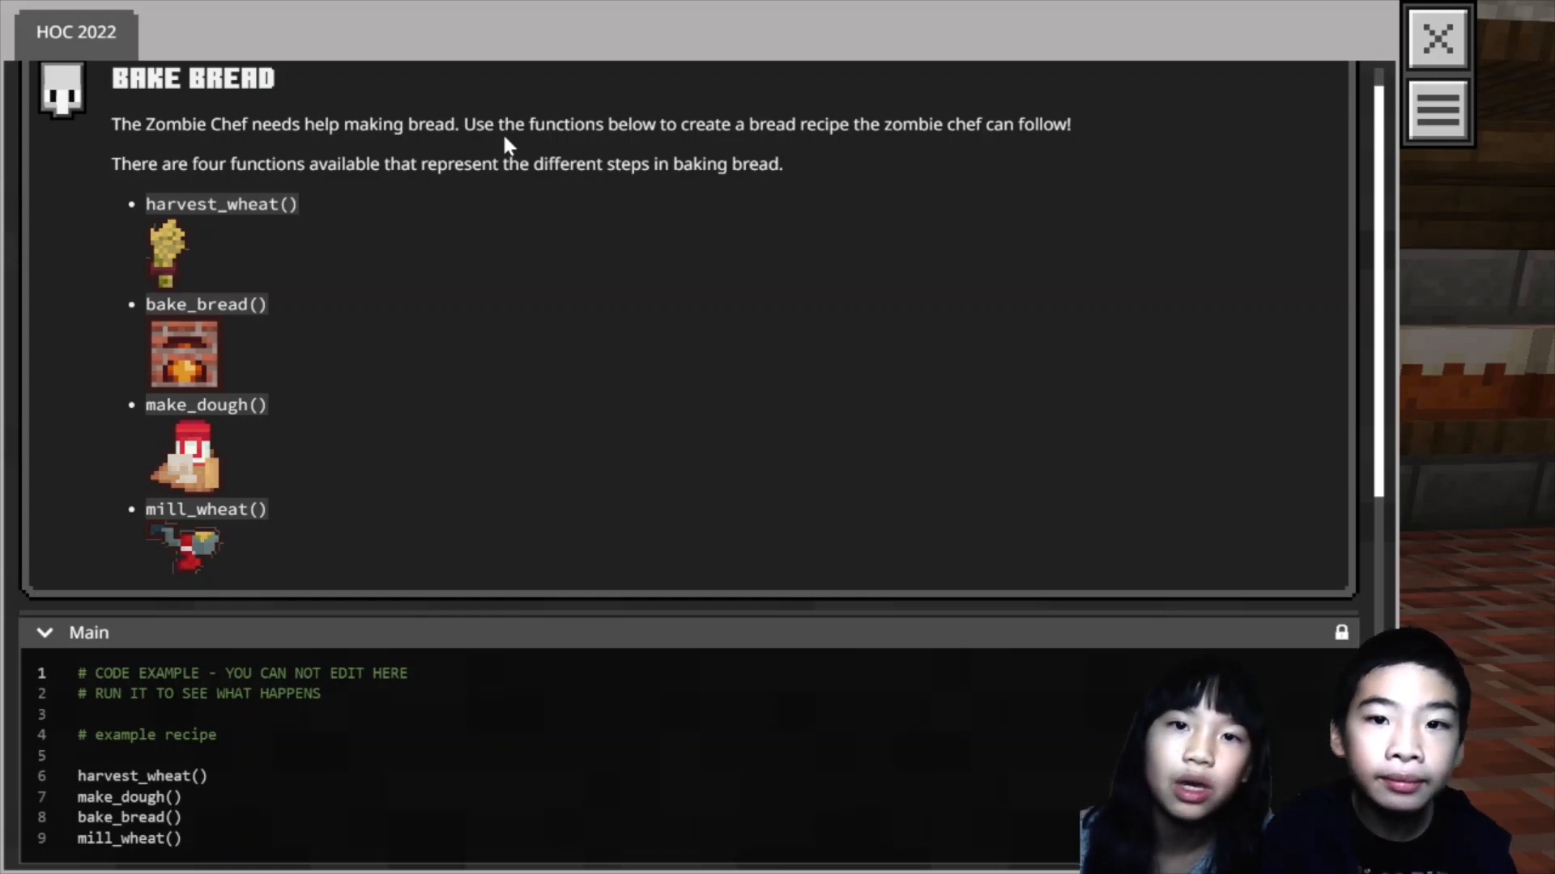
{"action": "mouse_move", "coordinate": [456, 183]}
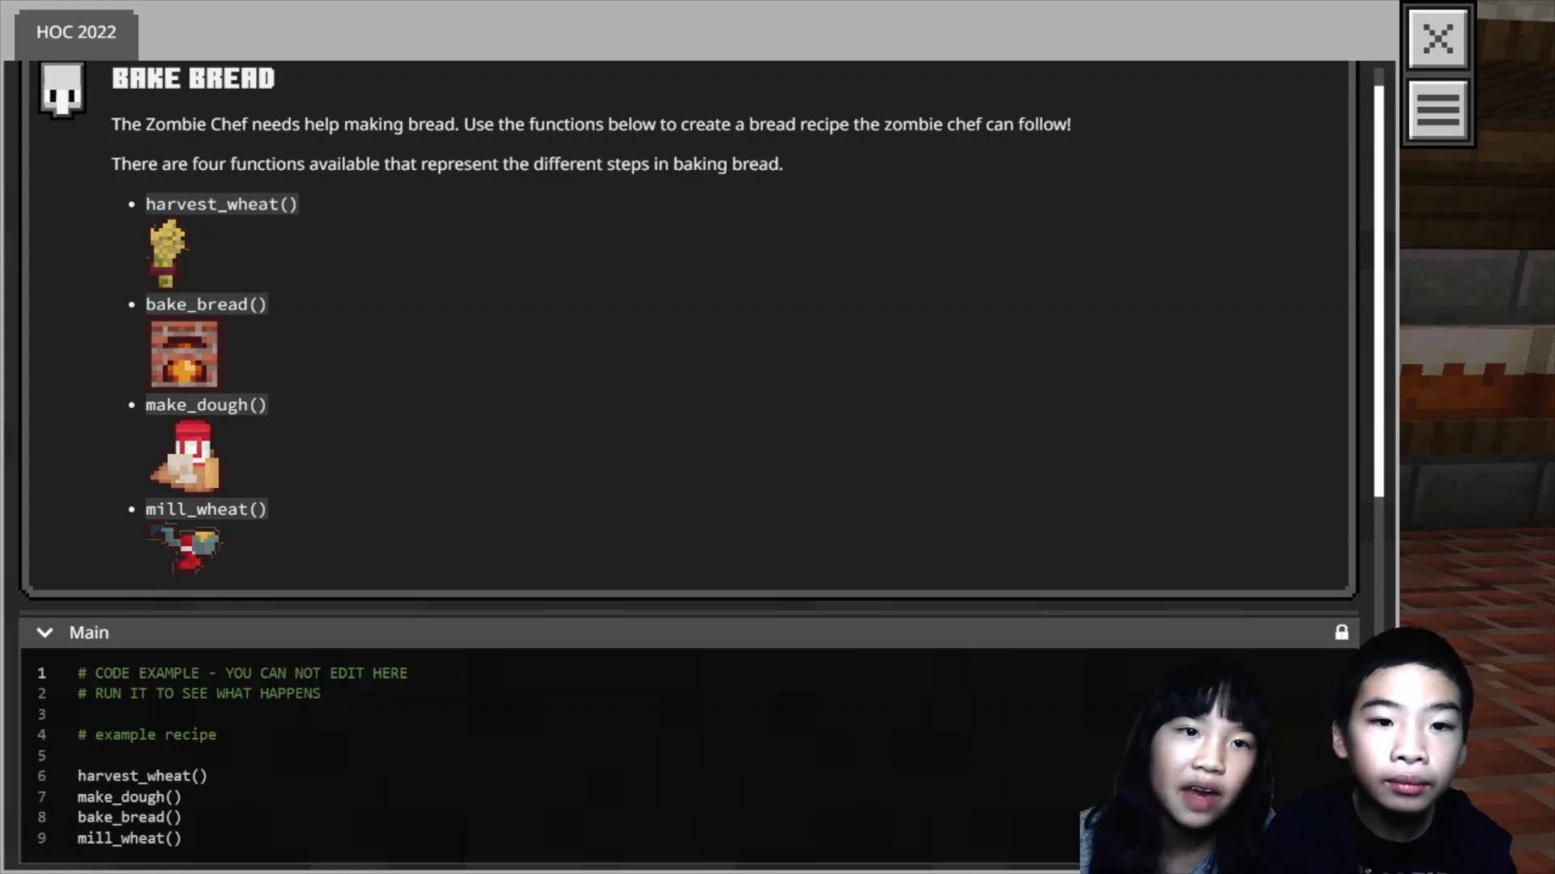
{"action": "mouse_move", "coordinate": [441, 164]}
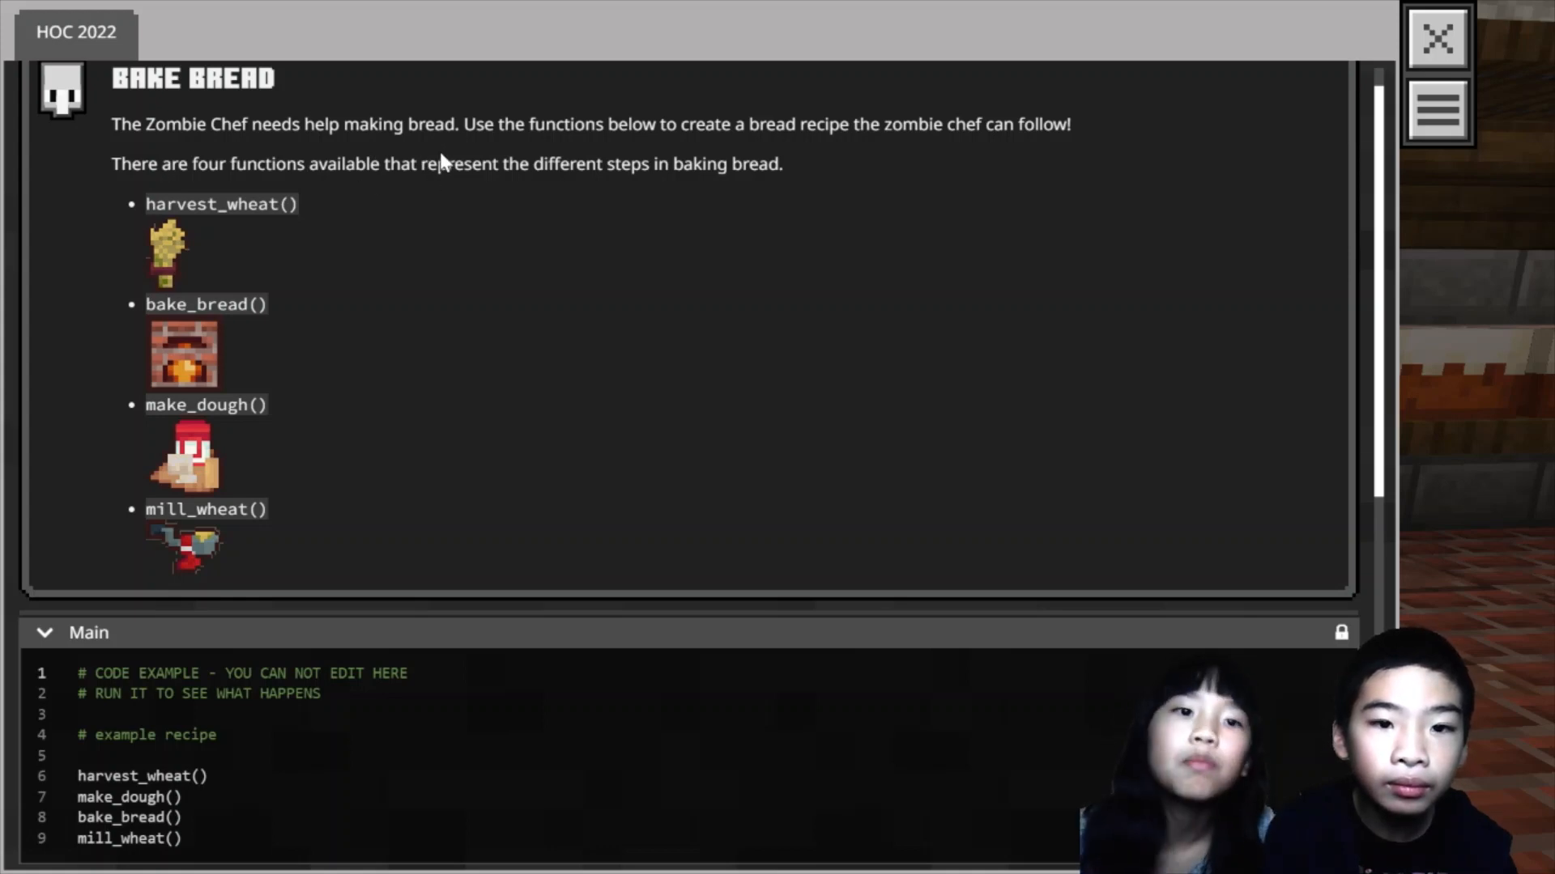
{"action": "mouse_move", "coordinate": [902, 193]}
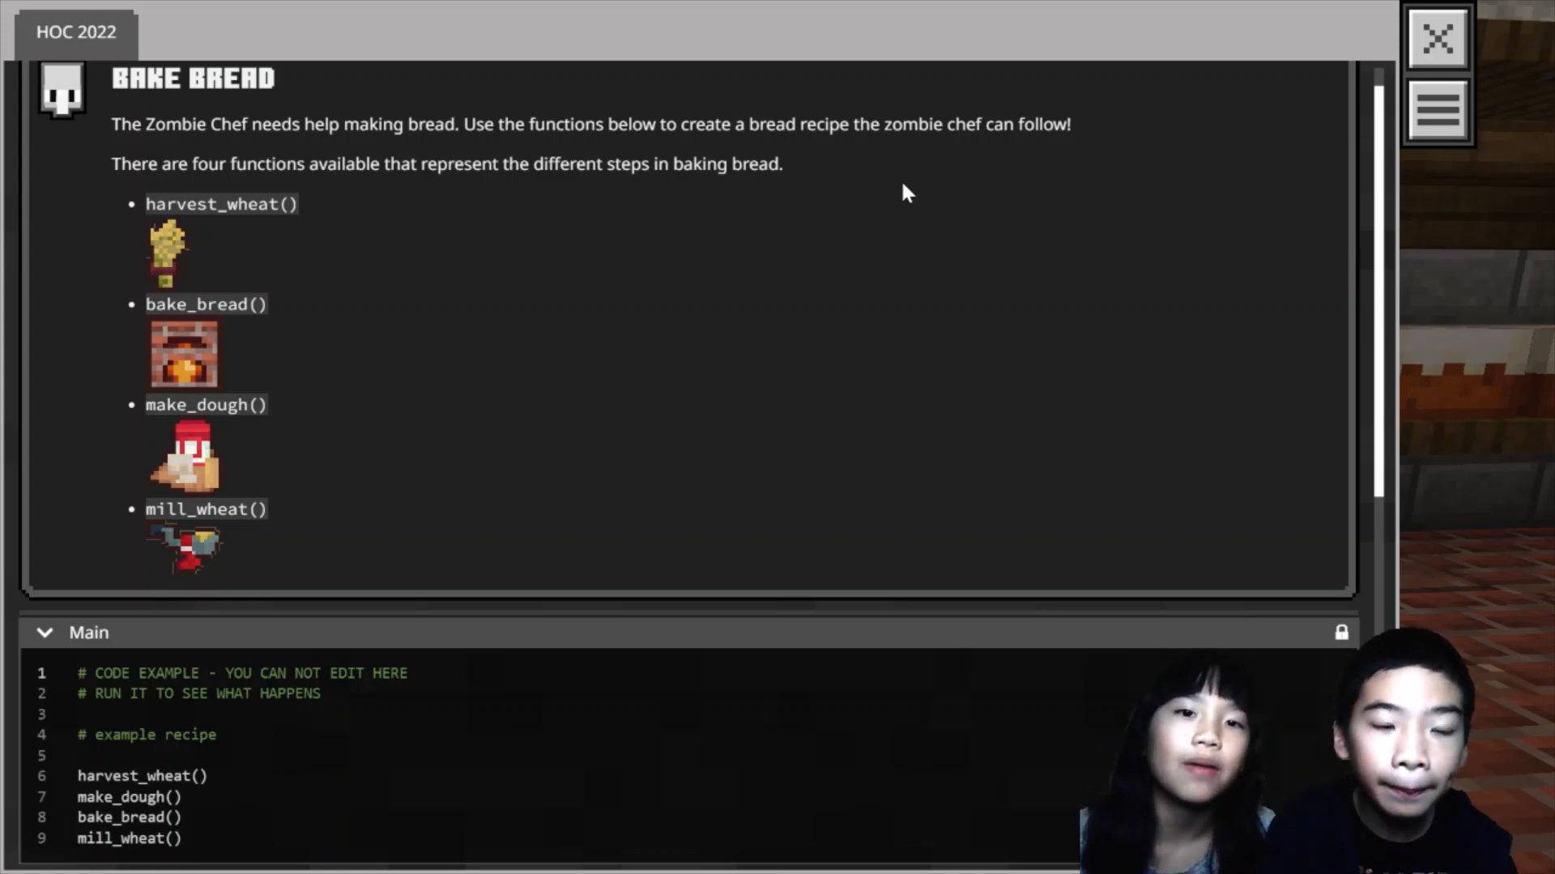
{"action": "mouse_move", "coordinate": [167, 225]}
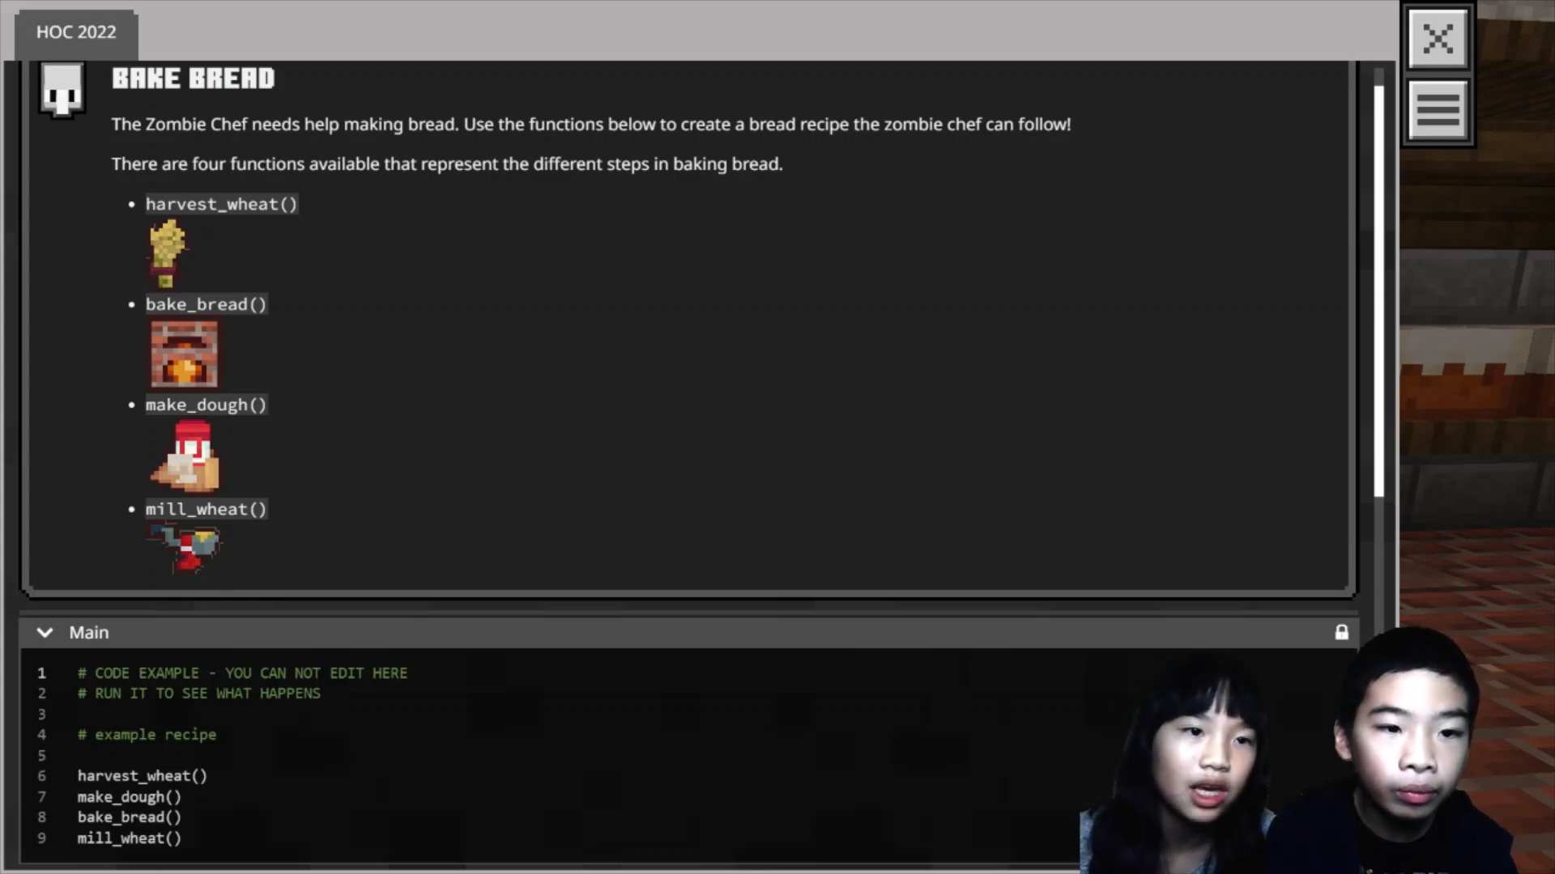
{"action": "mouse_move", "coordinate": [230, 314]}
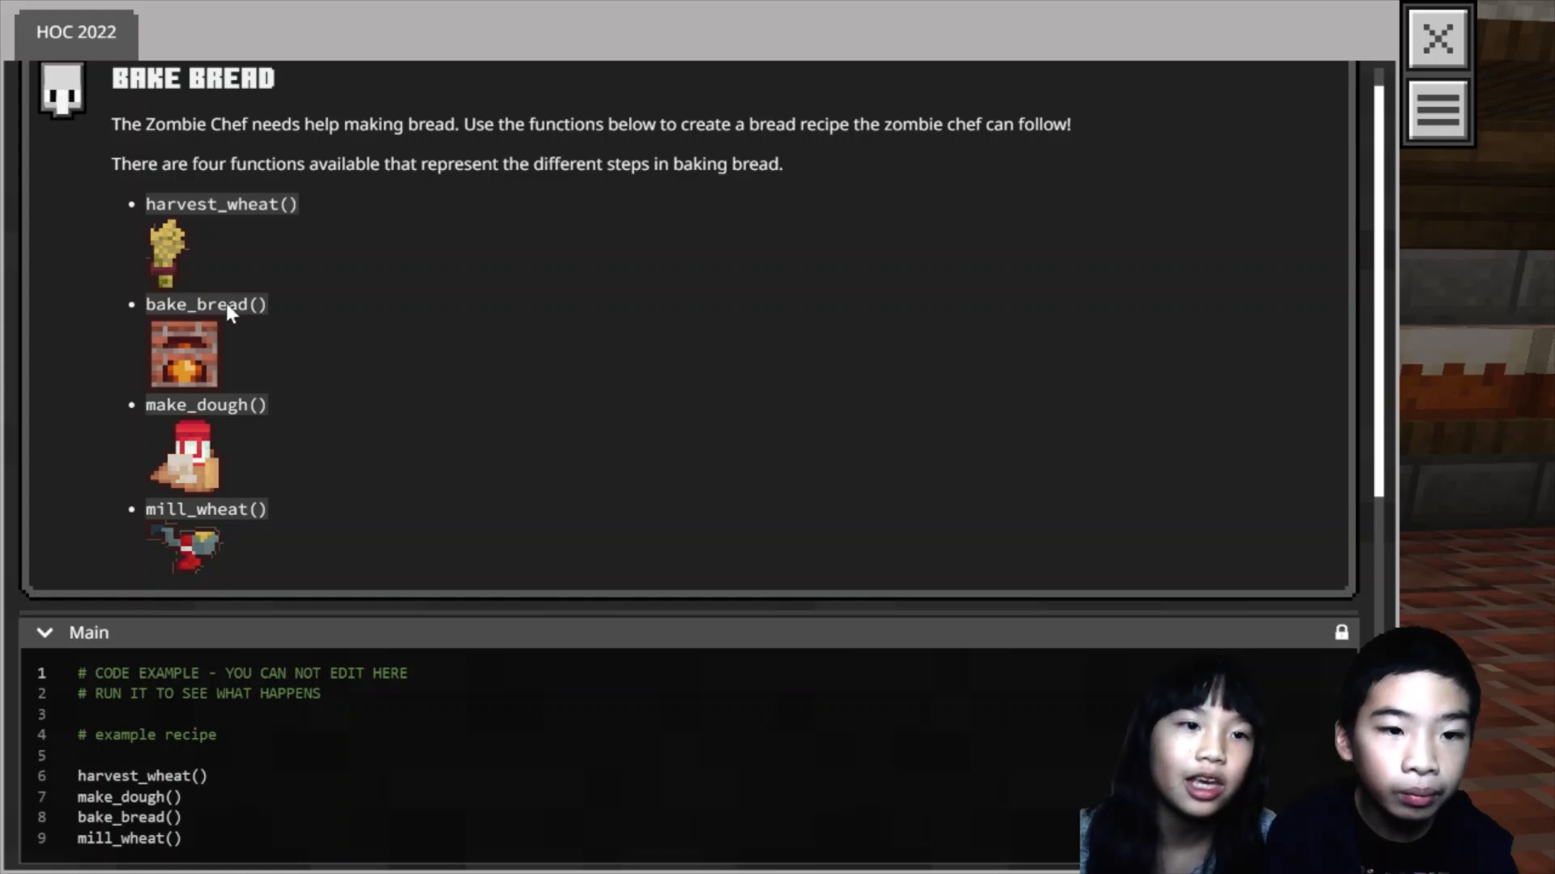
{"action": "mouse_move", "coordinate": [242, 389]}
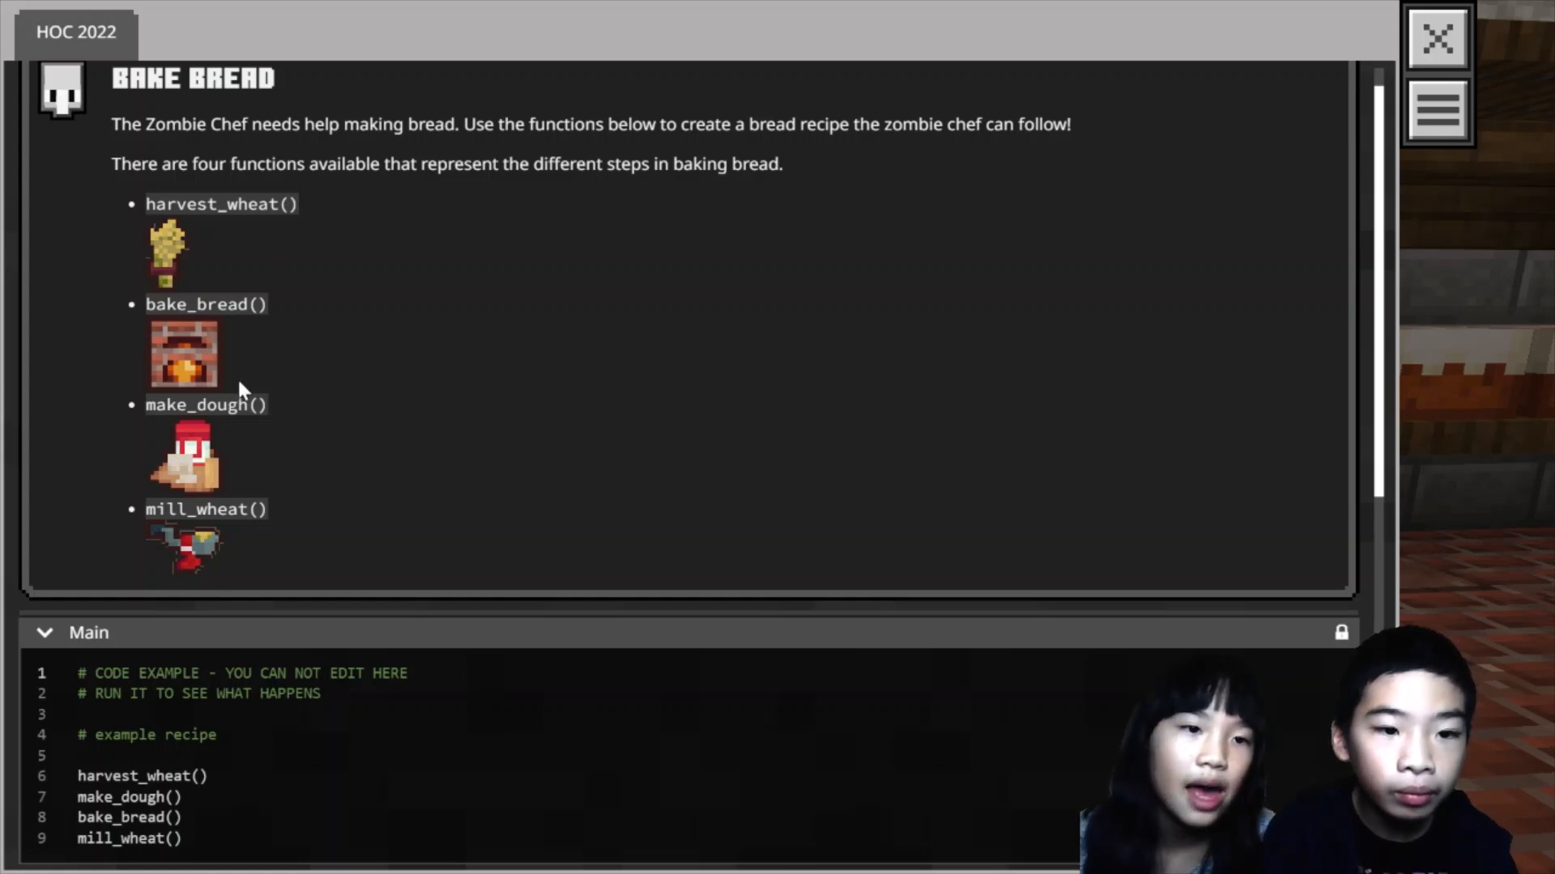
{"action": "mouse_move", "coordinate": [218, 431]}
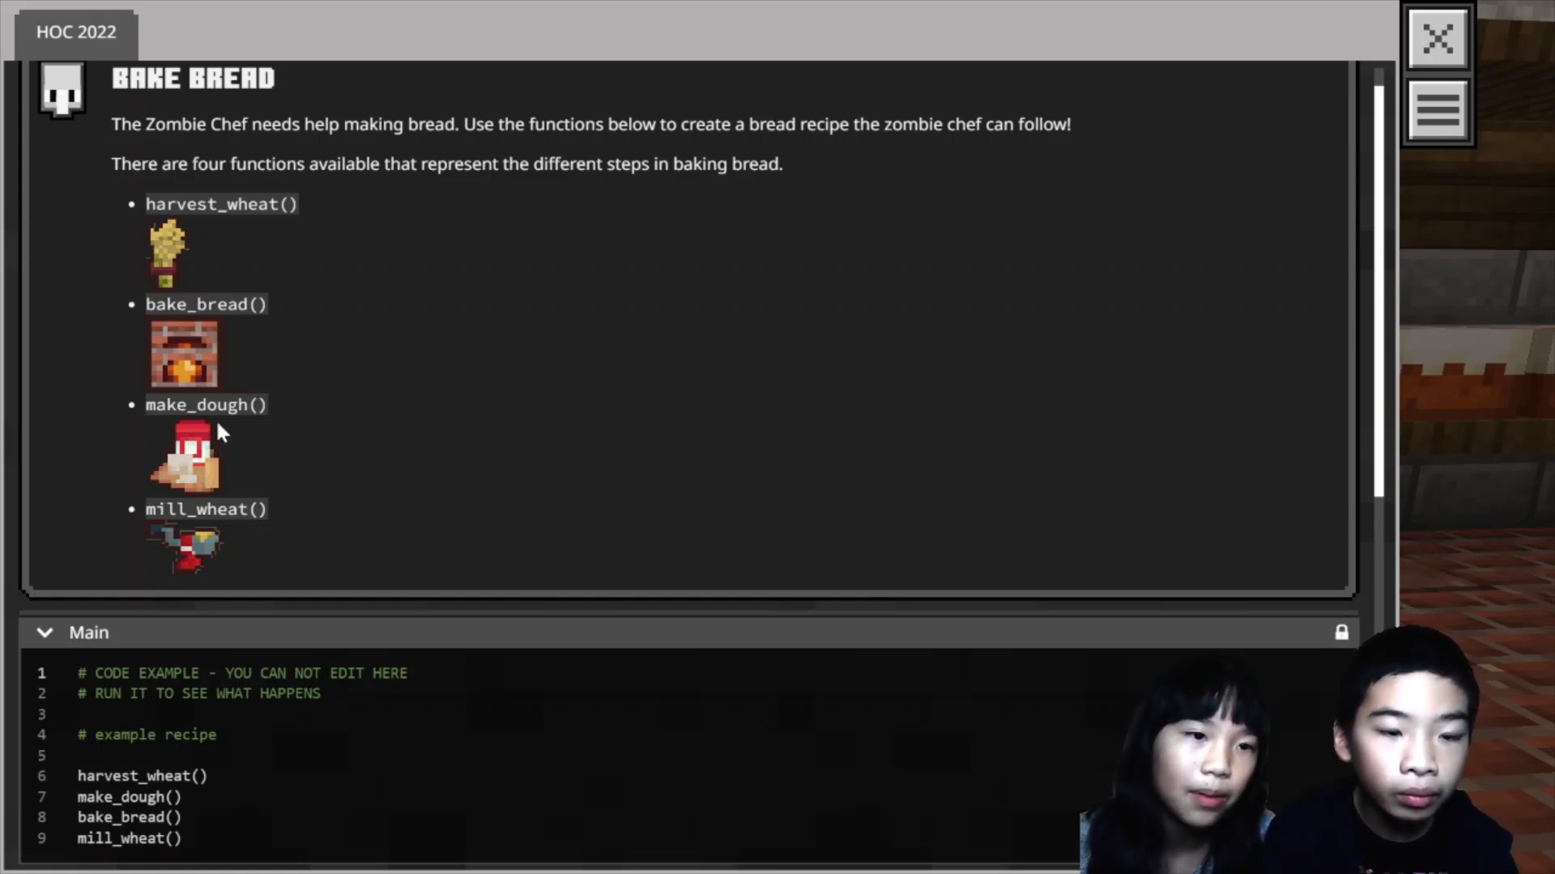
{"action": "mouse_move", "coordinate": [198, 516]}
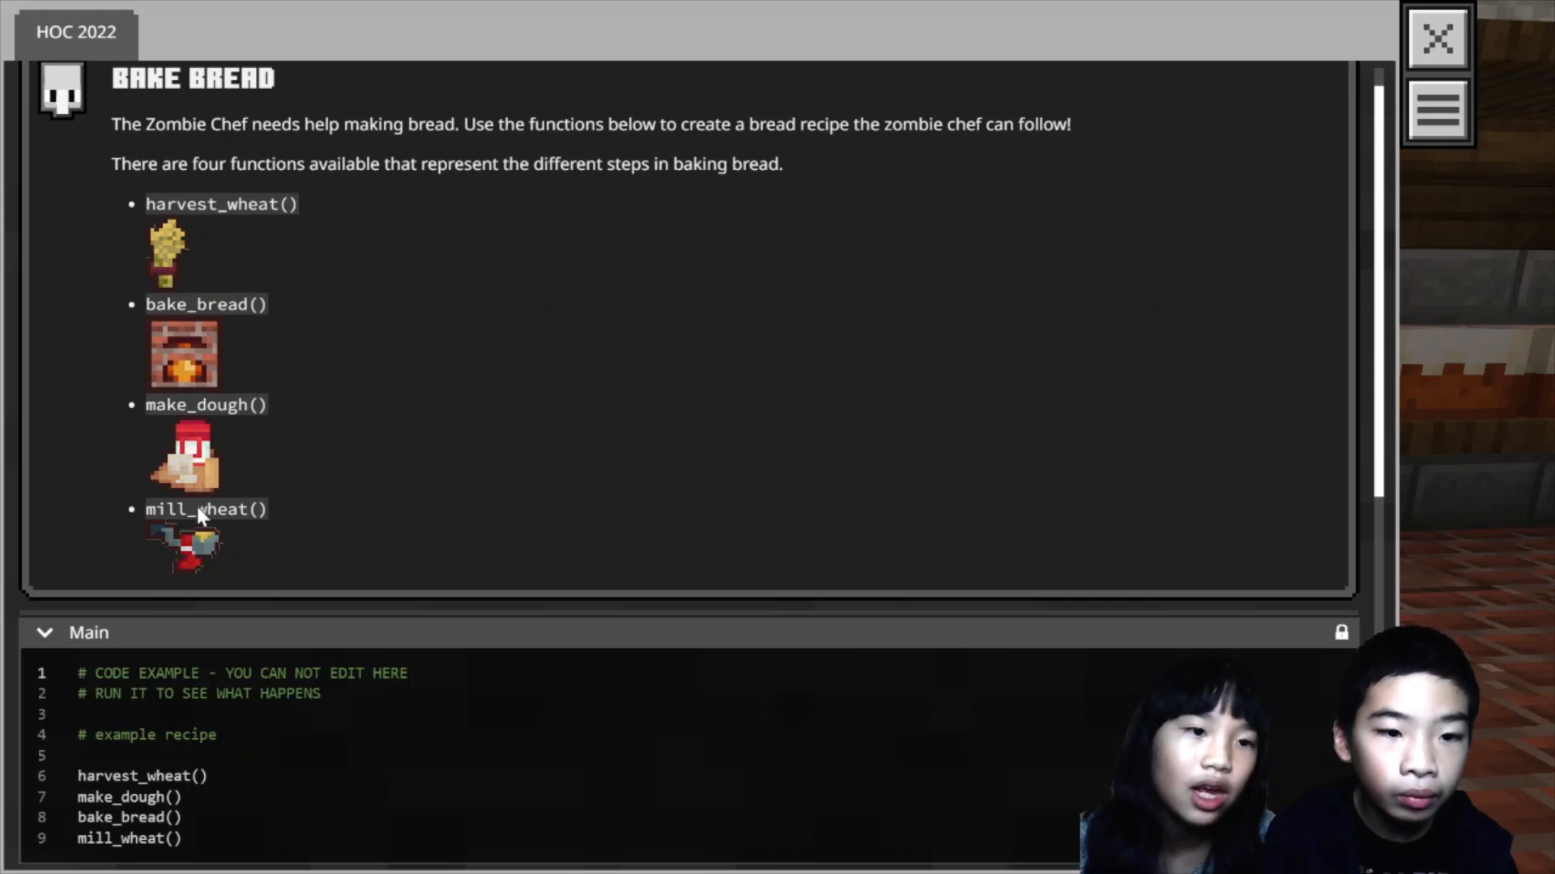
{"action": "scroll", "scroll_direction": "down", "scroll_amount": 3}
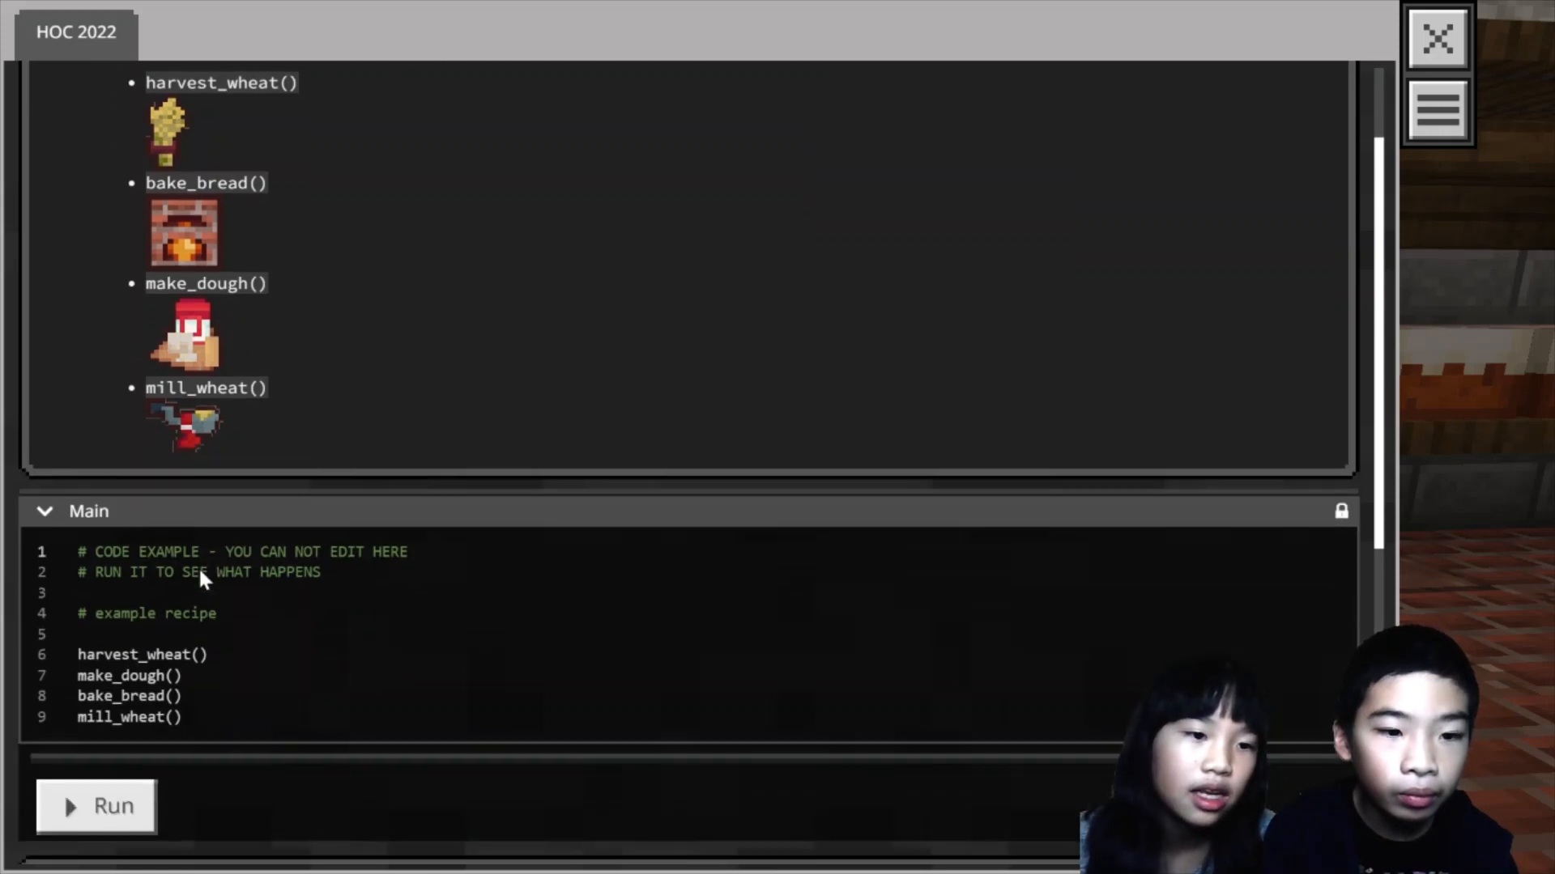
{"action": "scroll", "scroll_direction": "down", "scroll_amount": 3}
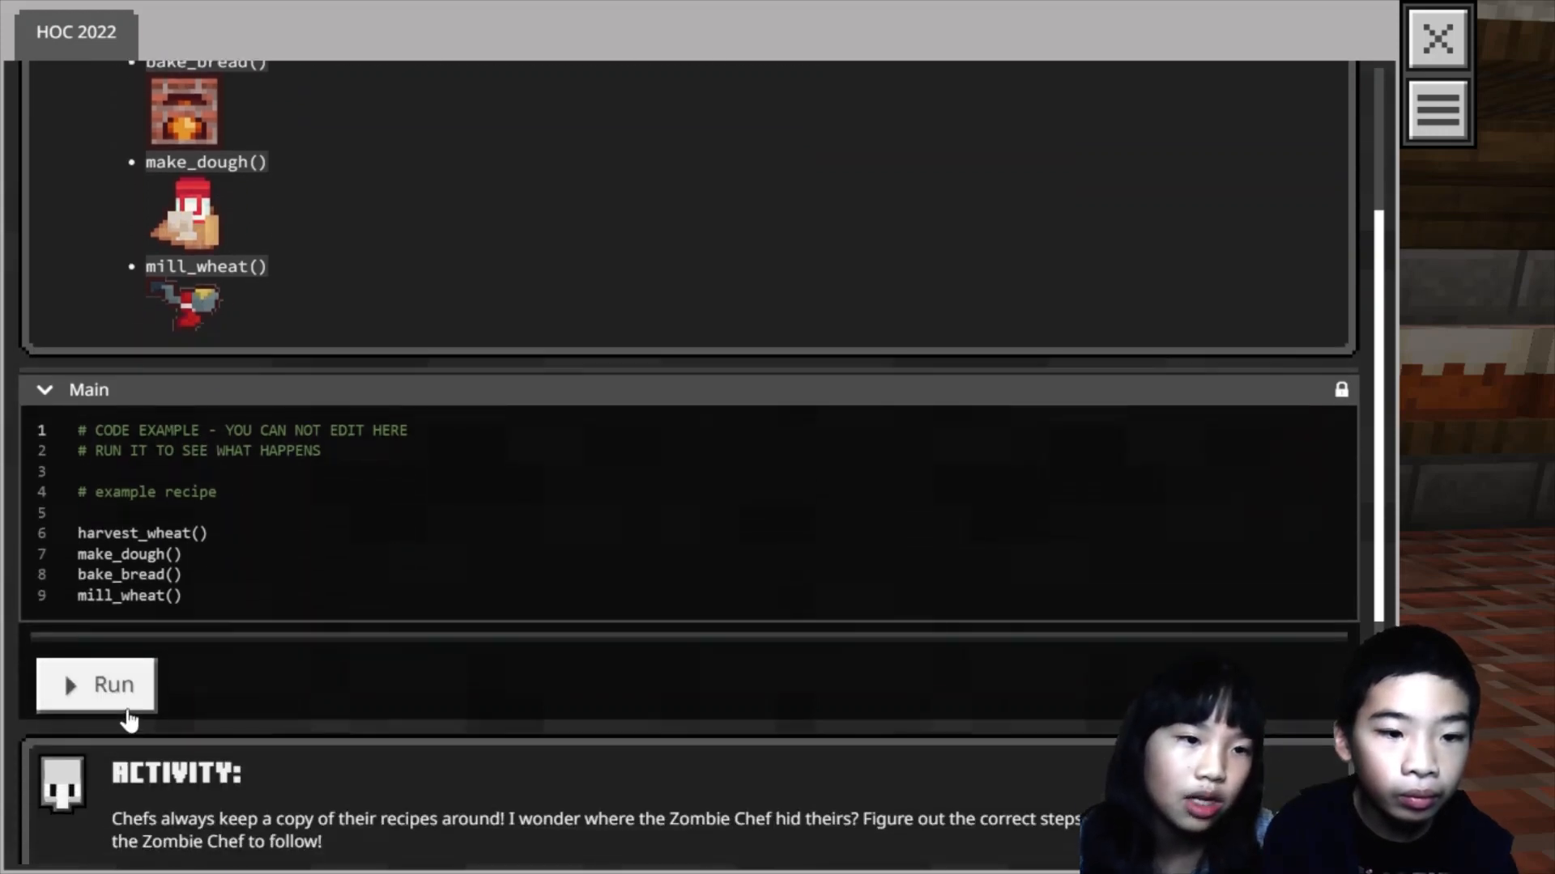
Run the example recipe so the Zombie Chef places a wheat bundle on the table.
{"action": "left_click", "coordinate": [96, 684]}
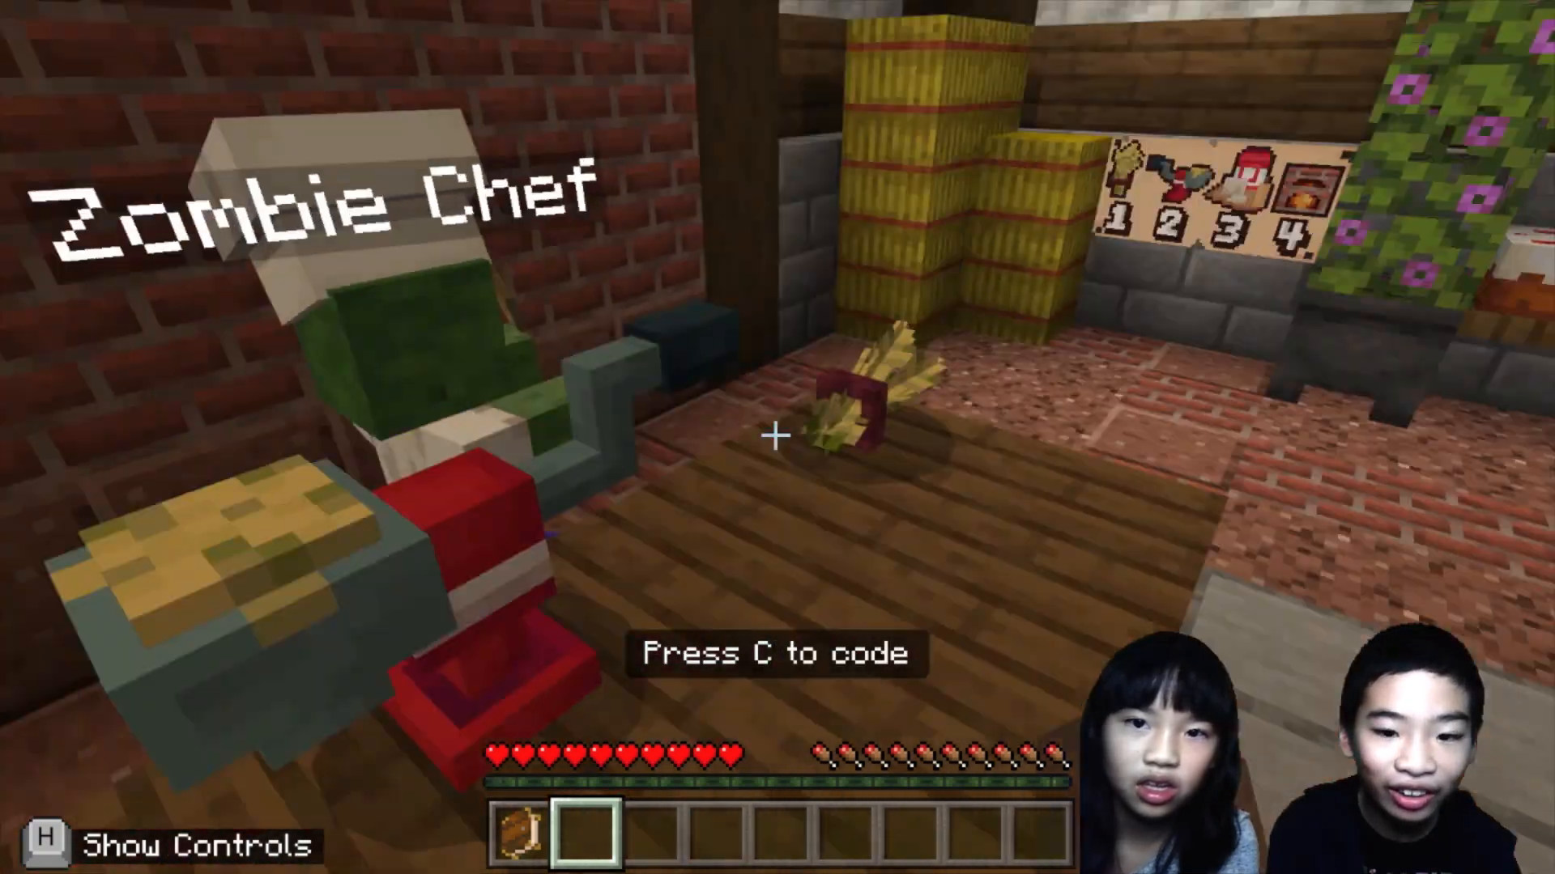
{"action": "mouse_move", "coordinate": [778, 438]}
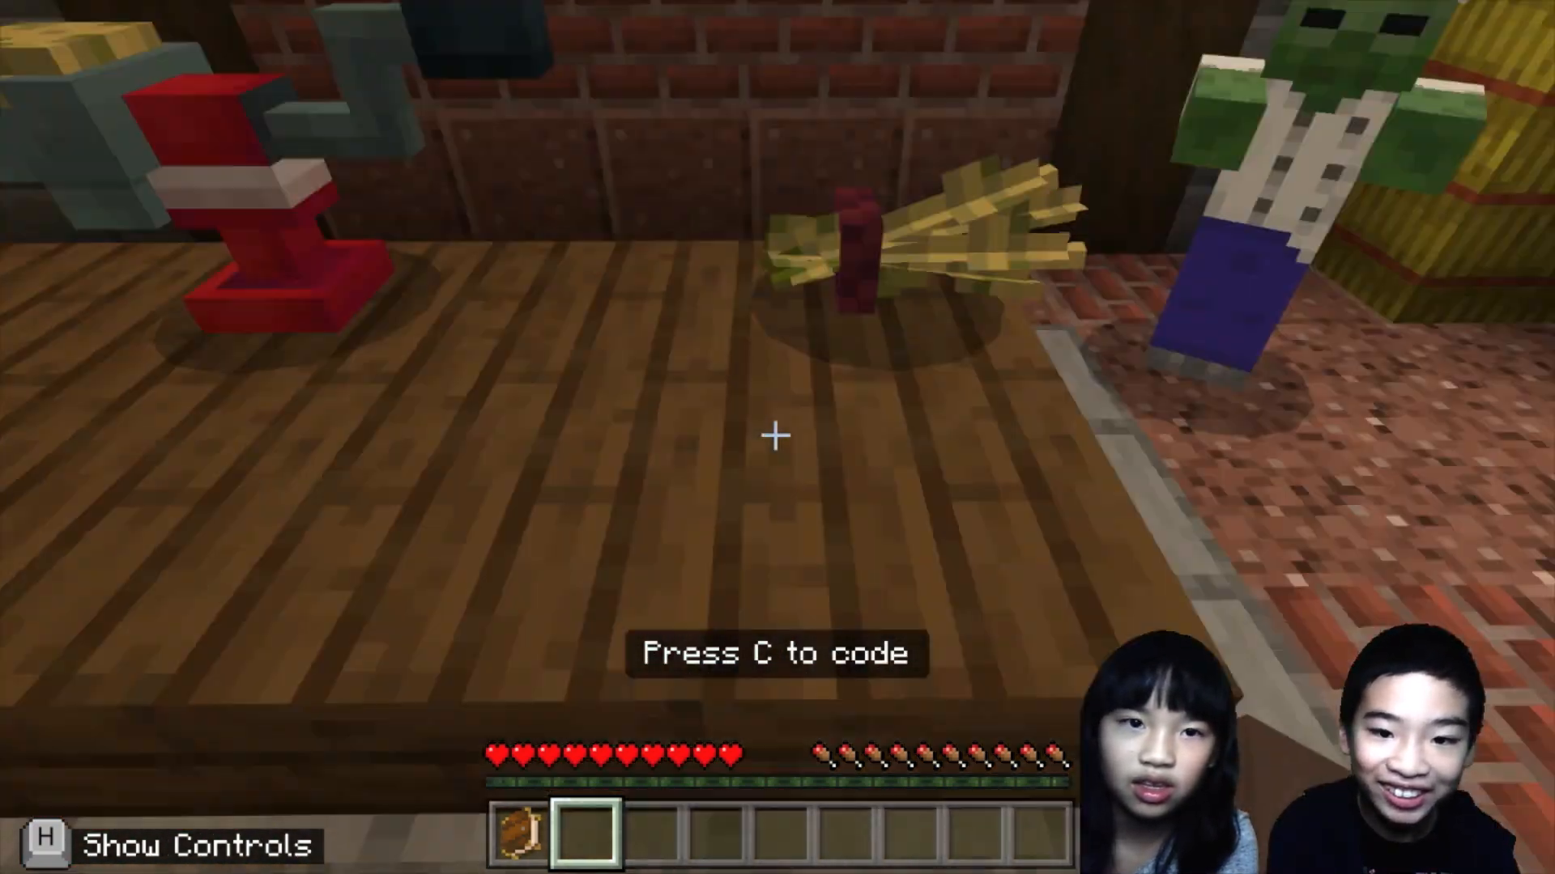
{"action": "mouse_move", "coordinate": [778, 437]}
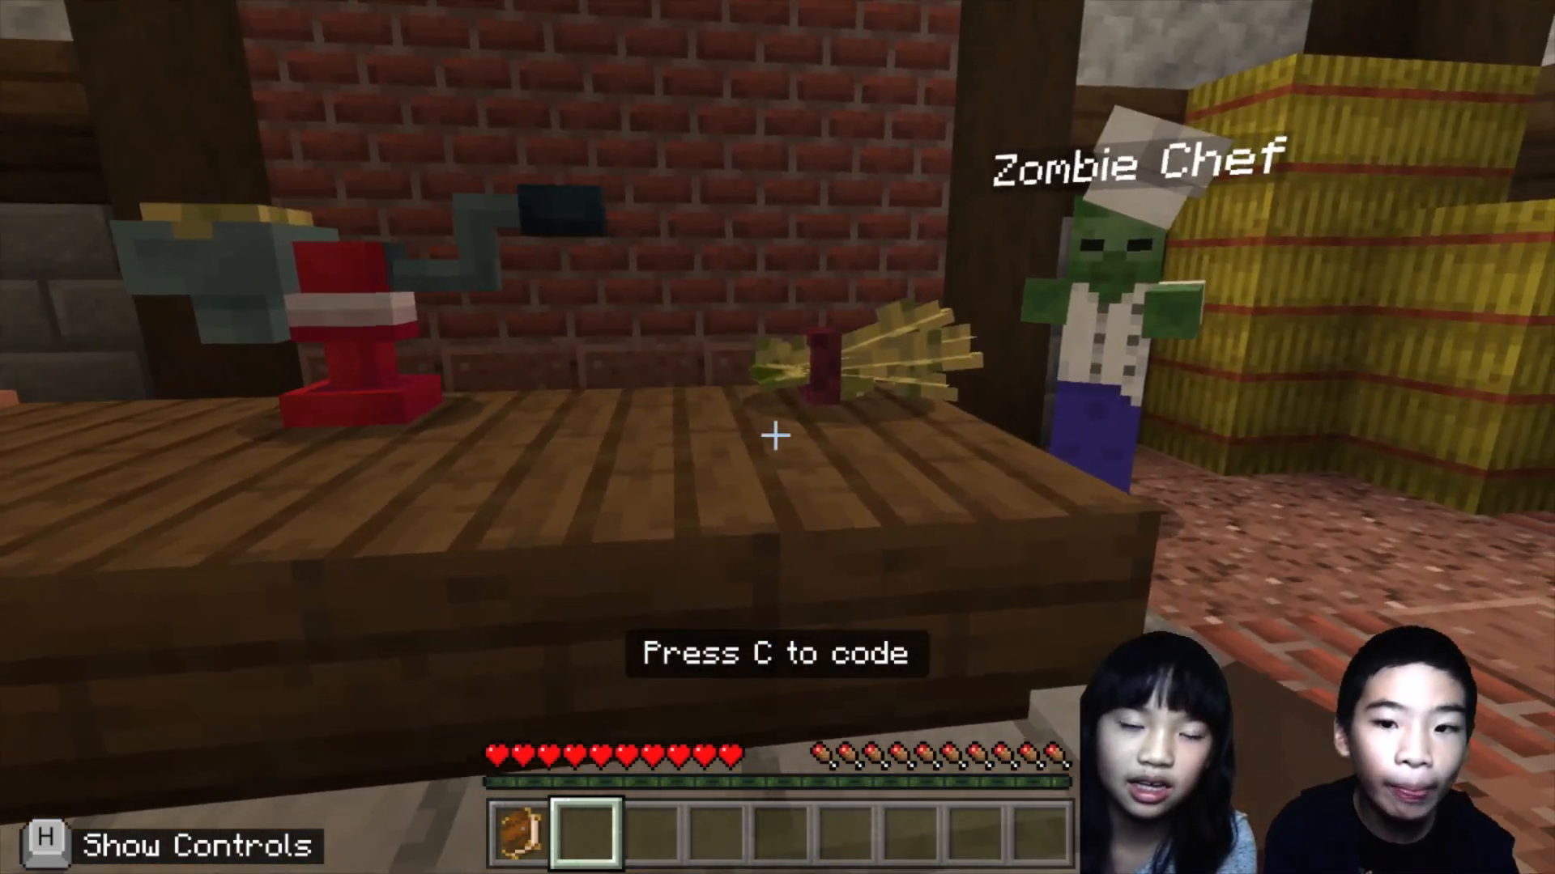
Scroll to the Activity, compare with the wall picture, and reopen the broken recipe.
{"action": "key", "text": "c"}
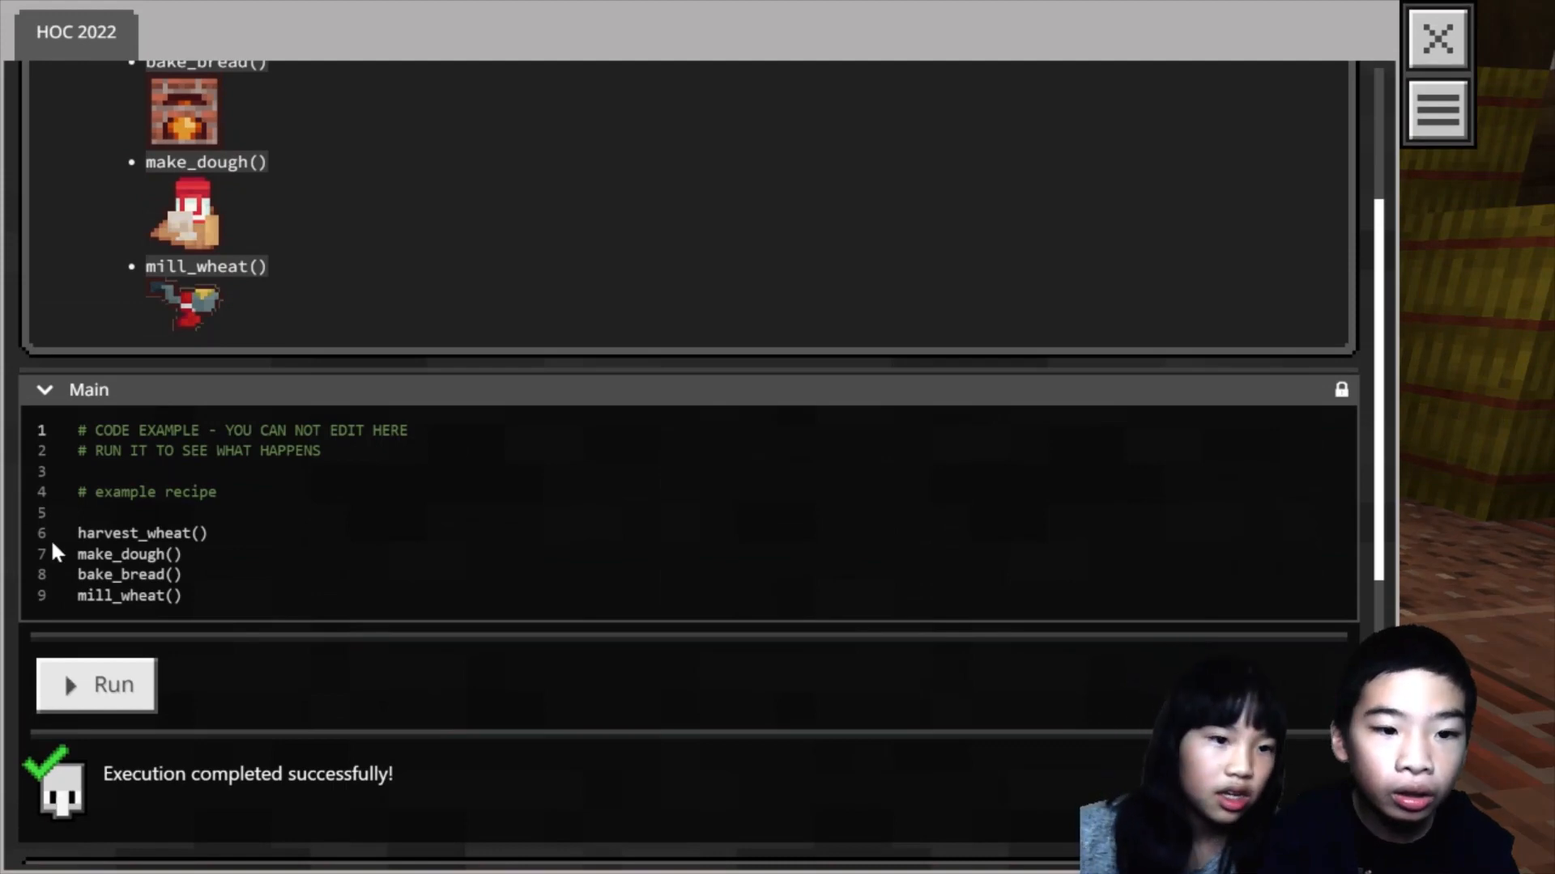
{"action": "scroll", "scroll_direction": "down", "scroll_amount": 3}
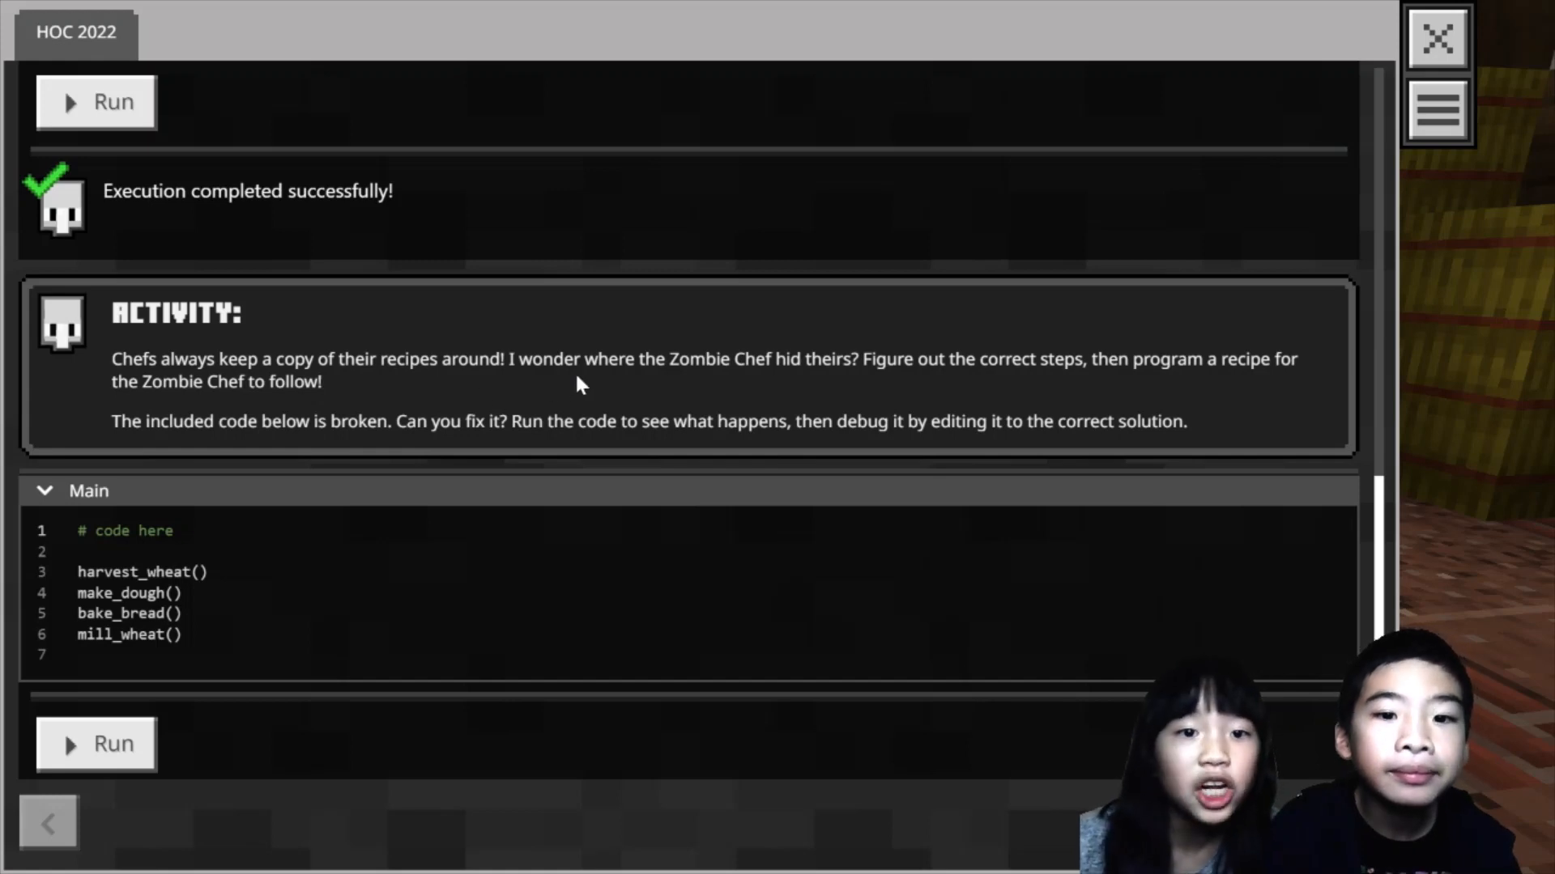
{"action": "mouse_move", "coordinate": [876, 384]}
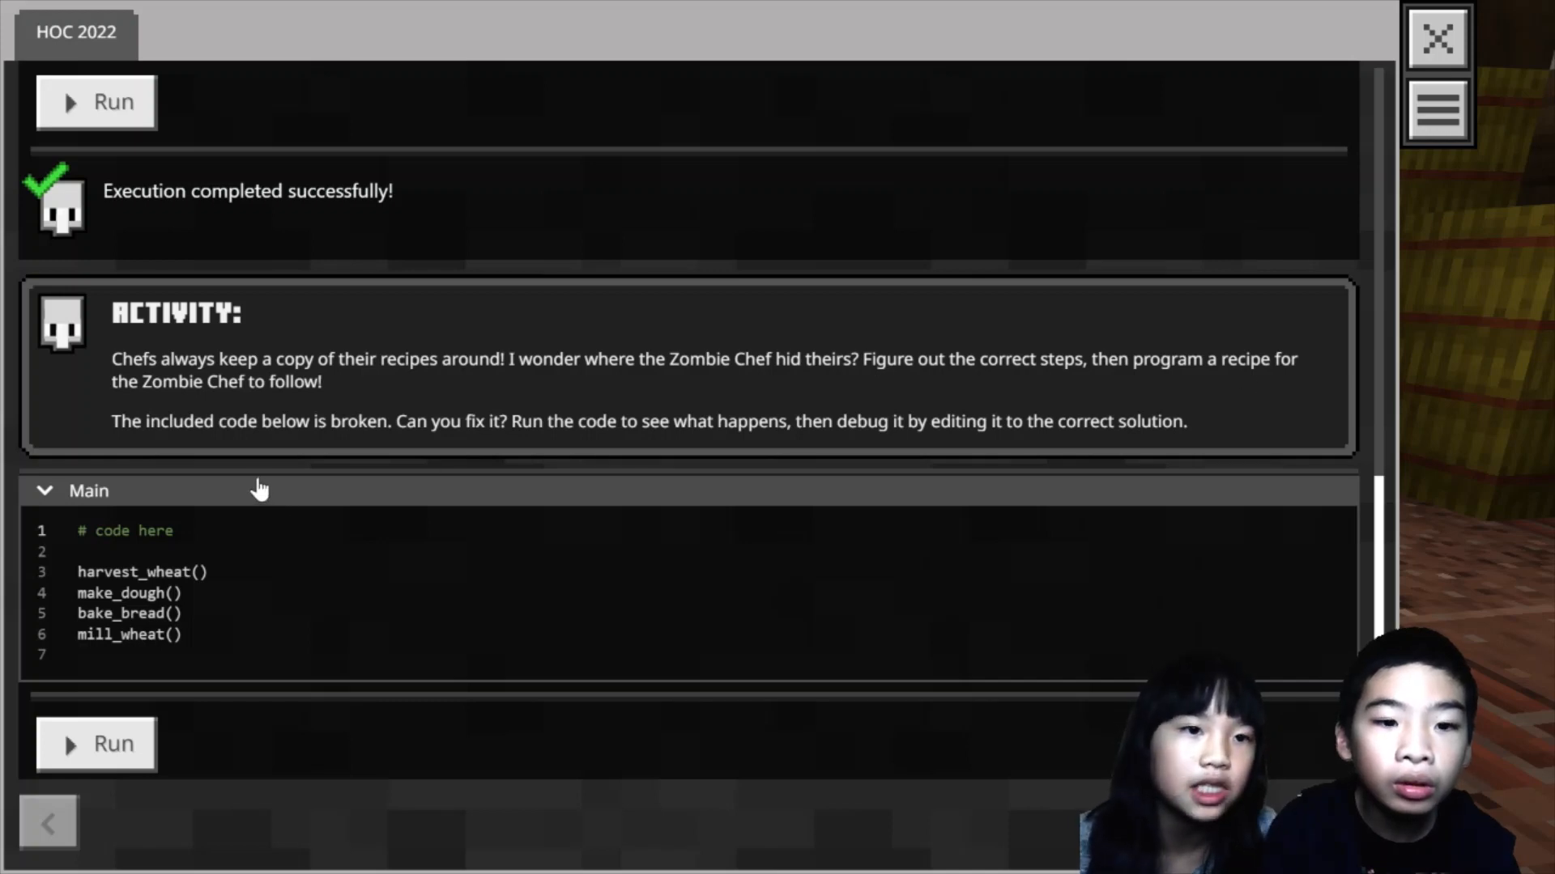
{"action": "mouse_move", "coordinate": [986, 202]}
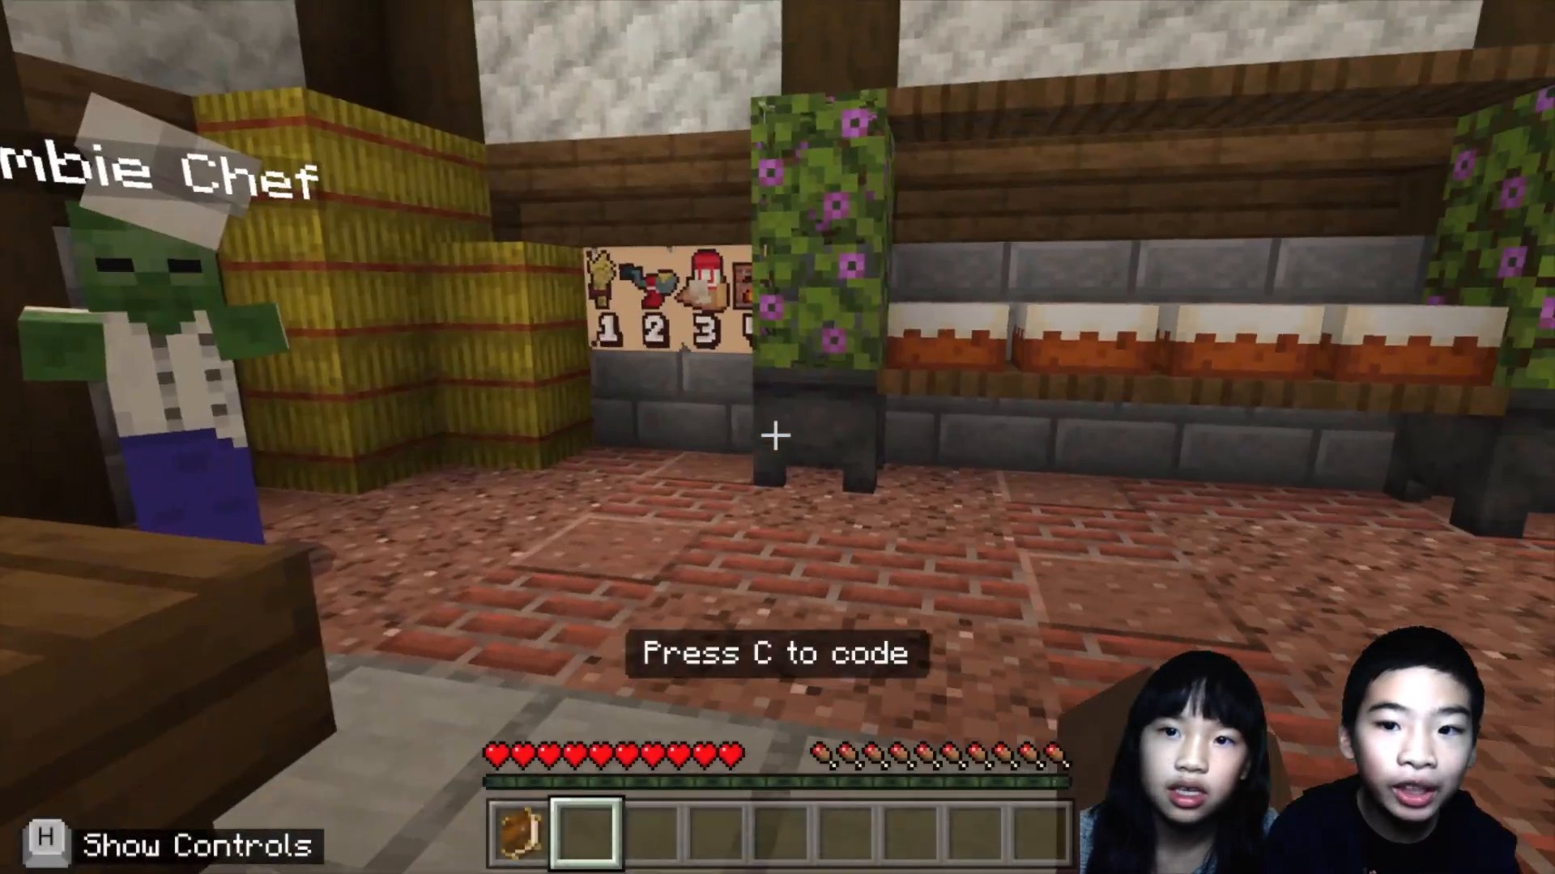
{"action": "mouse_move", "coordinate": [778, 437]}
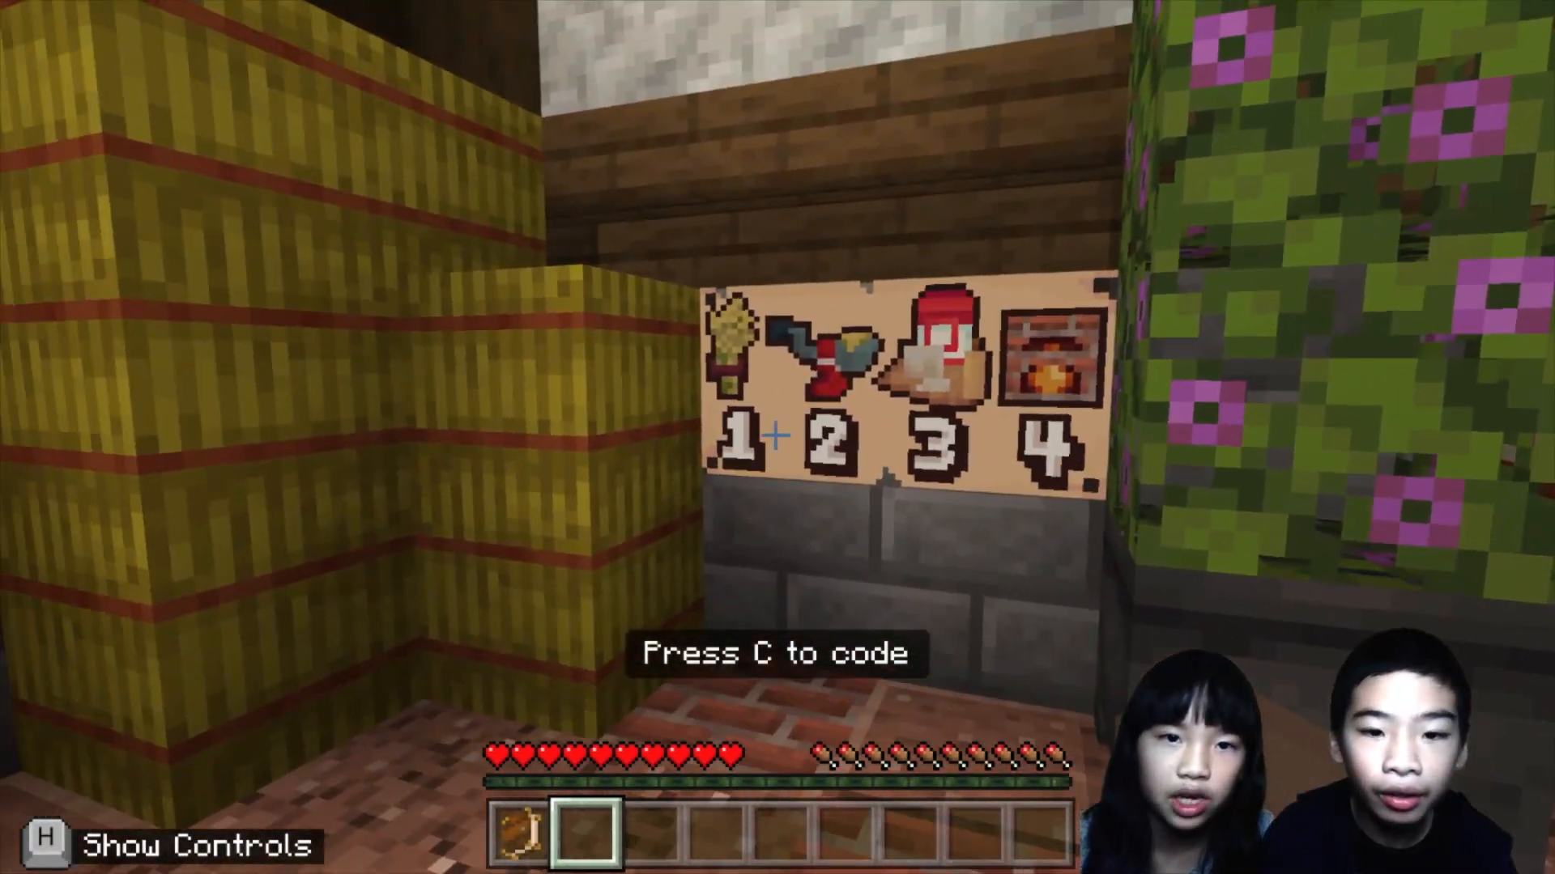
{"action": "key", "text": "c"}
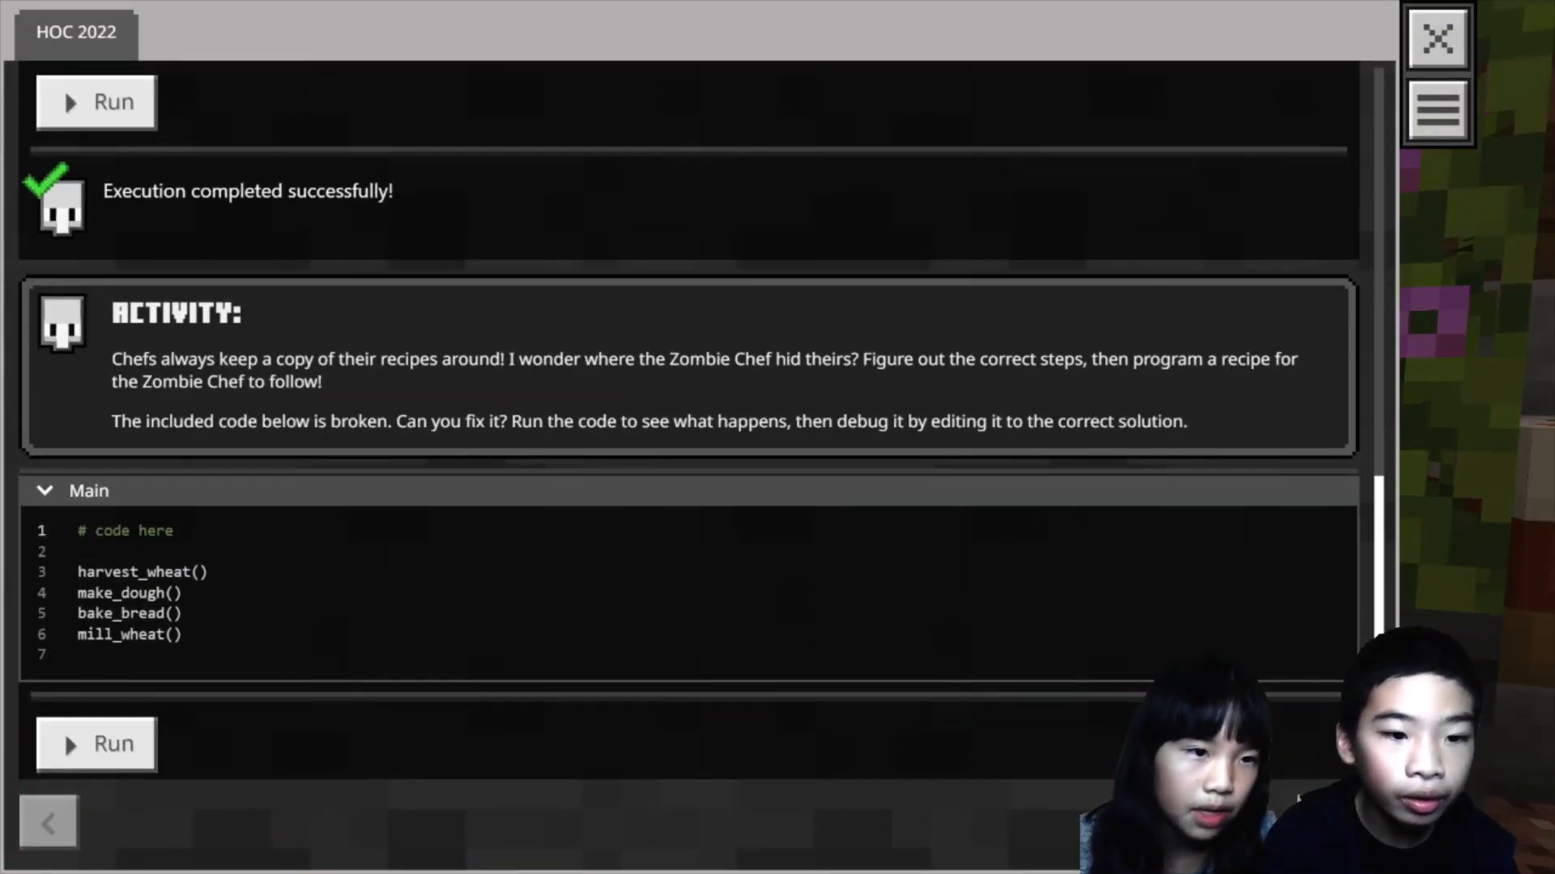
Retype line 4 as mill_wheat() between harvest_wheat() and make_dough().
{"action": "double_click", "coordinate": [121, 634]}
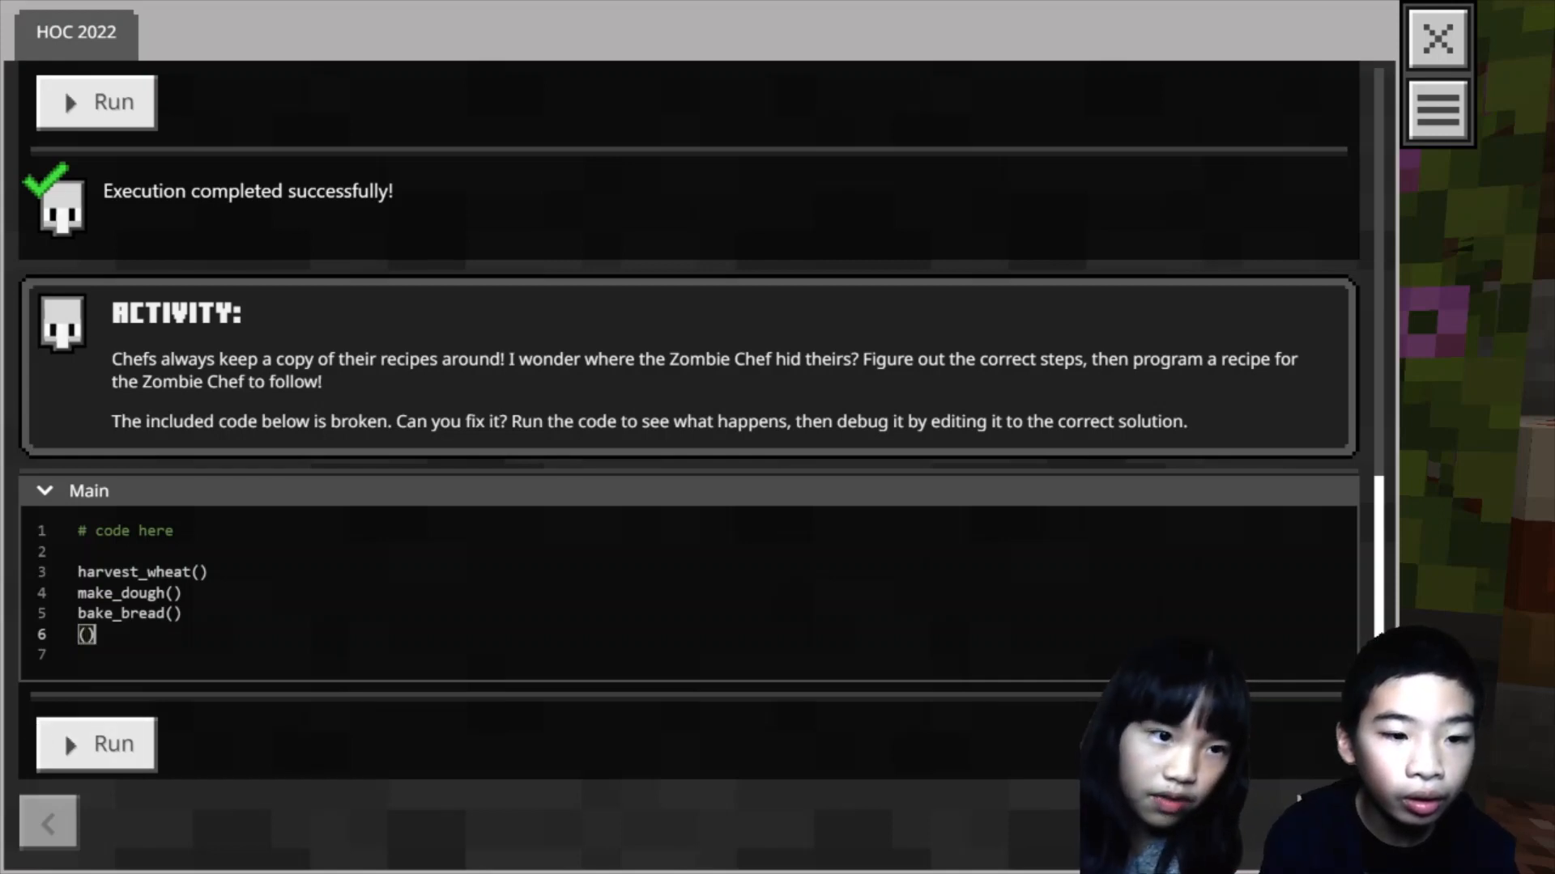
{"action": "key", "text": "Backspace"}
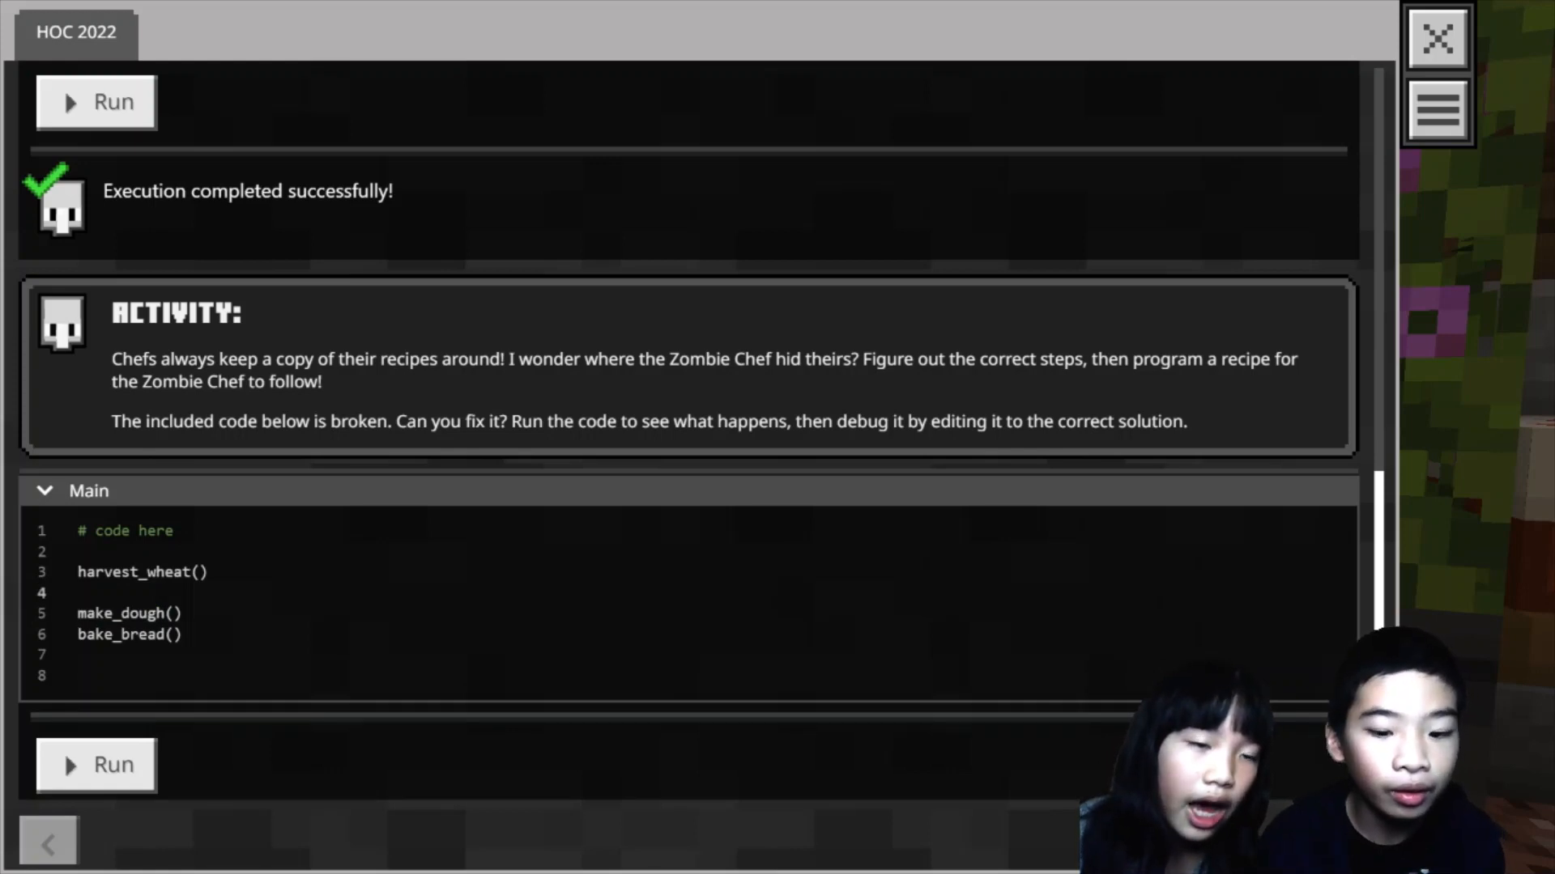
{"action": "type", "text": "mill_"}
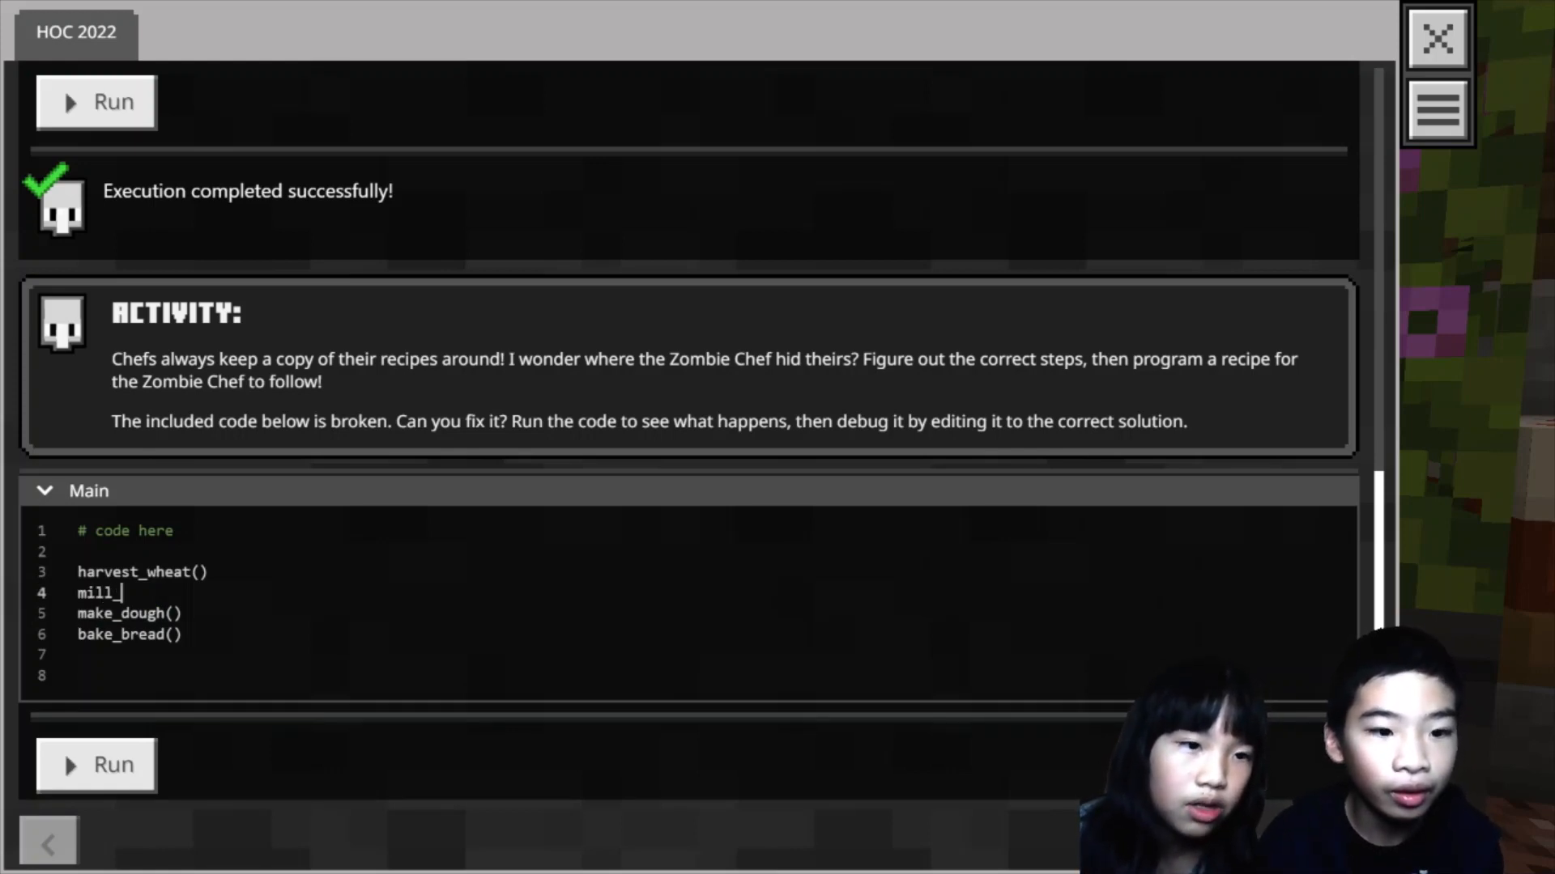
{"action": "type", "text": "wheat()"}
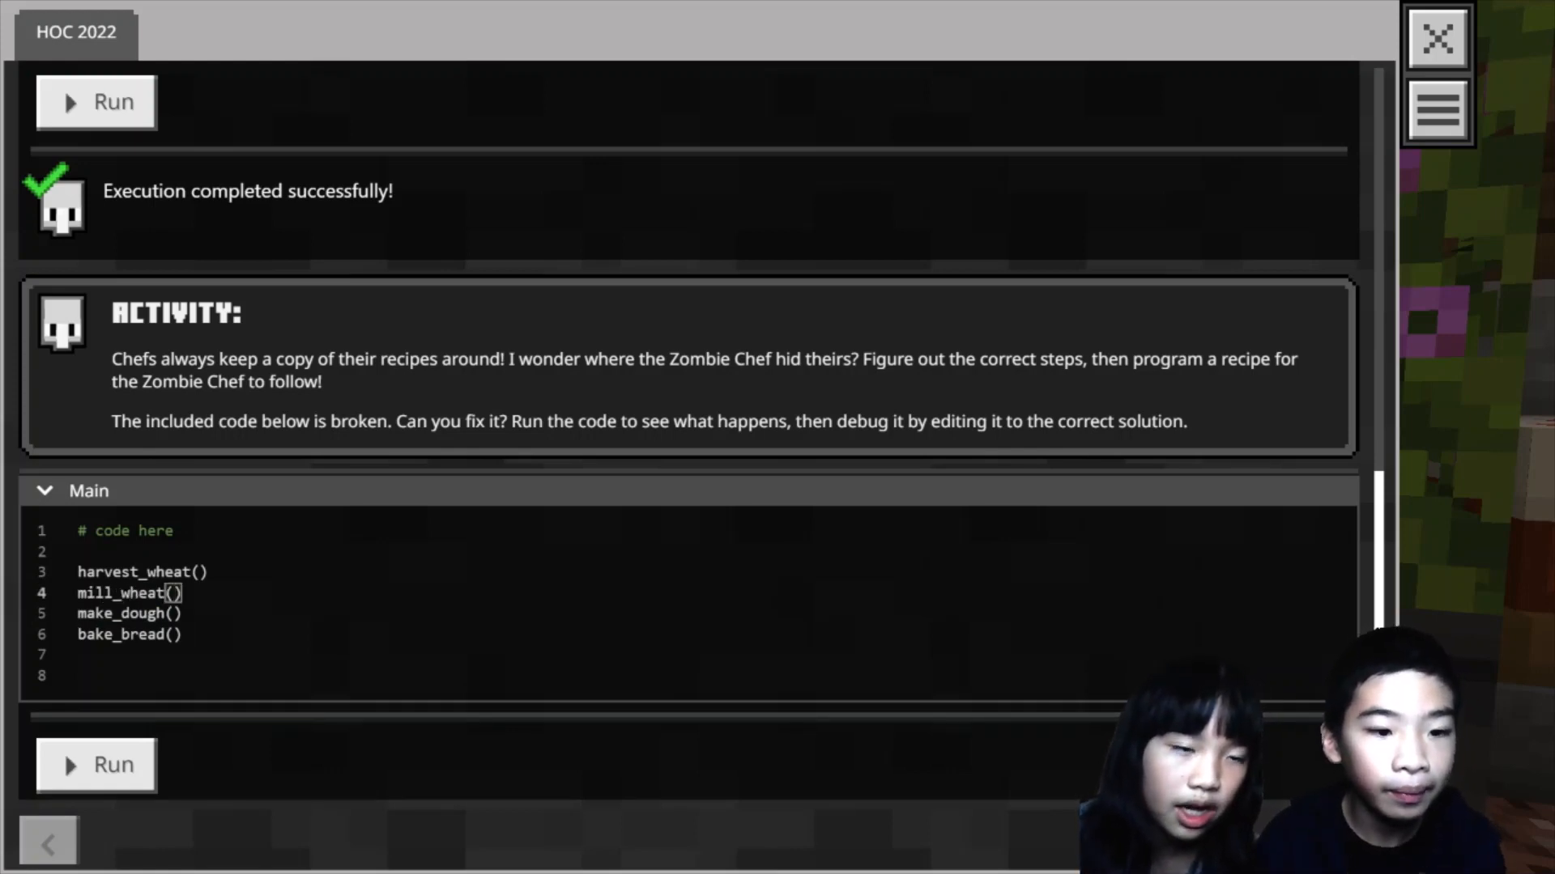
{"action": "mouse_move", "coordinate": [1043, 340]}
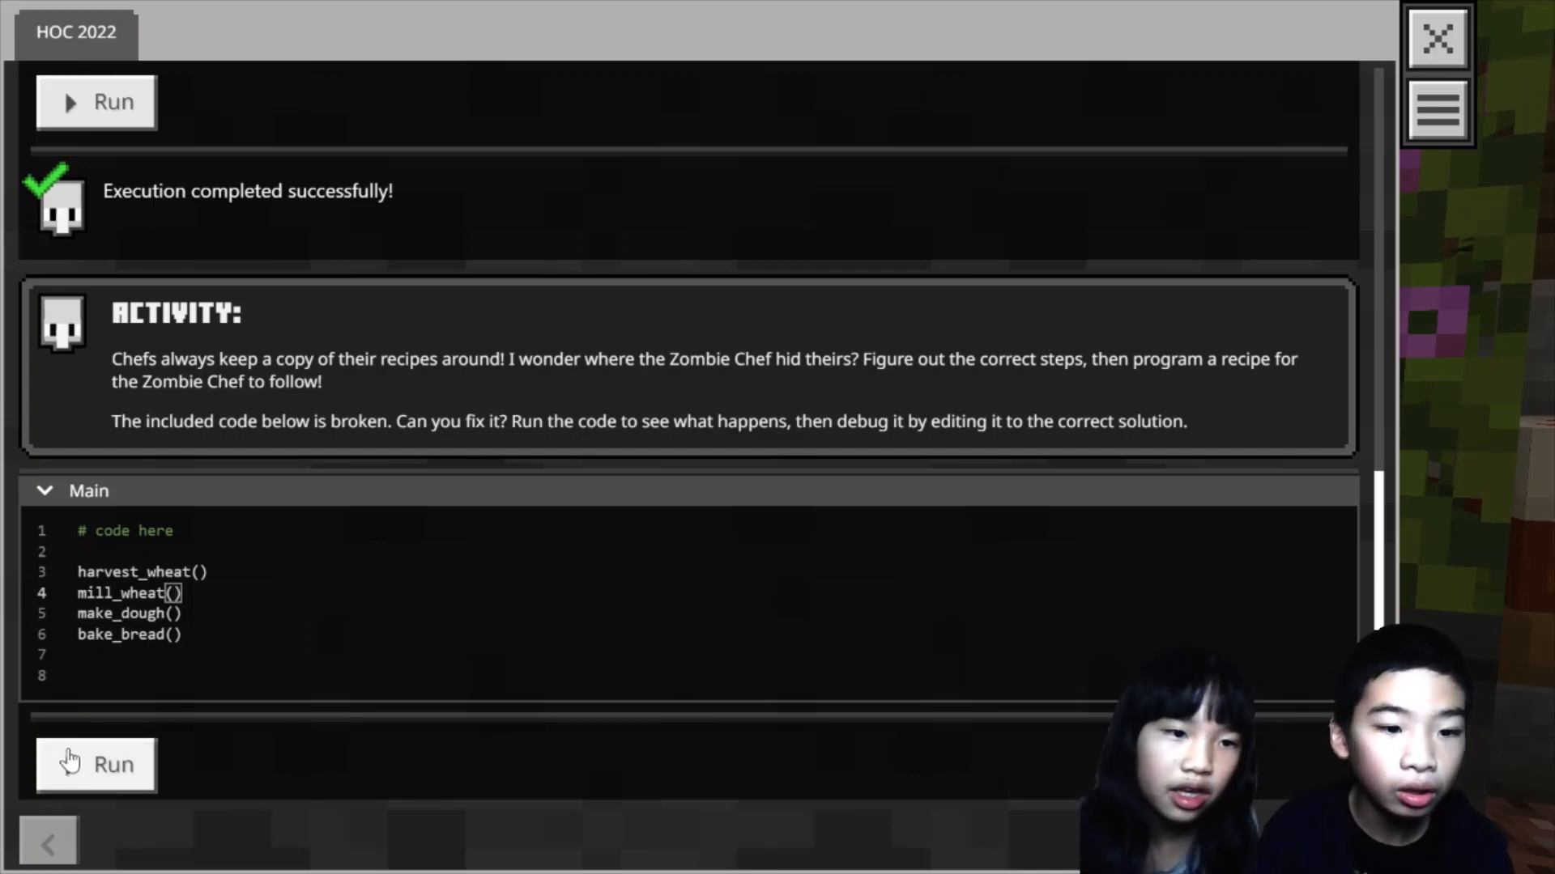
Run the reordered bread recipe, earning 'Puzzle Solved' beside the Zombie Chef.
{"action": "left_click", "coordinate": [96, 765]}
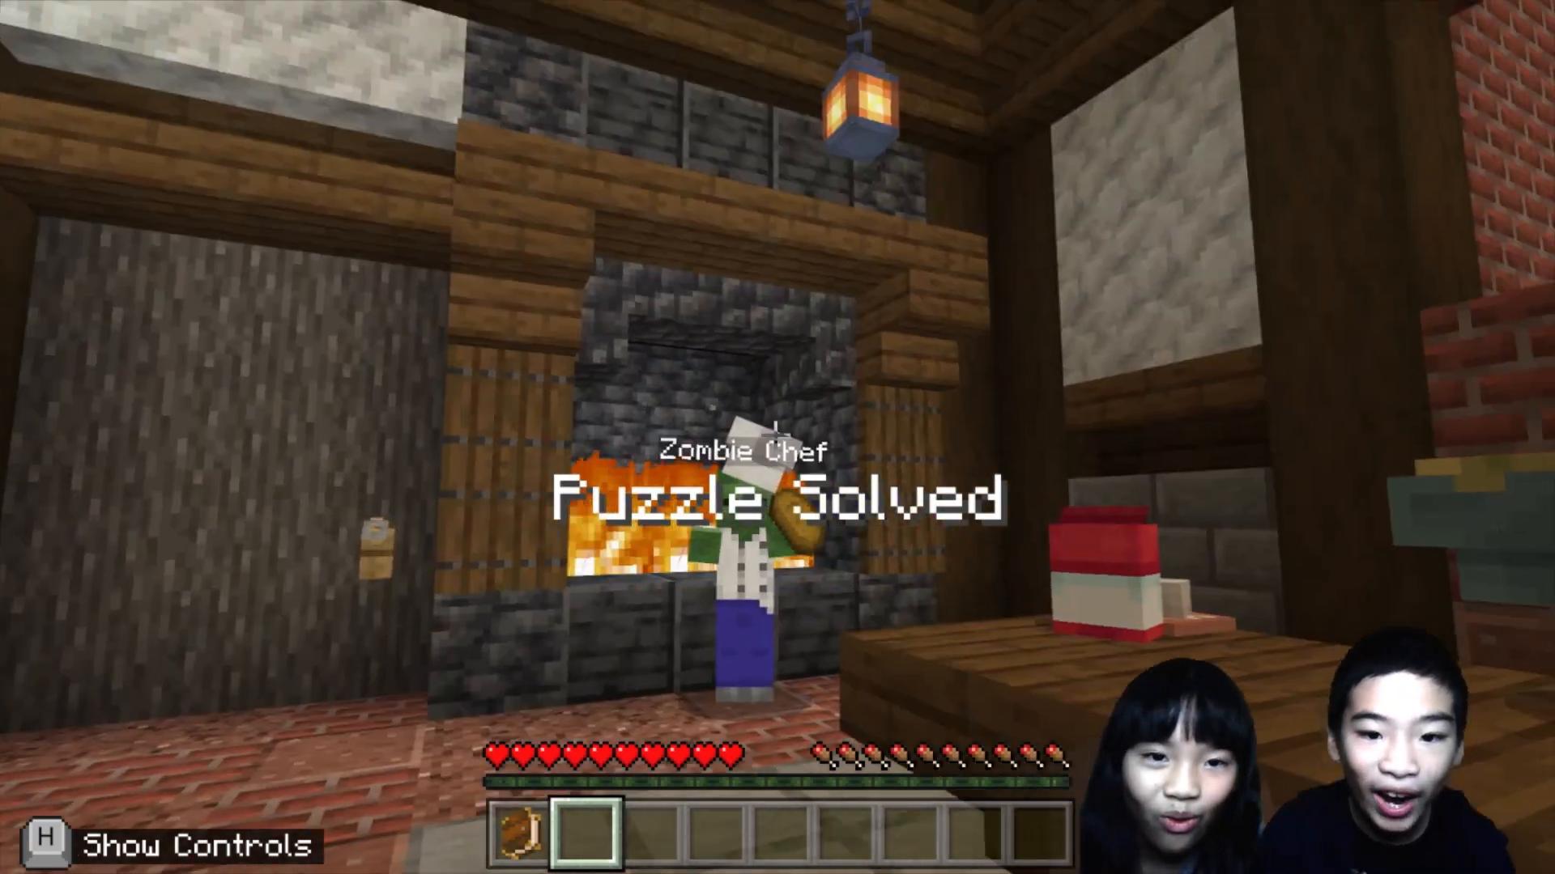
{"action": "mouse_move", "coordinate": [778, 438]}
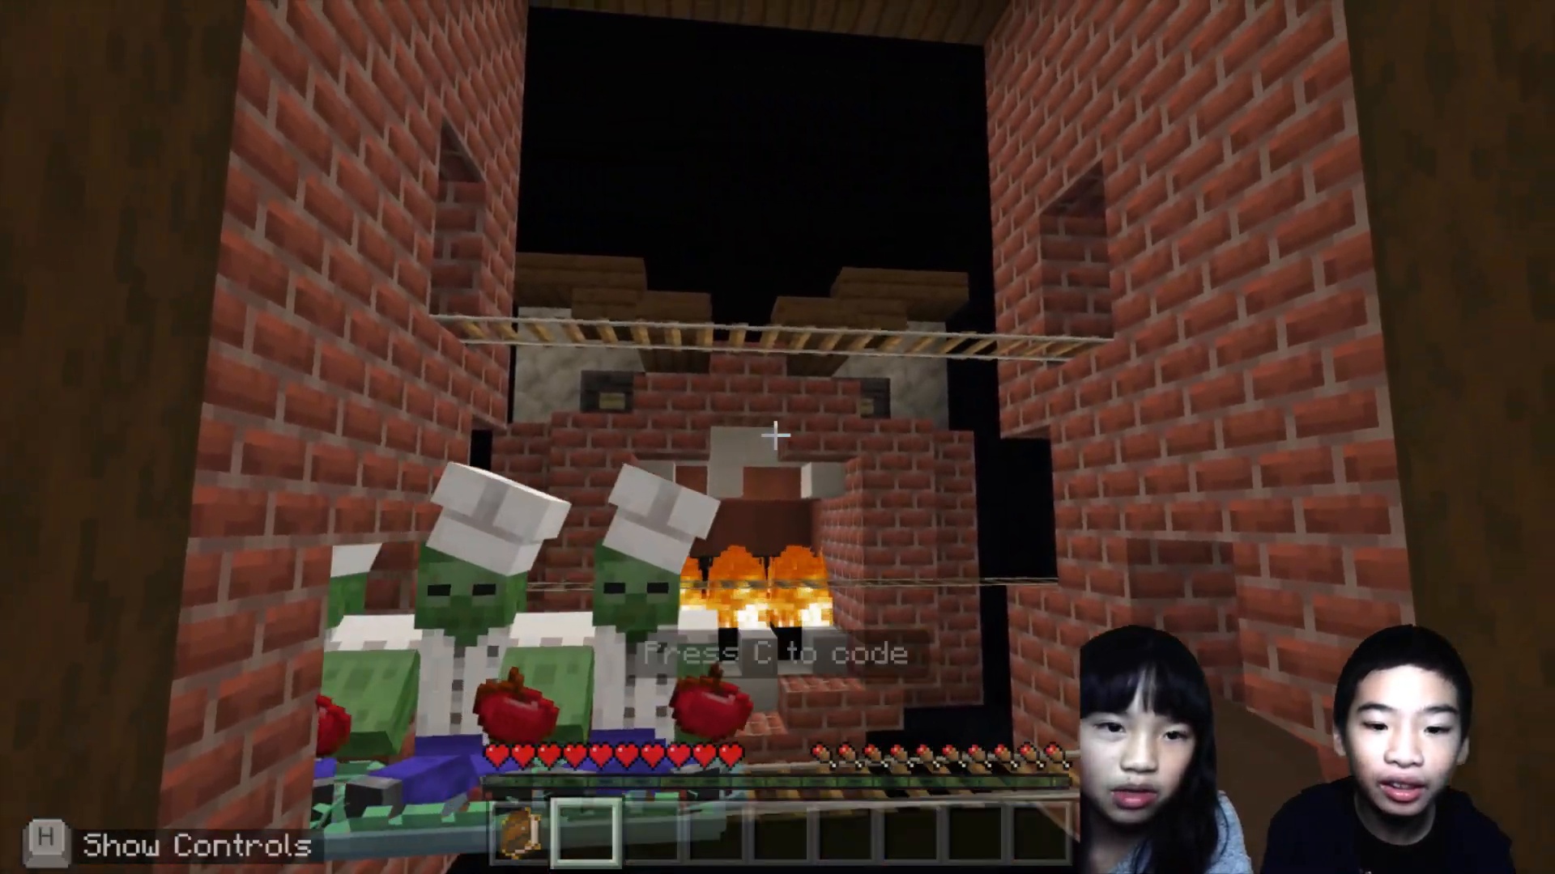
Open the Feed the House lesson, look at the furnace, then reopen the lesson.
{"action": "key", "text": "c"}
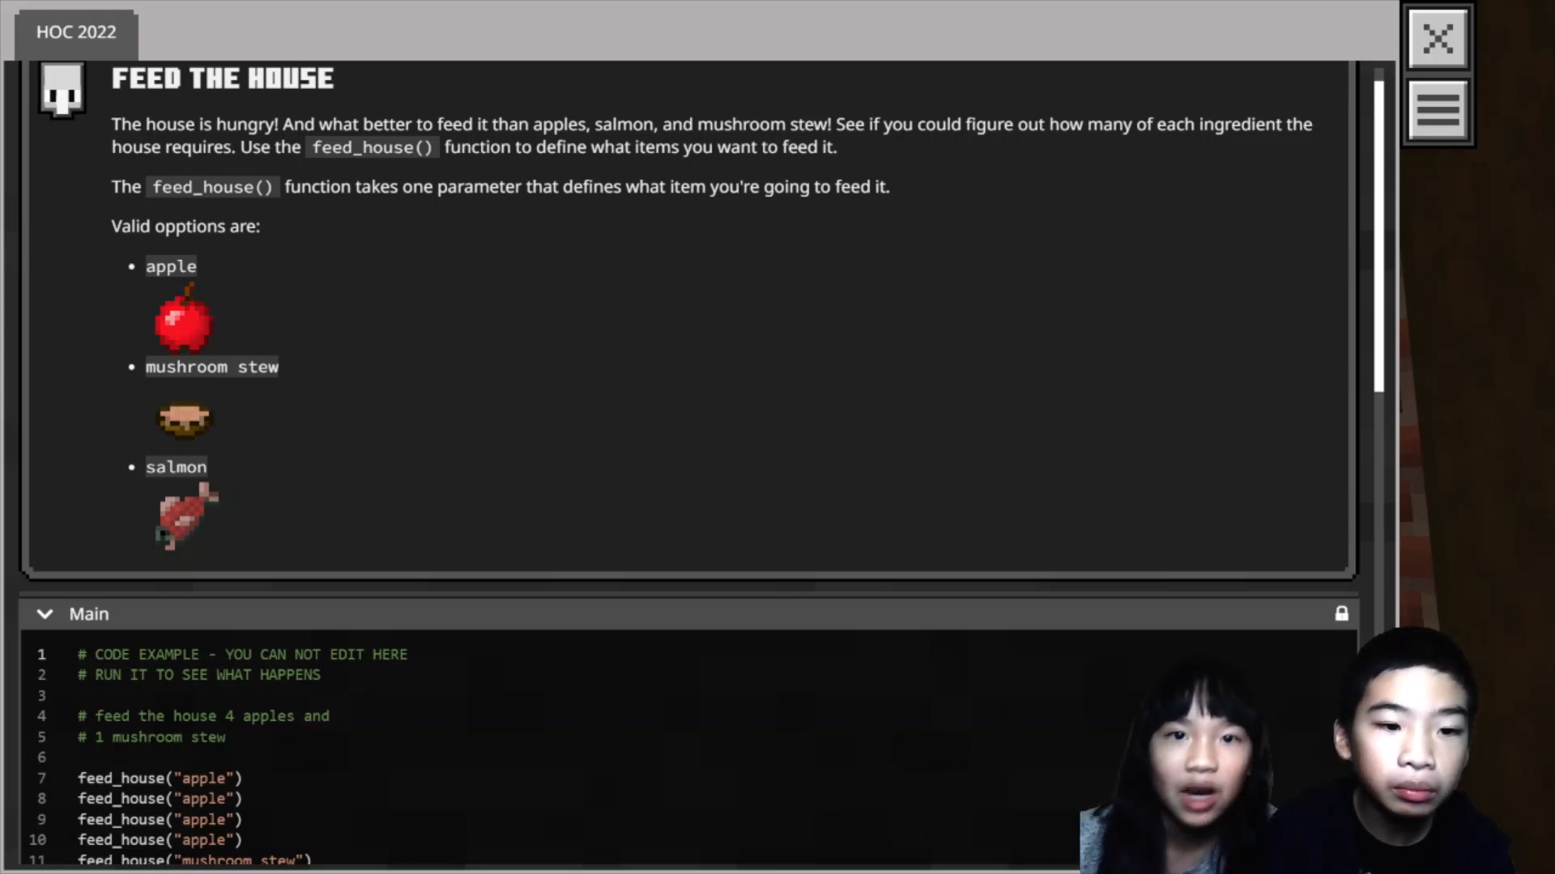
{"action": "mouse_move", "coordinate": [1070, 102]}
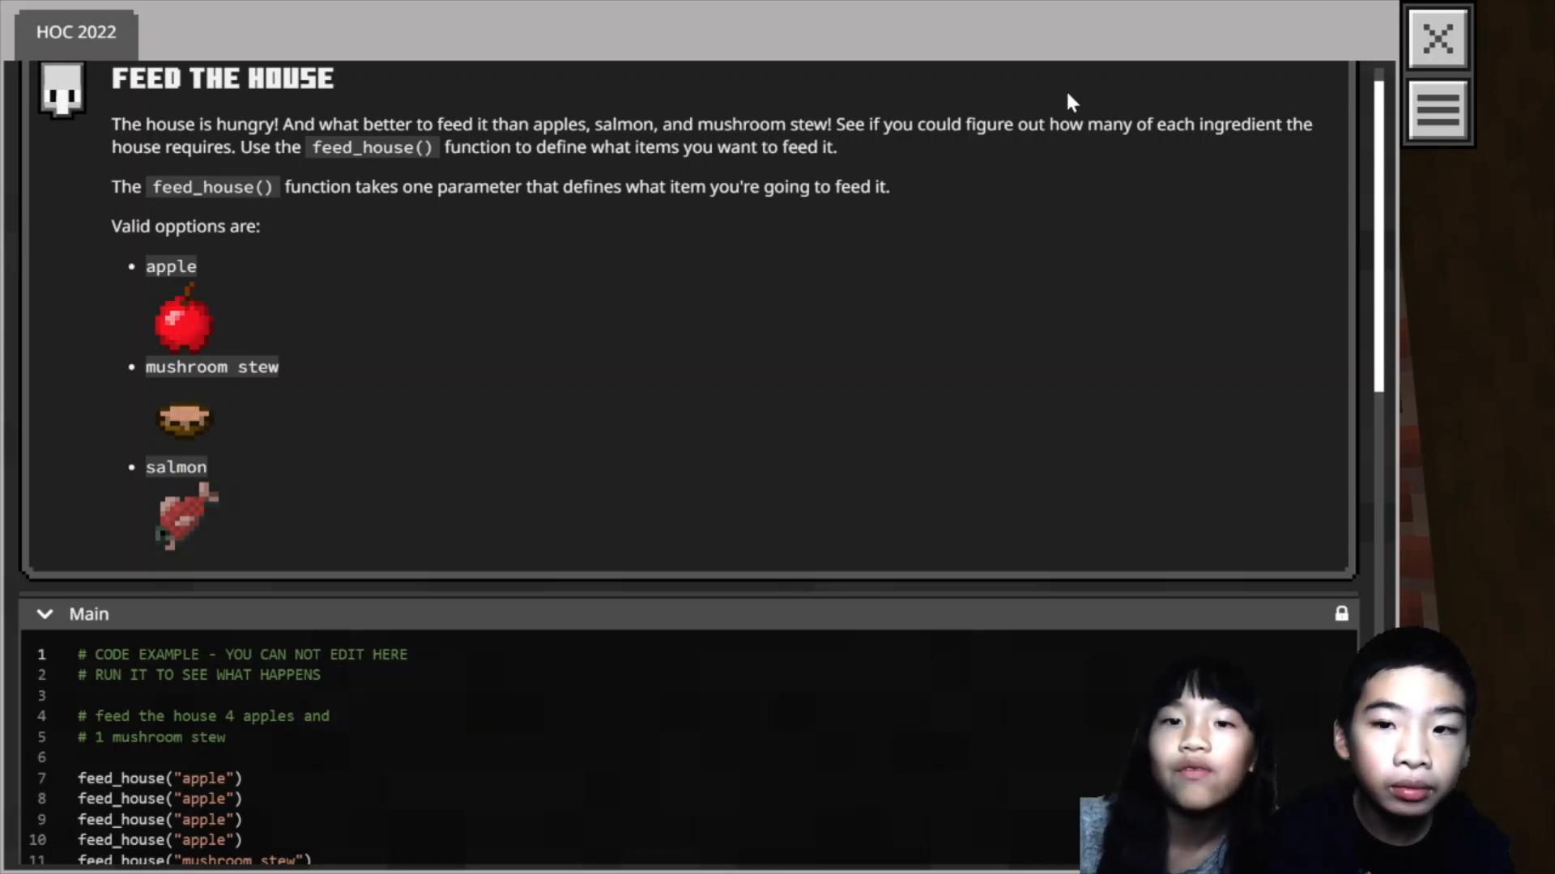
{"action": "mouse_move", "coordinate": [1137, 144]}
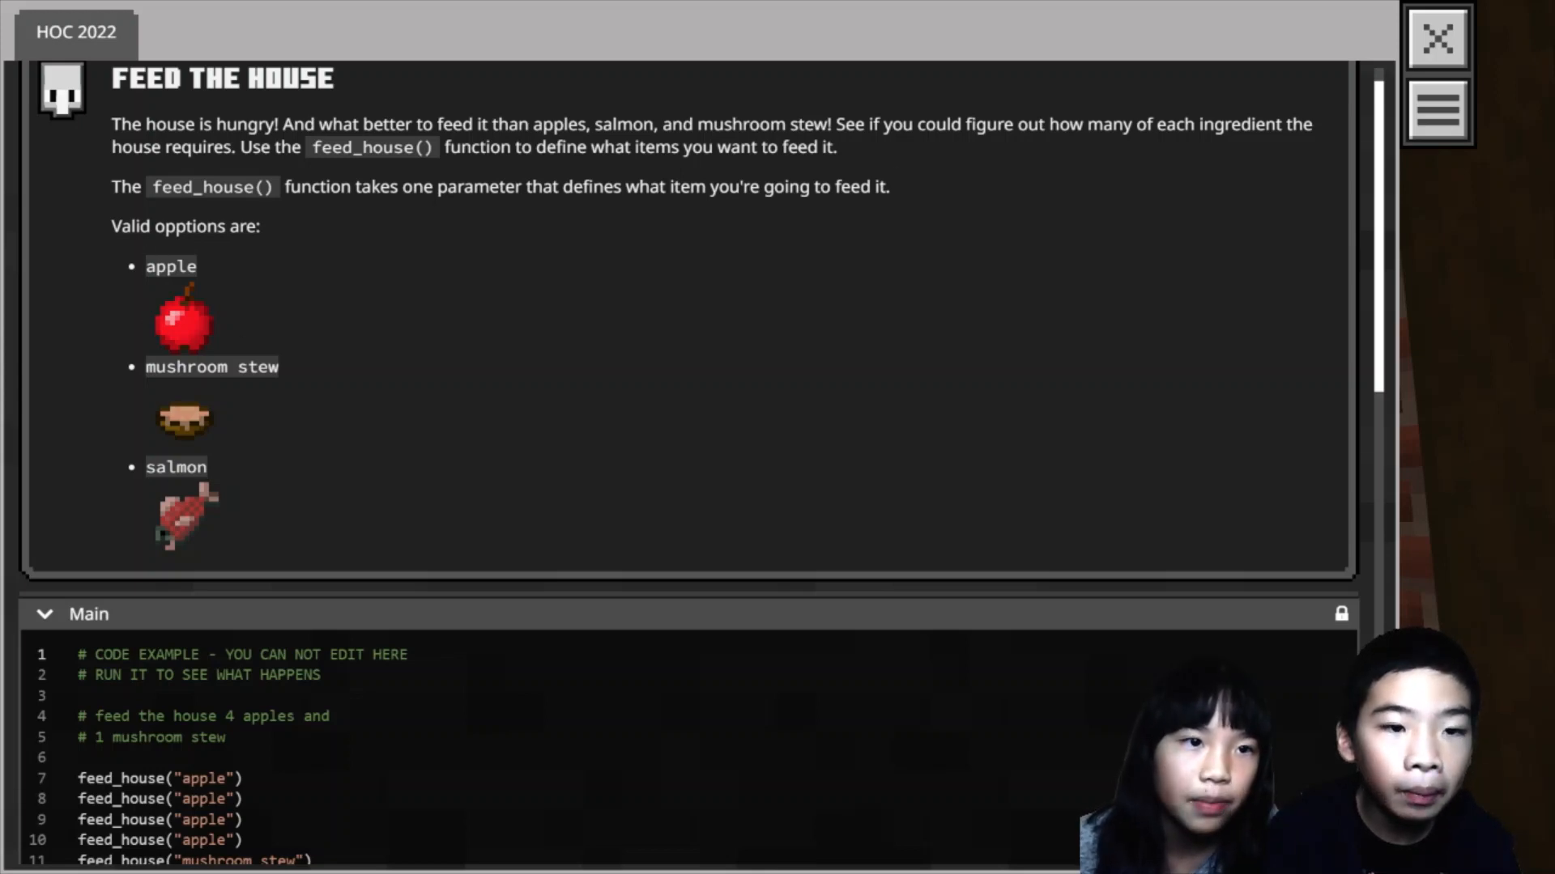
{"action": "mouse_move", "coordinate": [199, 495]}
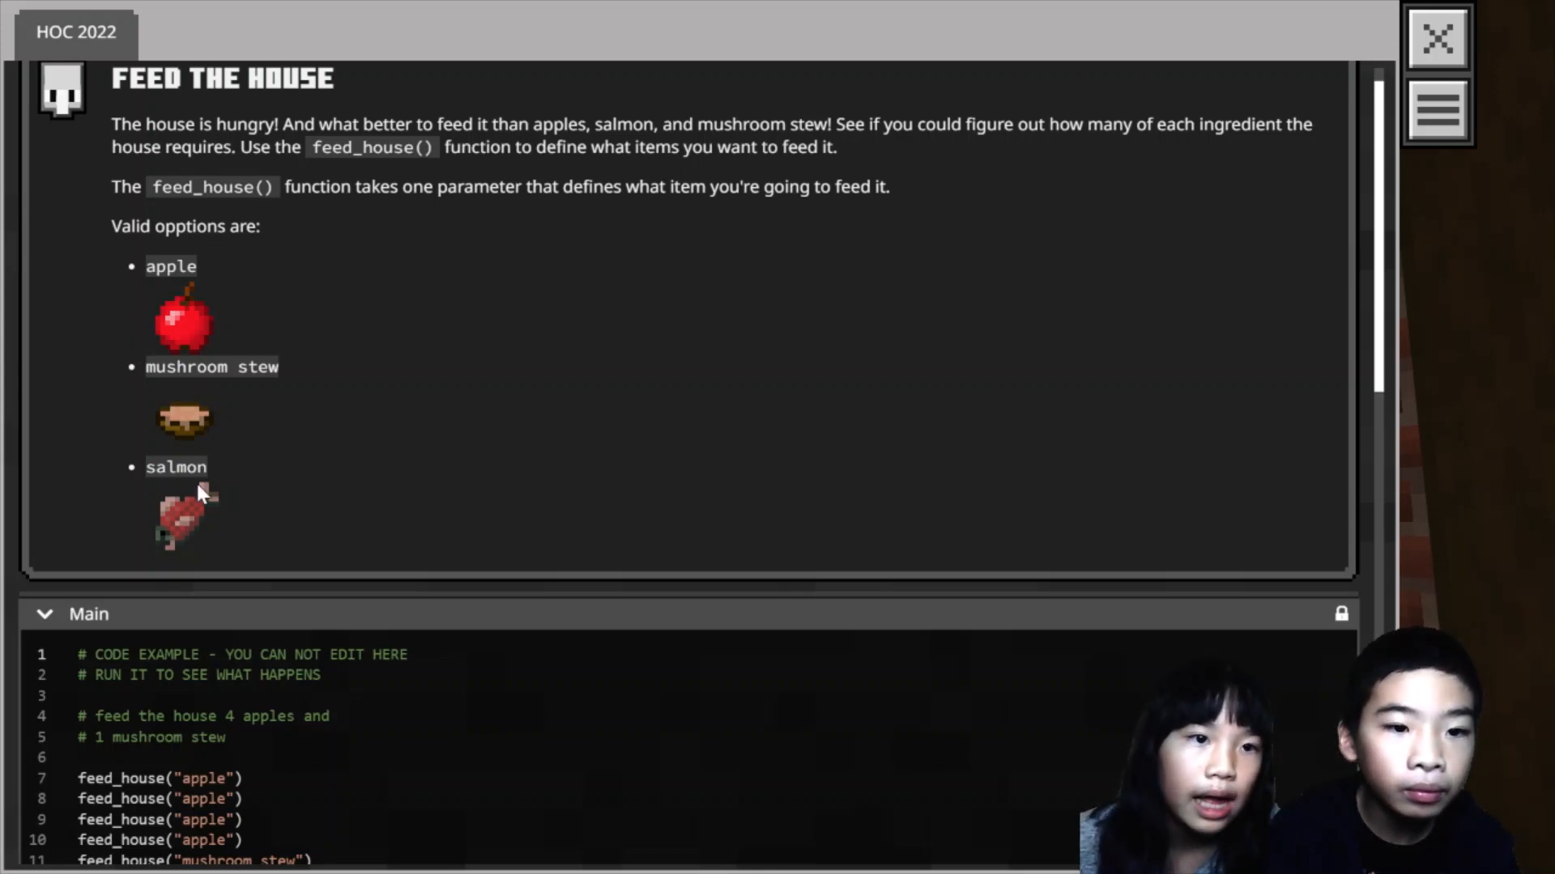
{"action": "mouse_move", "coordinate": [1070, 171]}
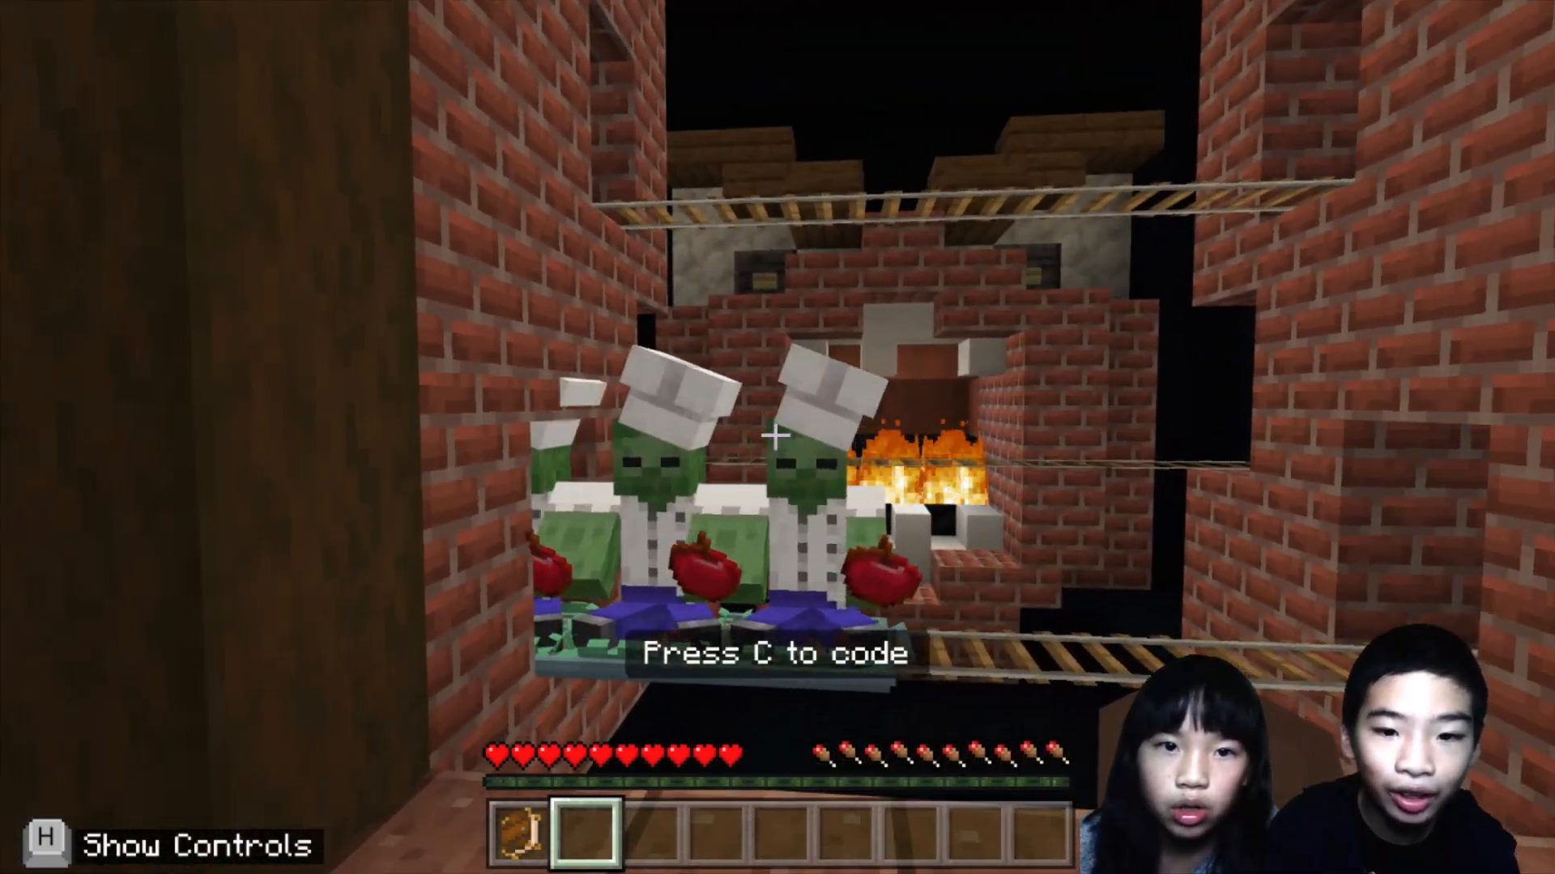
{"action": "mouse_move", "coordinate": [777, 437]}
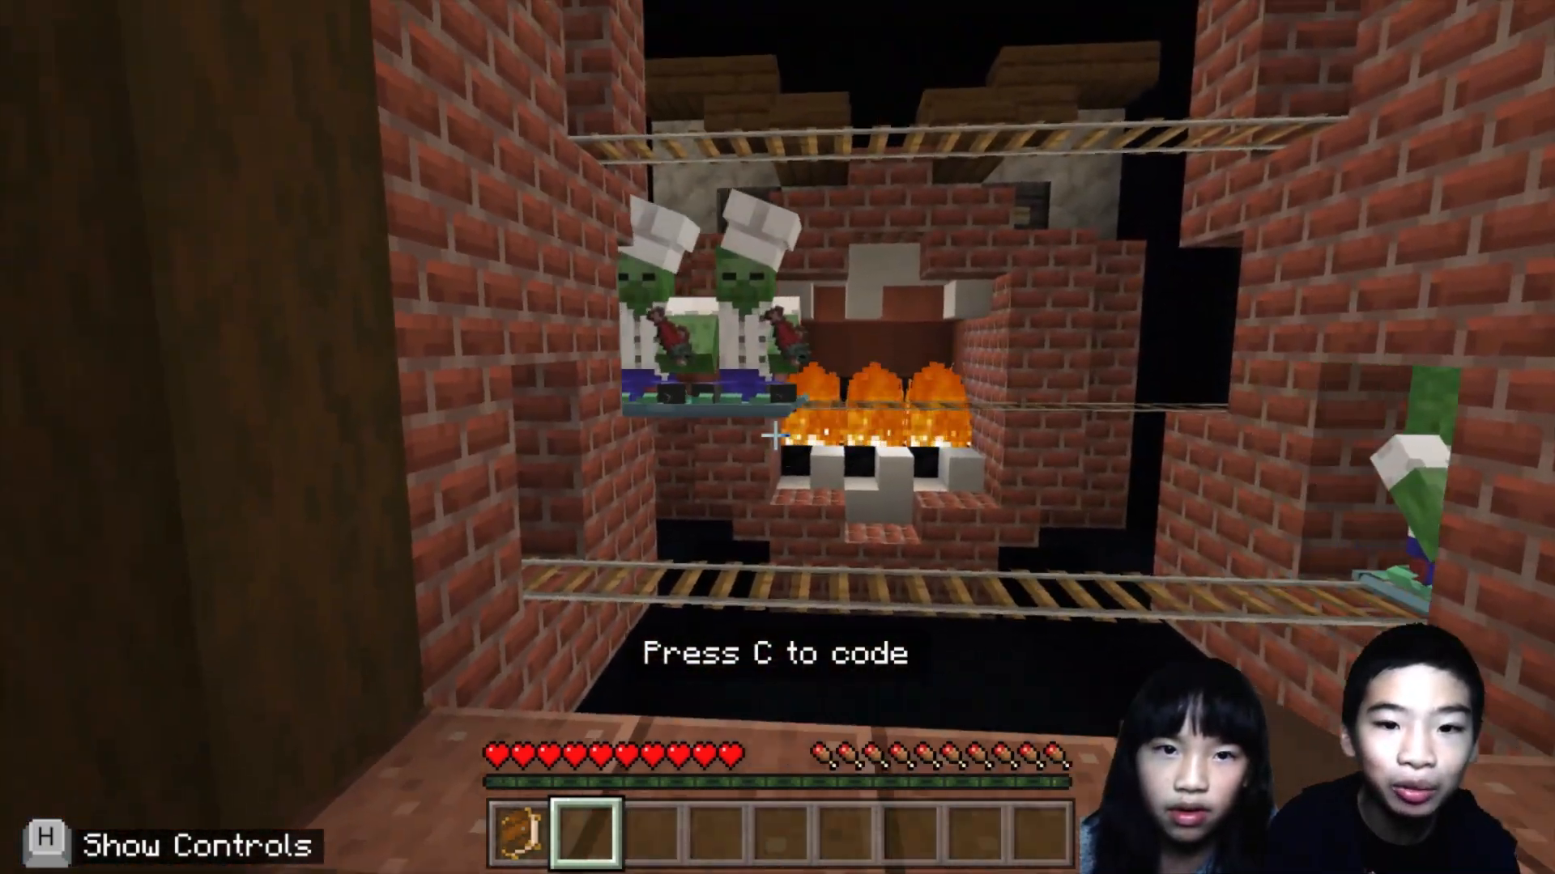
{"action": "mouse_move", "coordinate": [777, 437]}
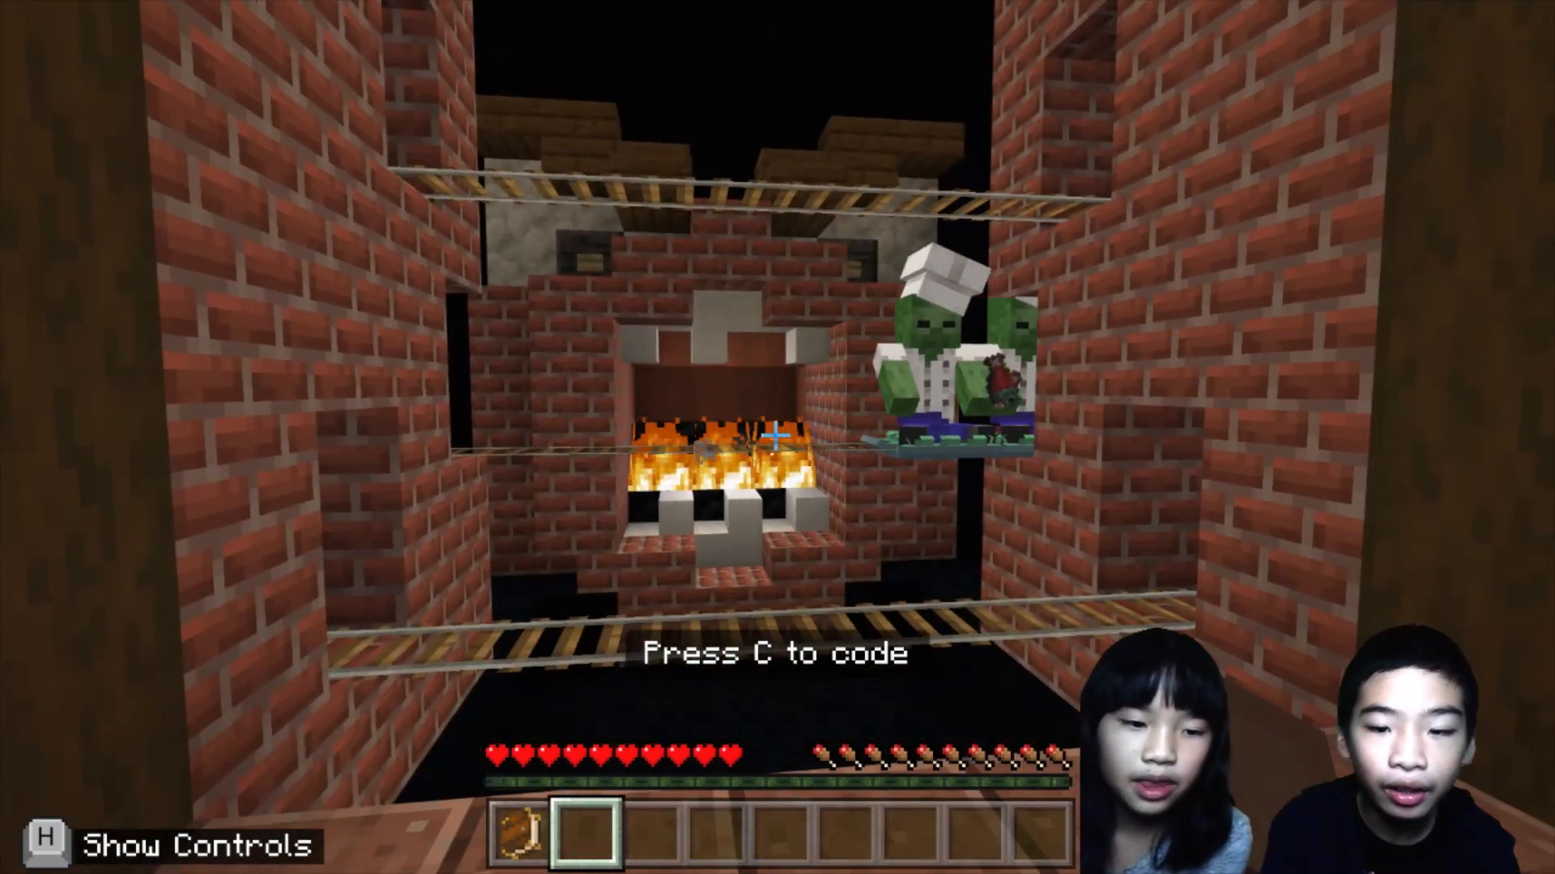
{"action": "key", "text": "c"}
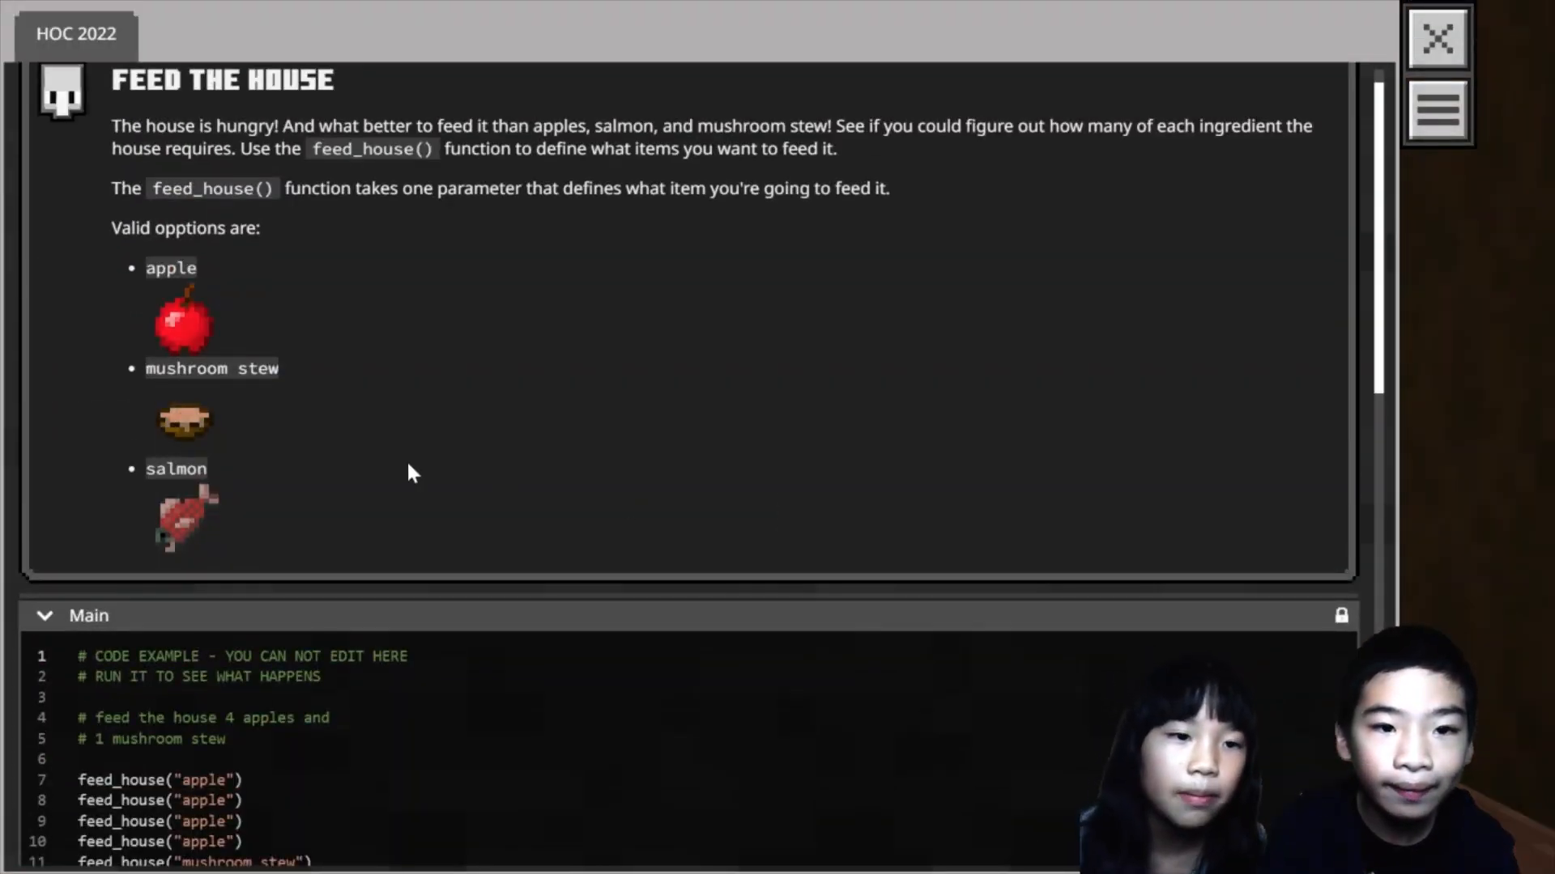
Run the repeated-call feeding example, then the for-loop feeding example.
{"action": "scroll", "scroll_direction": "down", "scroll_amount": 3}
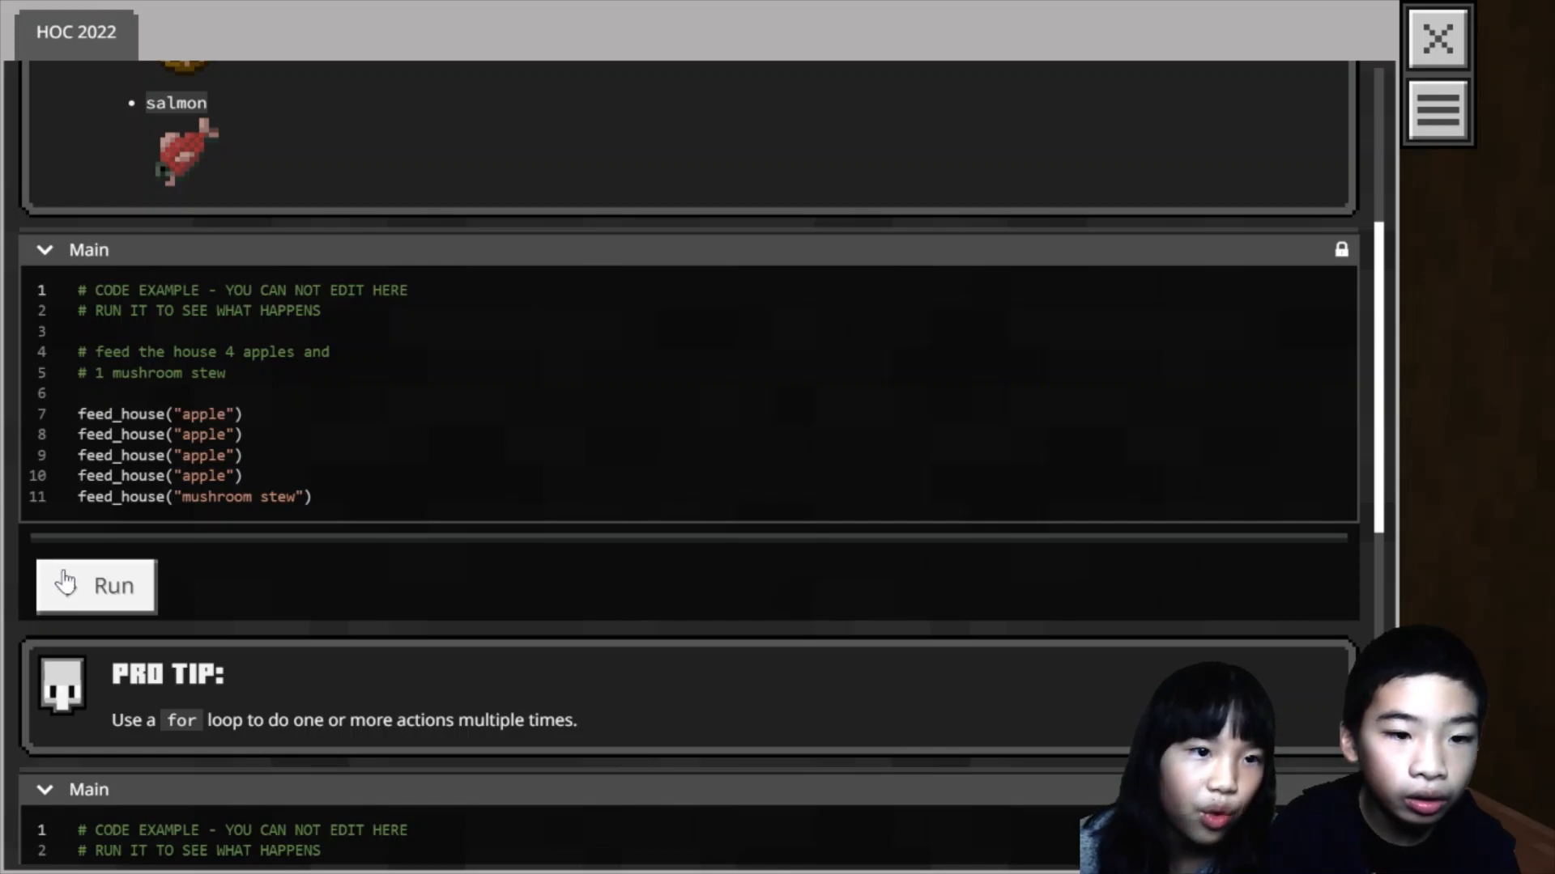
{"action": "left_click", "coordinate": [95, 585]}
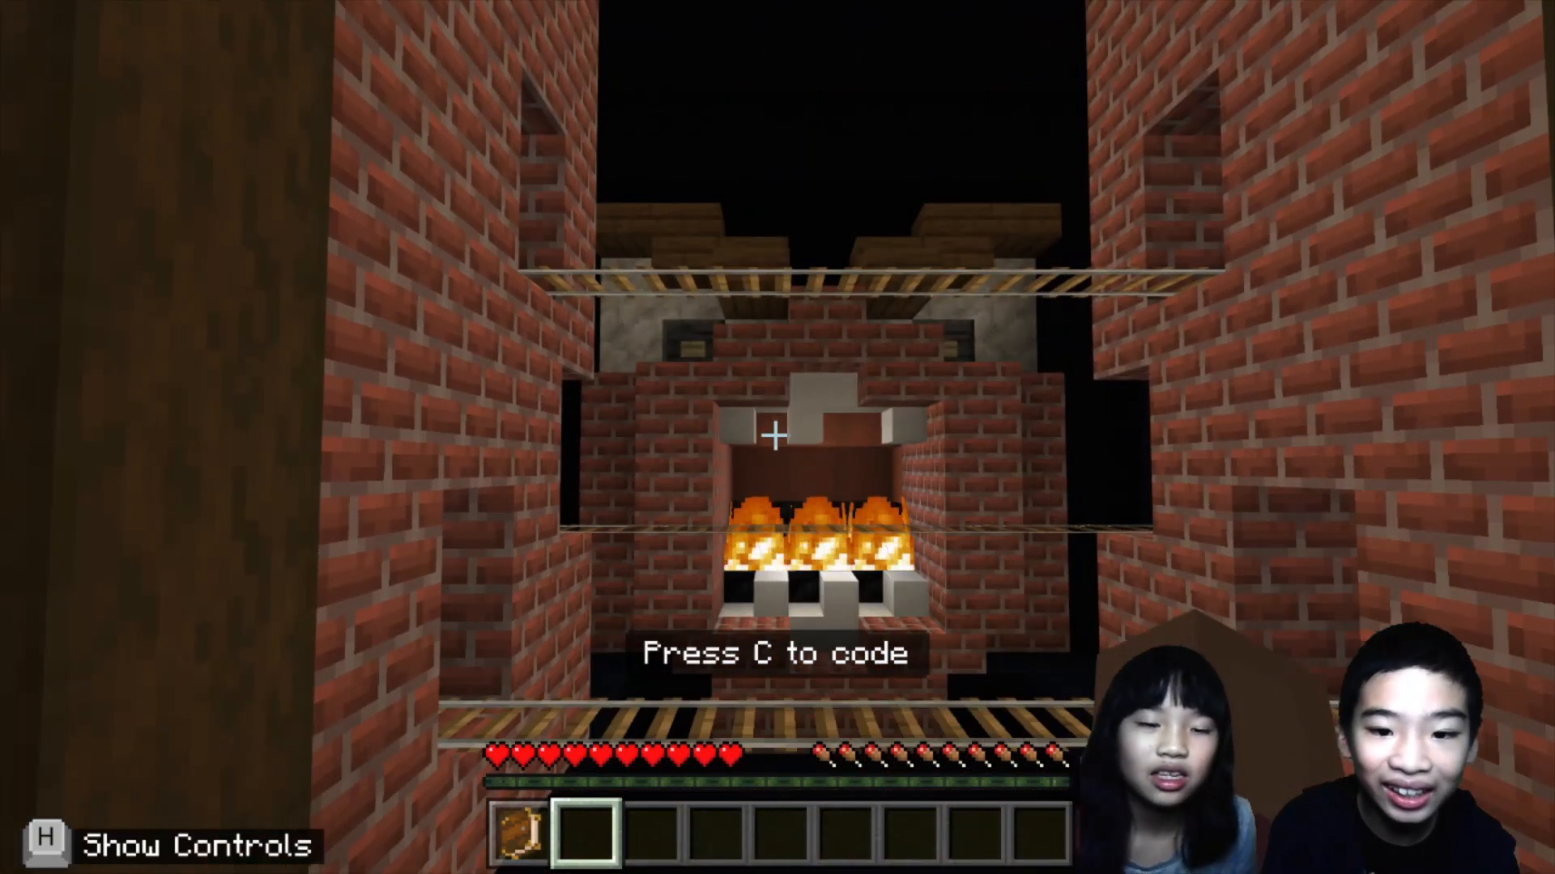
{"action": "key", "text": "c"}
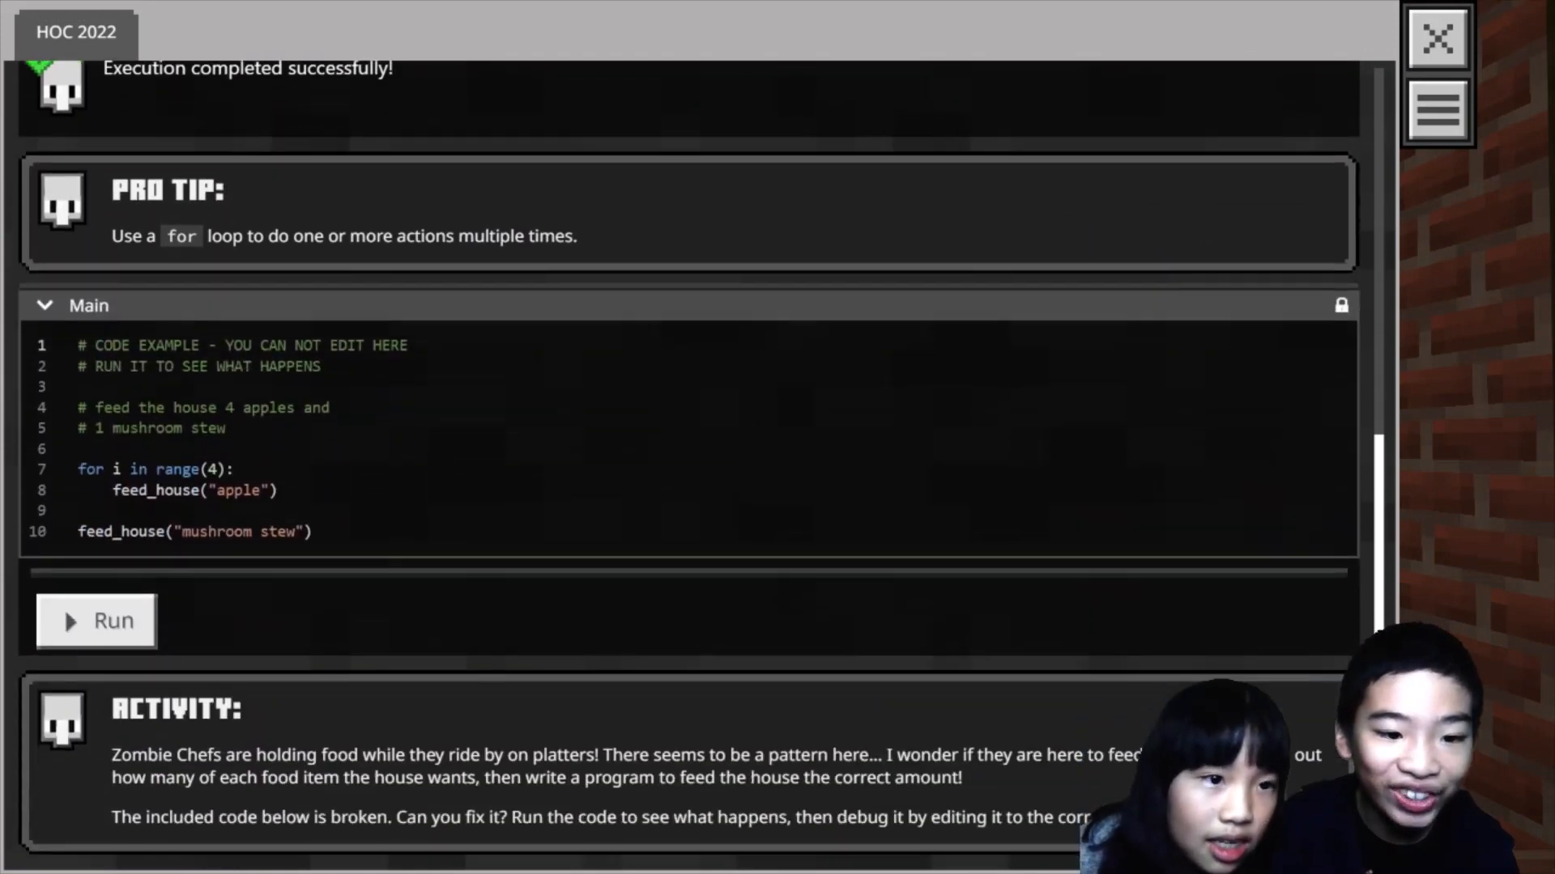
{"action": "scroll", "scroll_direction": "down", "scroll_amount": 3}
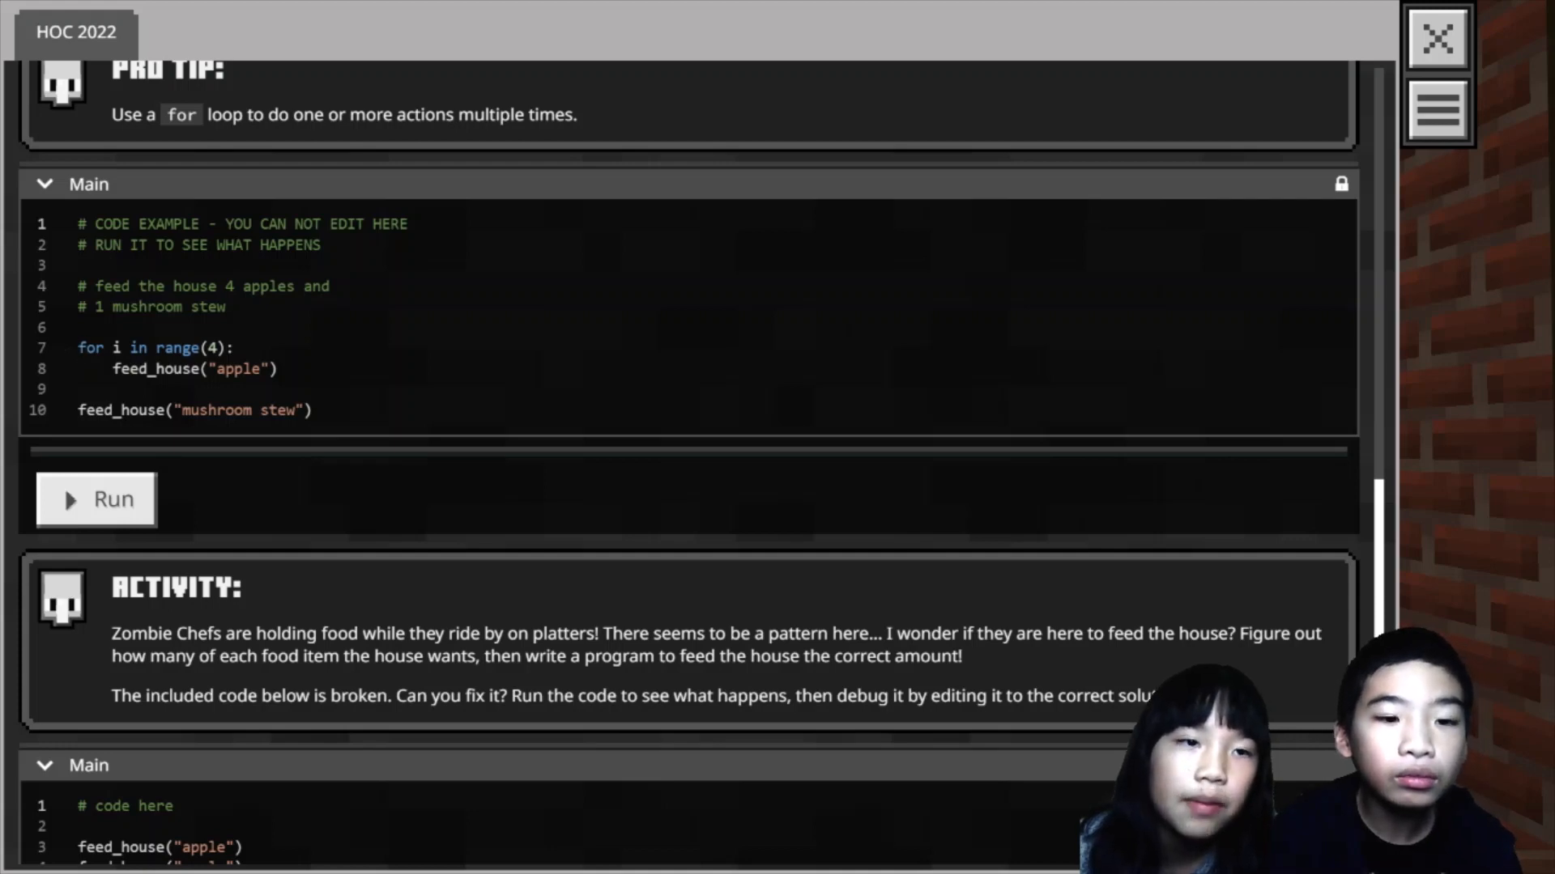
{"action": "left_click", "coordinate": [96, 499]}
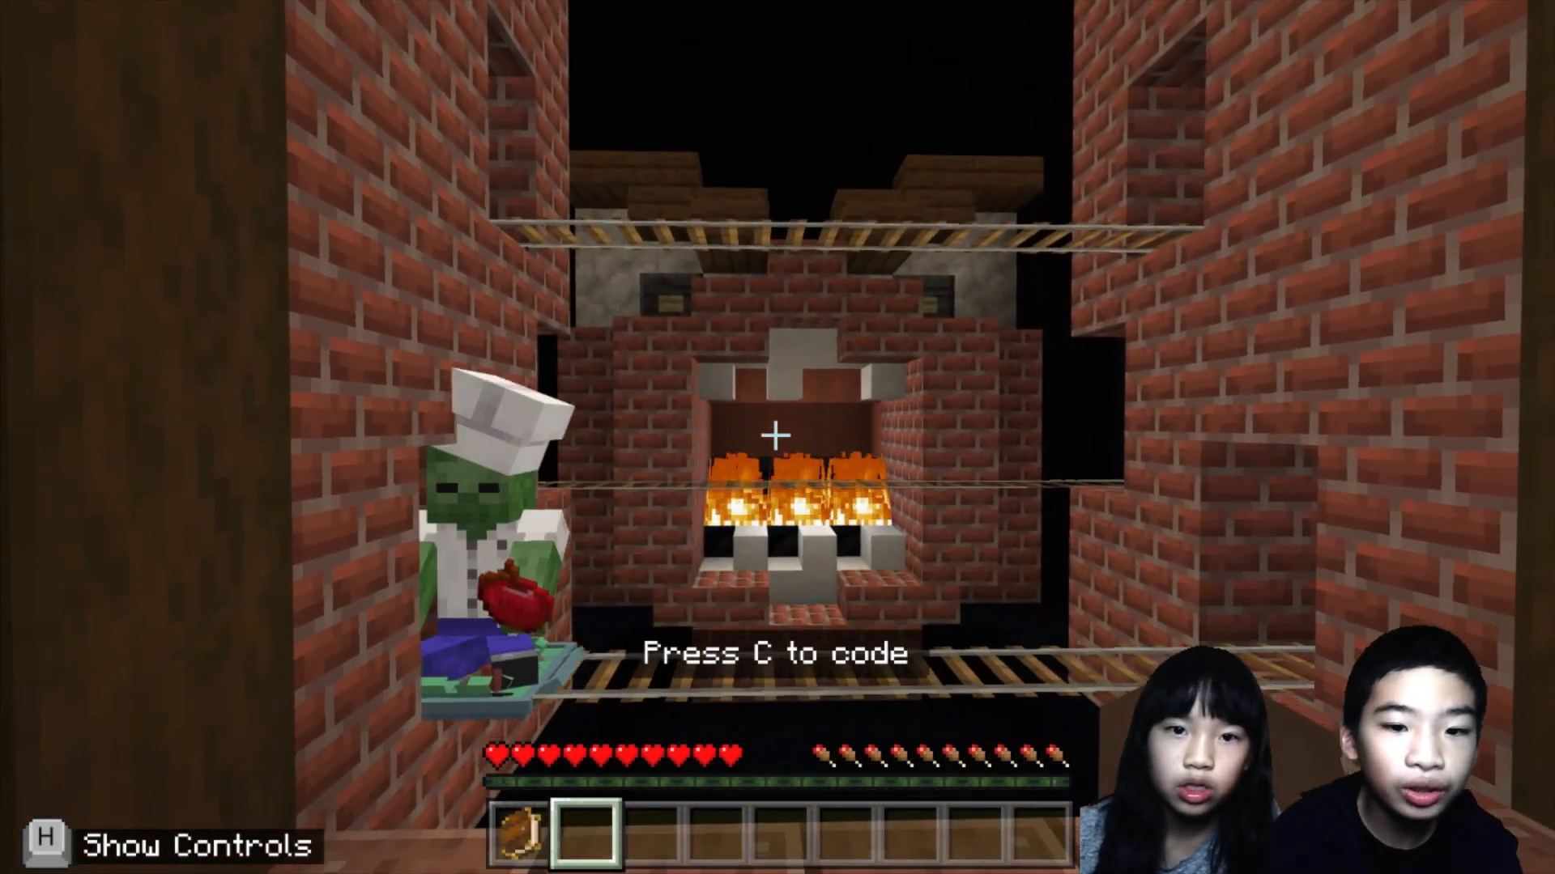
{"action": "mouse_move", "coordinate": [777, 437]}
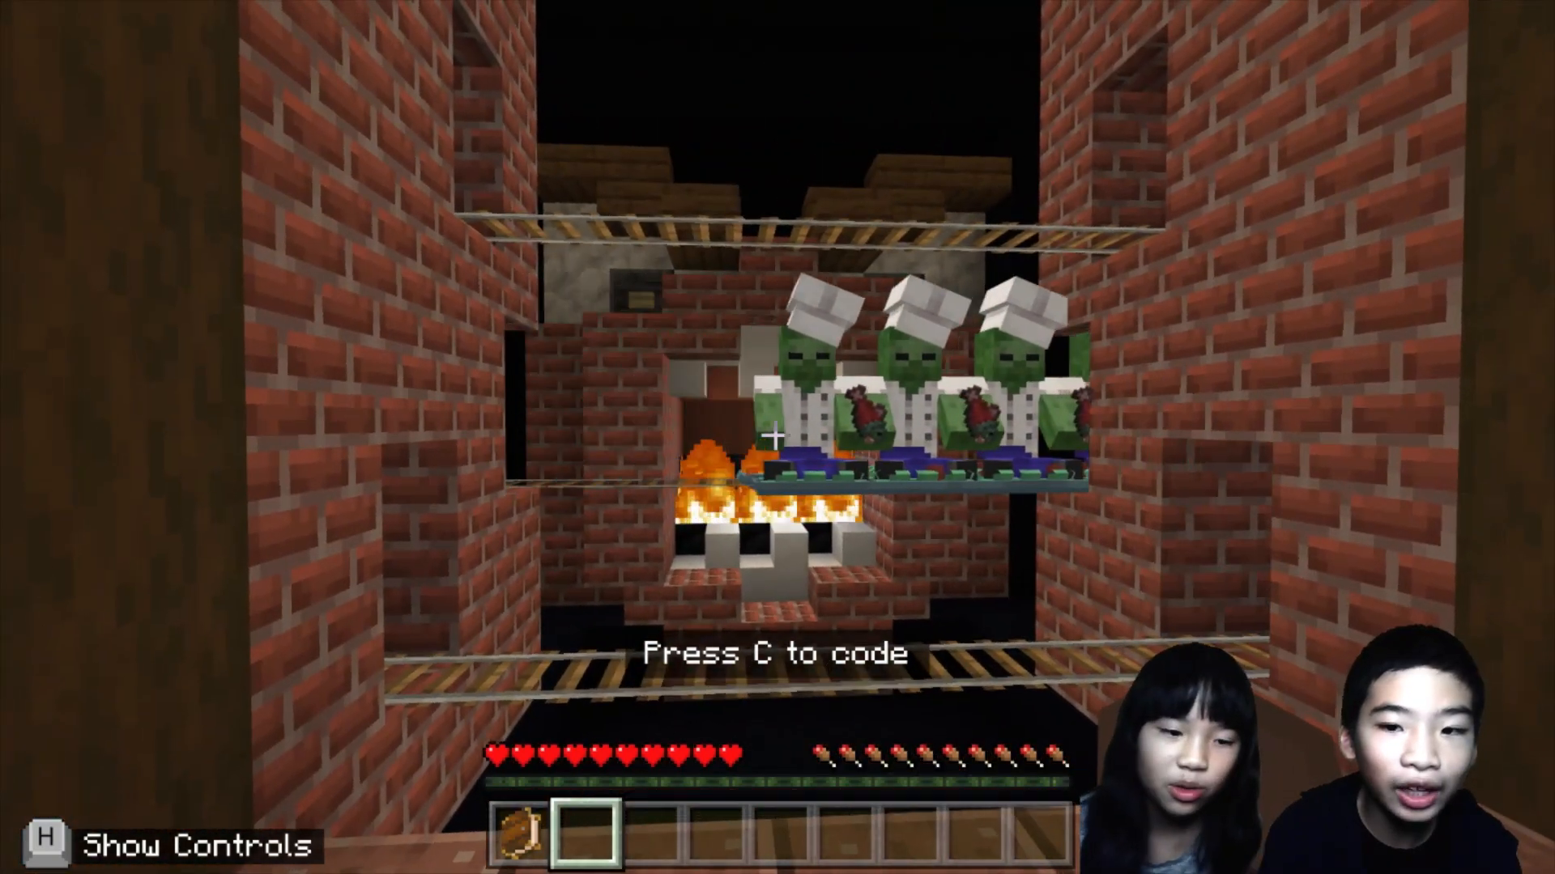
Reopen the activity code that feeds the house two apples and a salmon.
{"action": "key", "text": "c"}
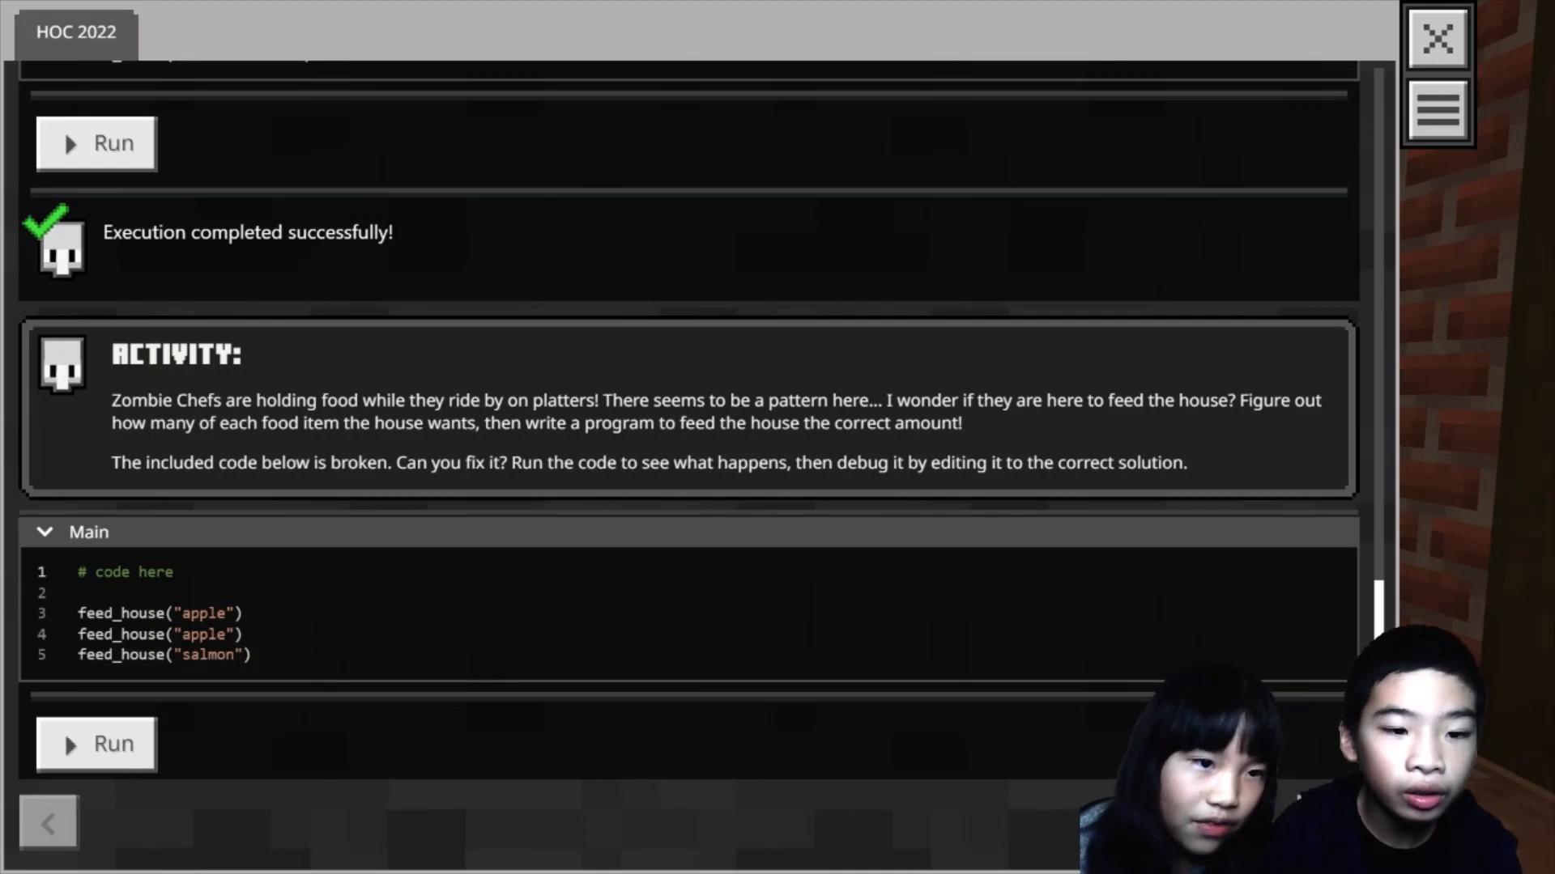
Write a for i in range(3): loop on line 2 around feed_house("apple").
{"action": "left_click", "coordinate": [84, 592]}
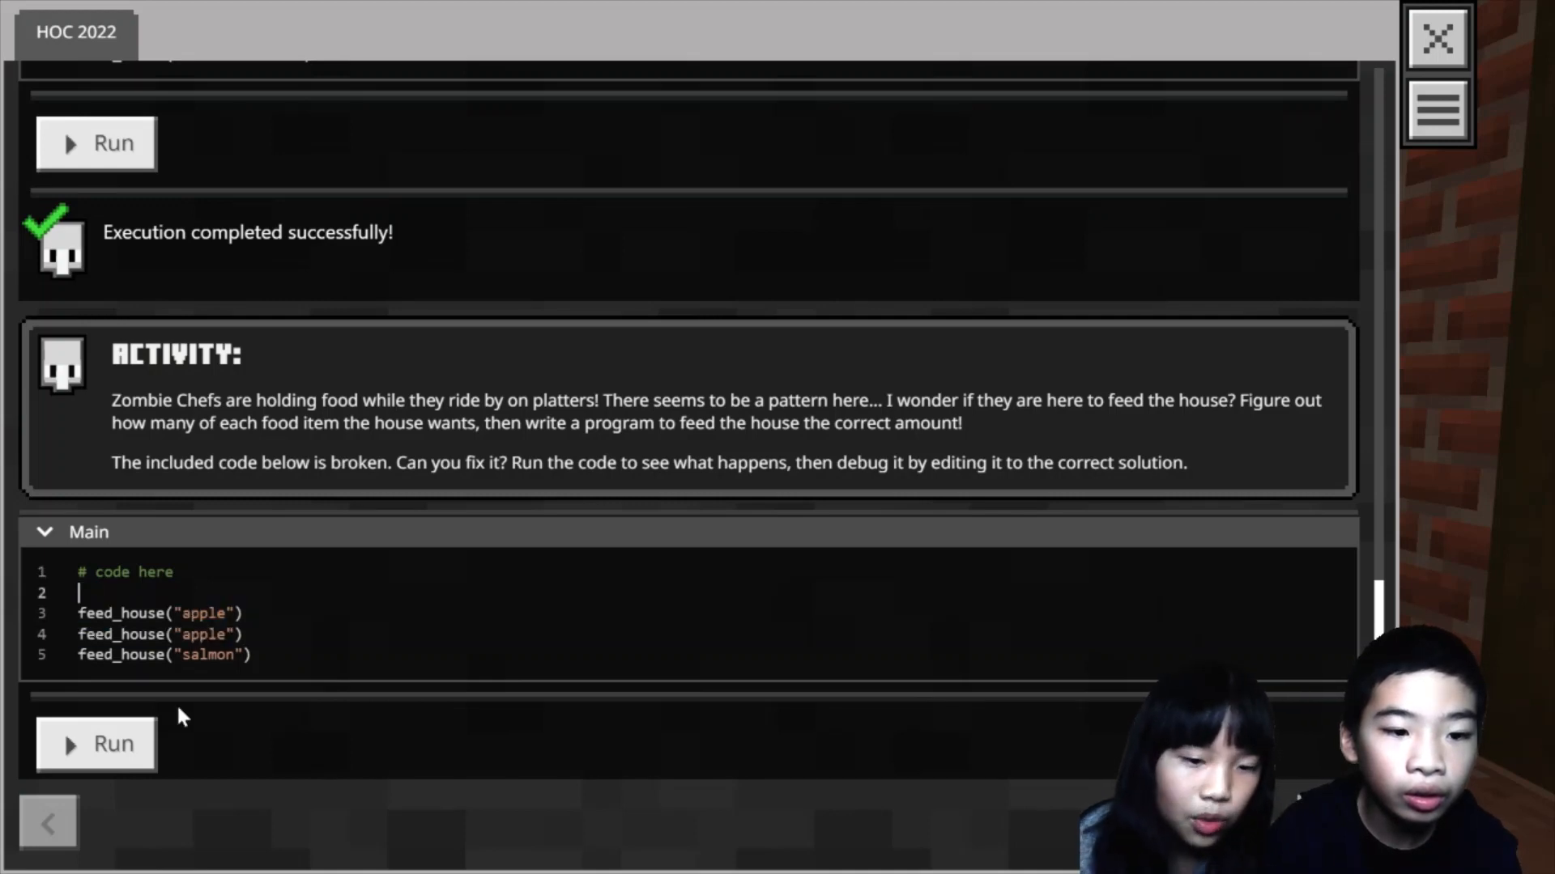
{"action": "mouse_move", "coordinate": [286, 534]}
{"action": "type", "text": "for"}
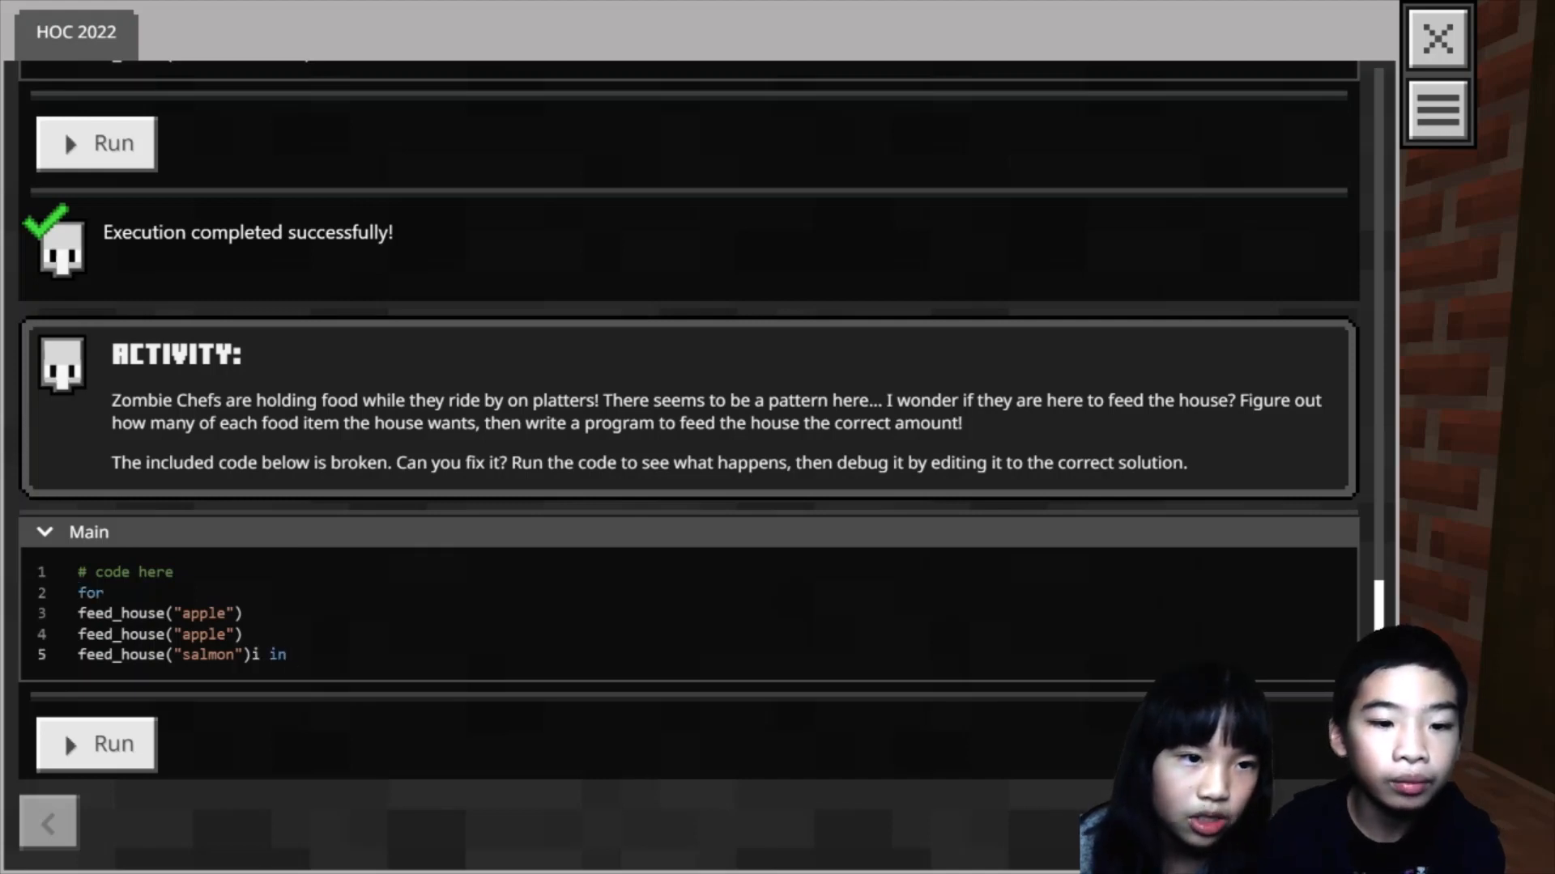
{"action": "left_click", "coordinate": [291, 654]}
{"action": "type", "text": " i i"}
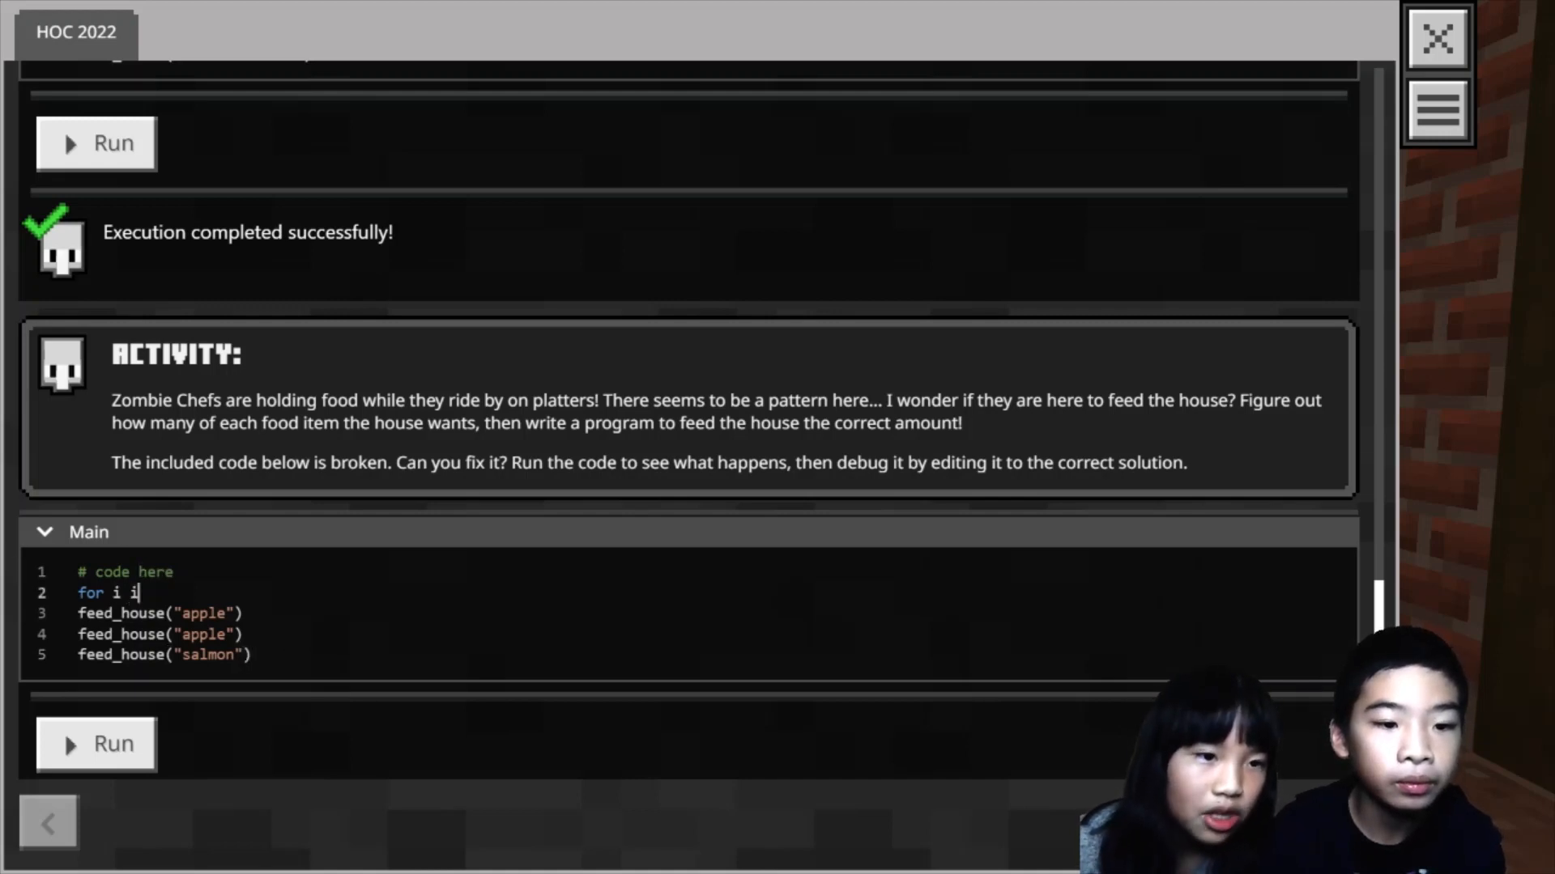
{"action": "type", "text": "n range"}
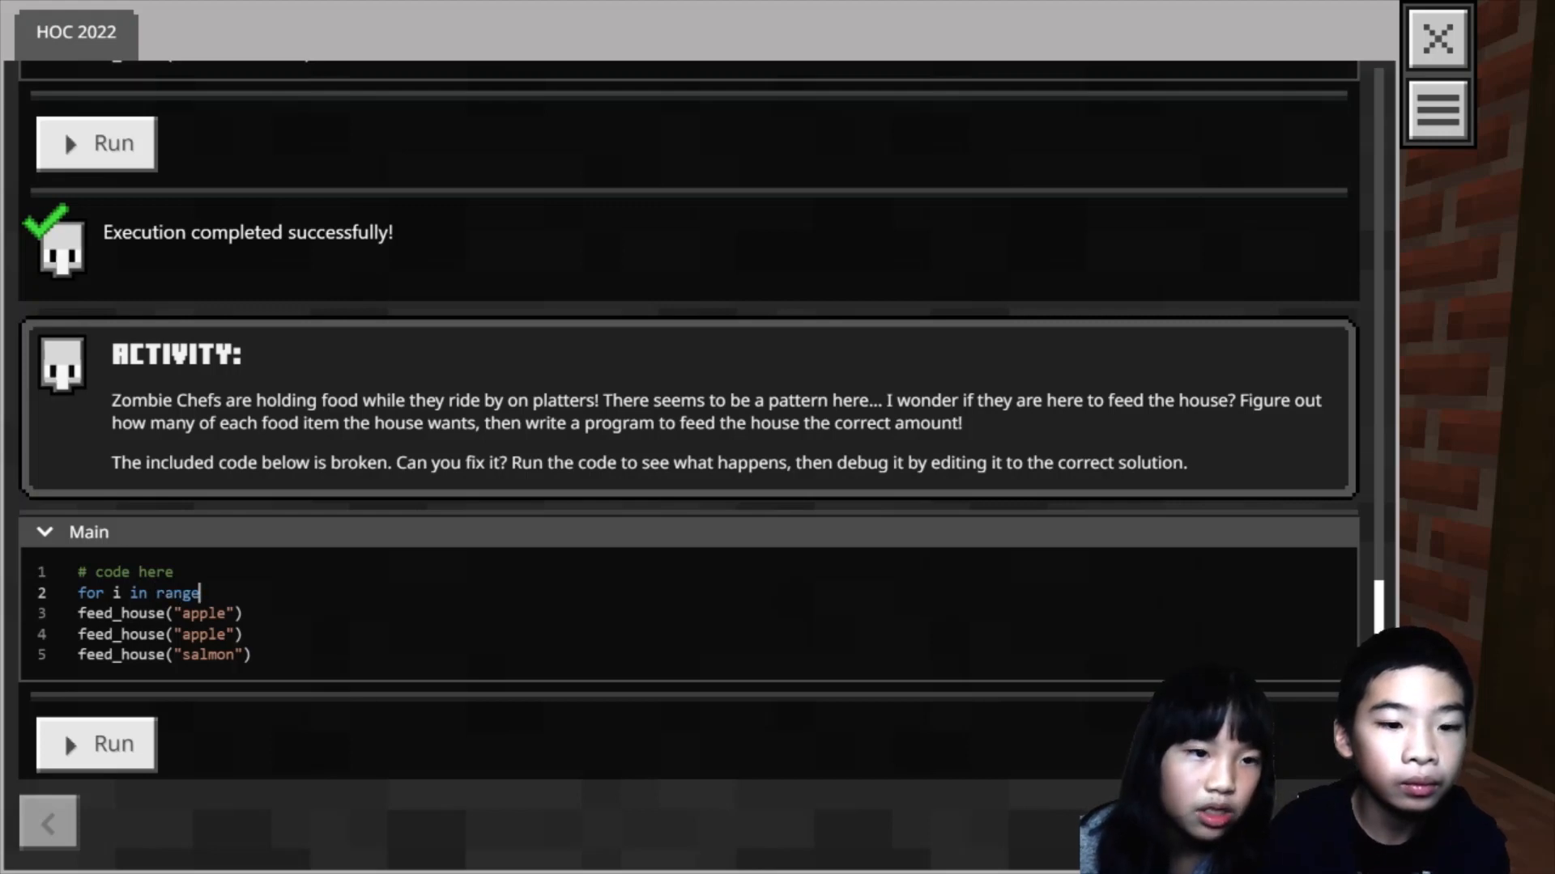
{"action": "type", "text": "(3)"}
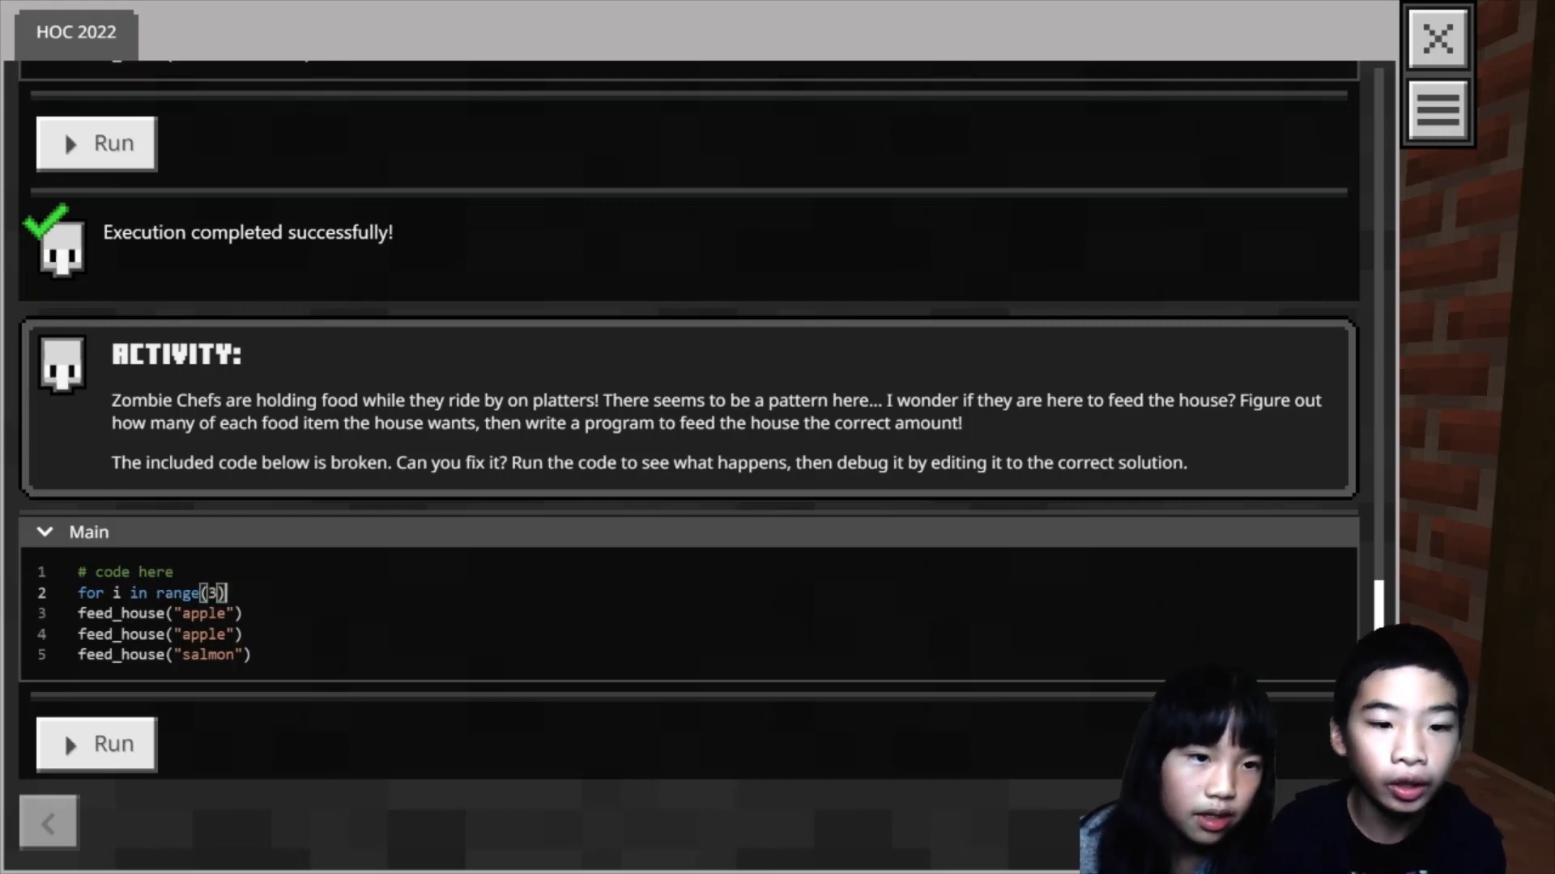
{"action": "type", "text": ":"}
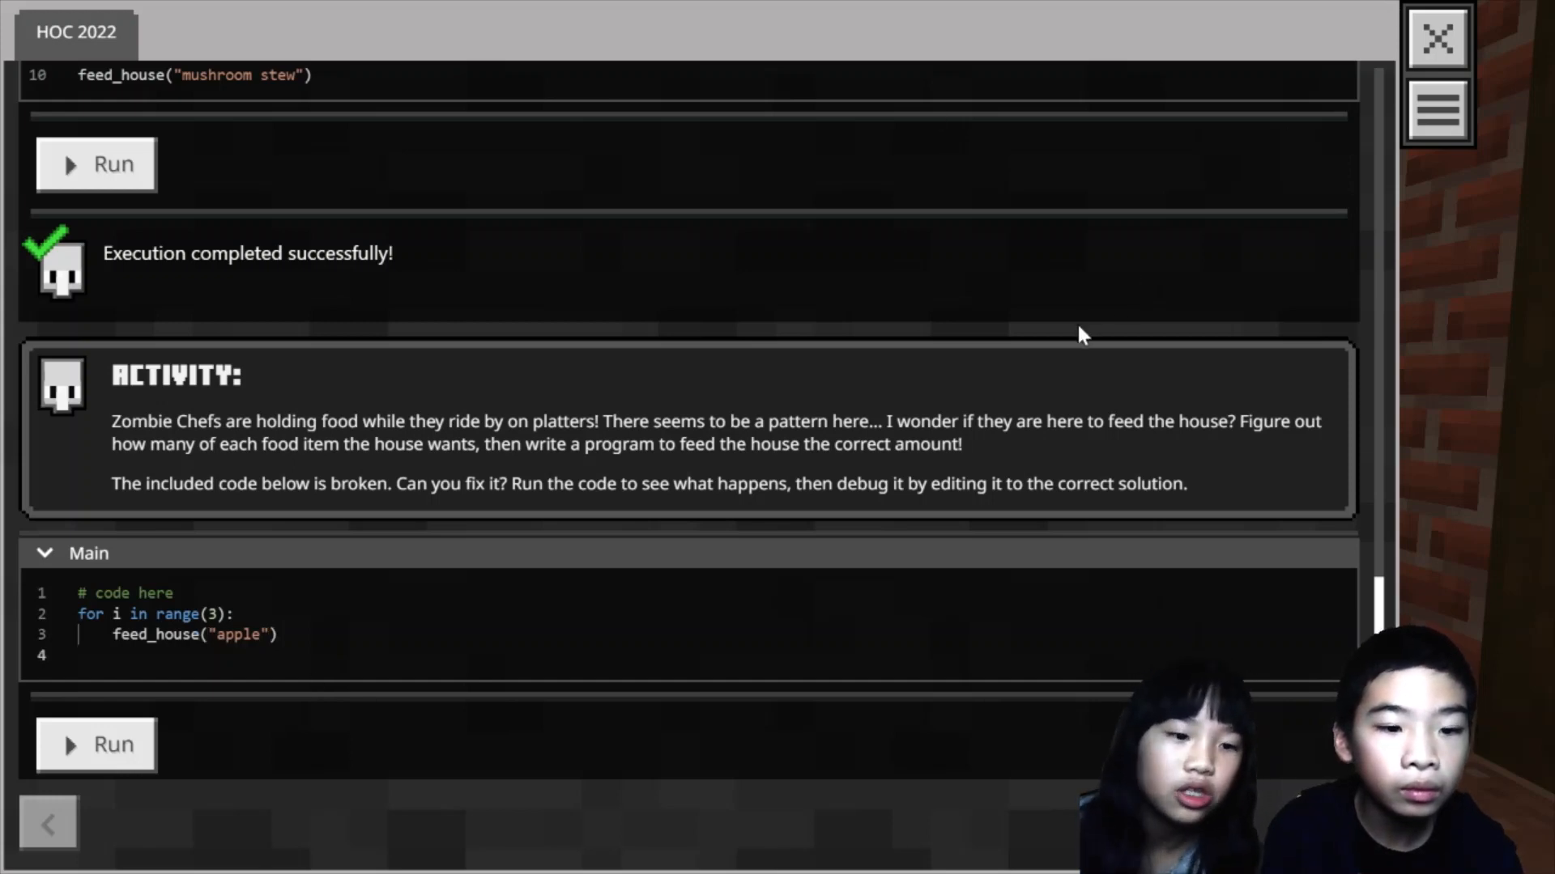
{"action": "mouse_move", "coordinate": [142, 697]}
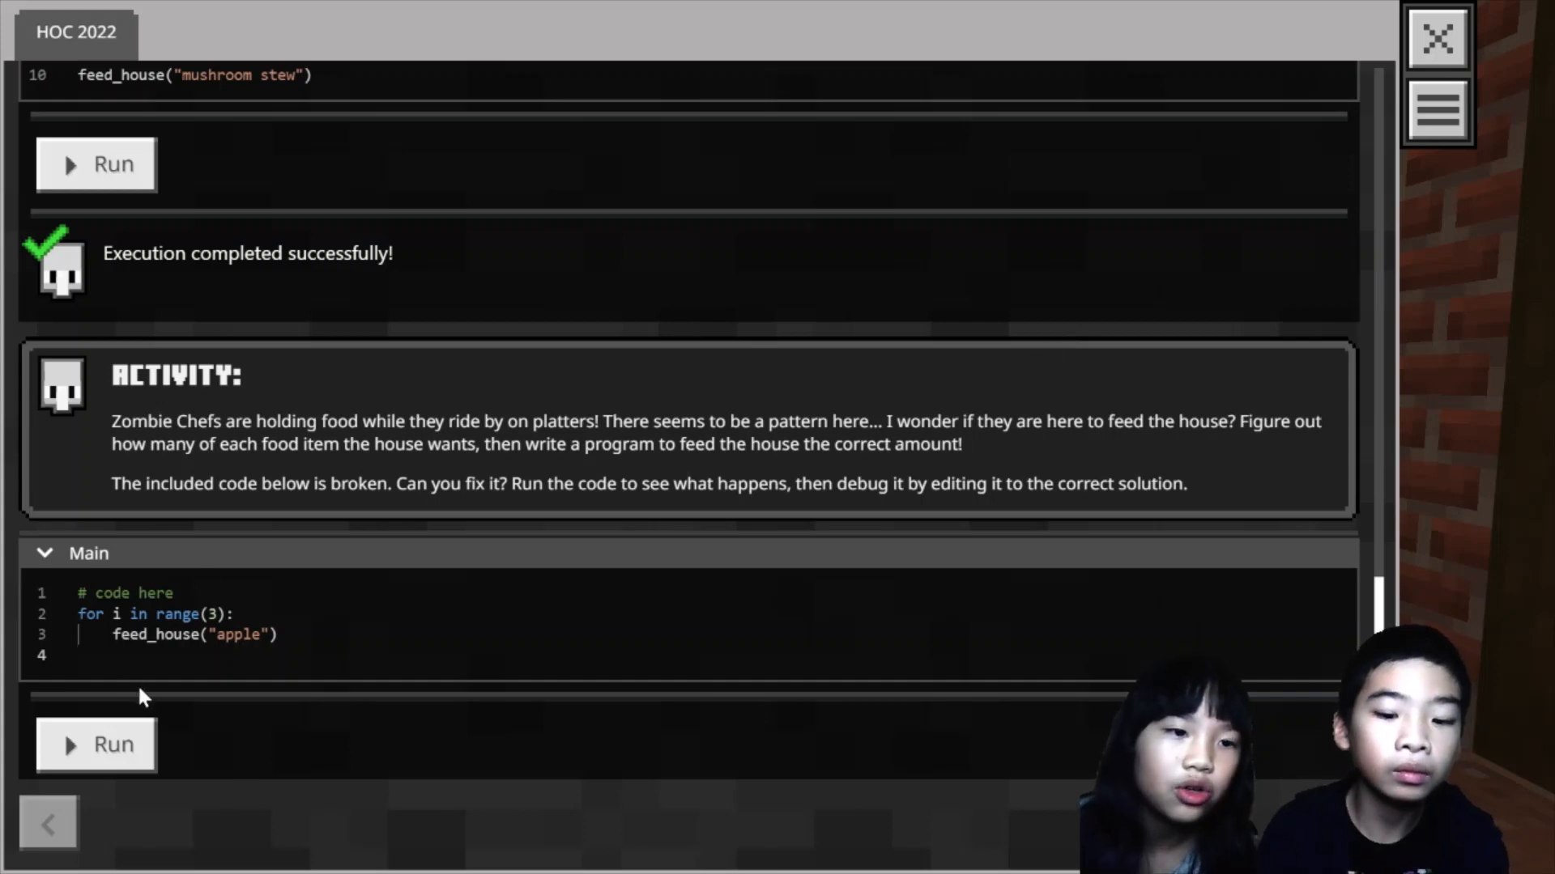
Write a for i in range(2) loop calling feed_house("mushroom stew").
{"action": "type", "text": "for i in rang"}
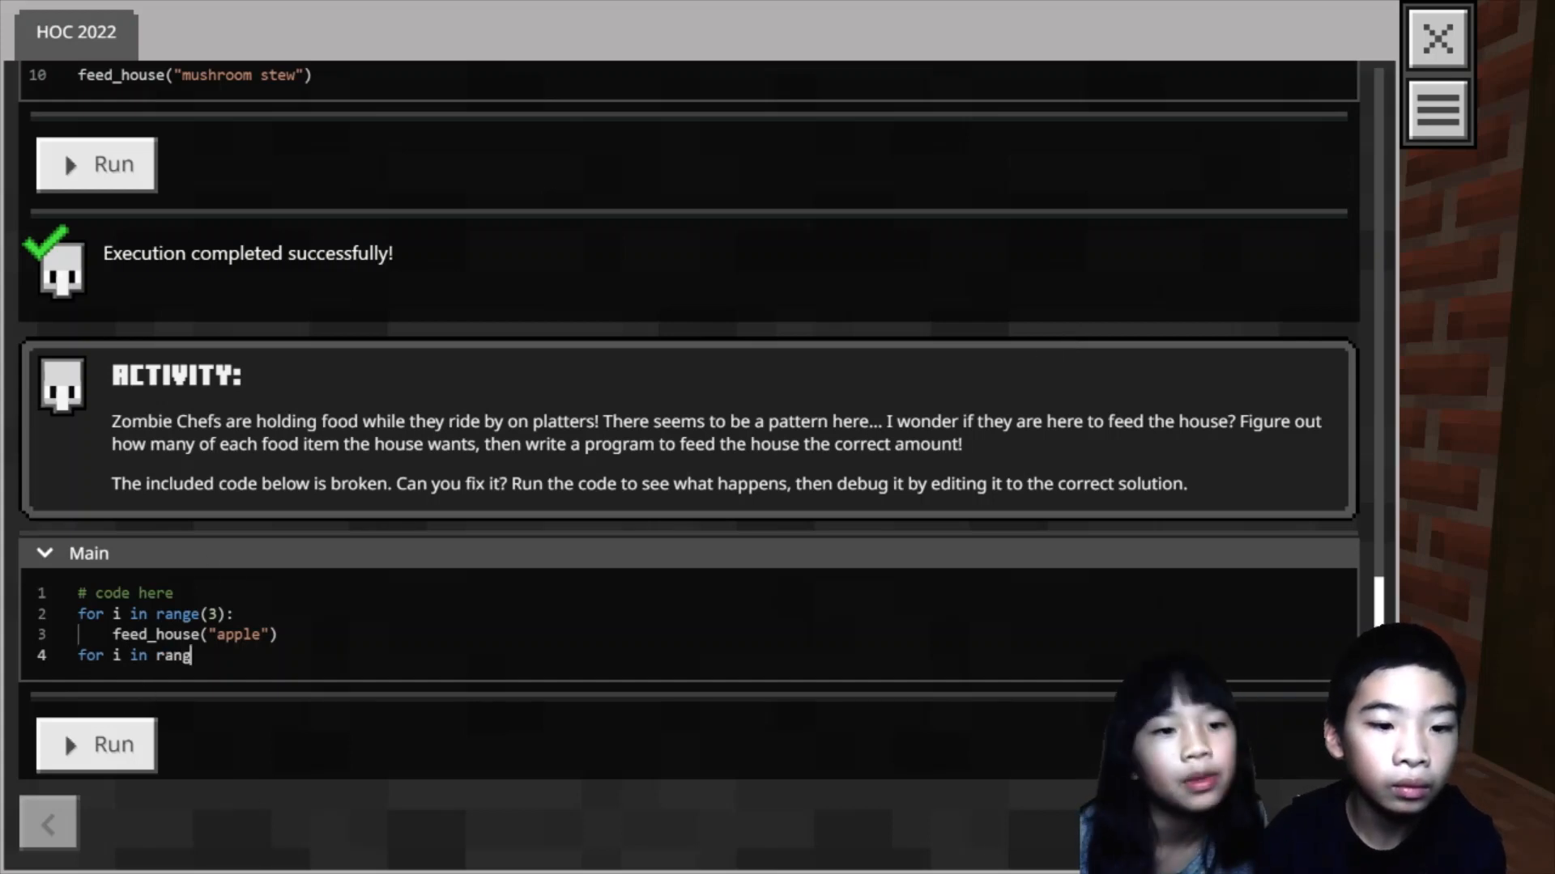
{"action": "type", "text": "e()"}
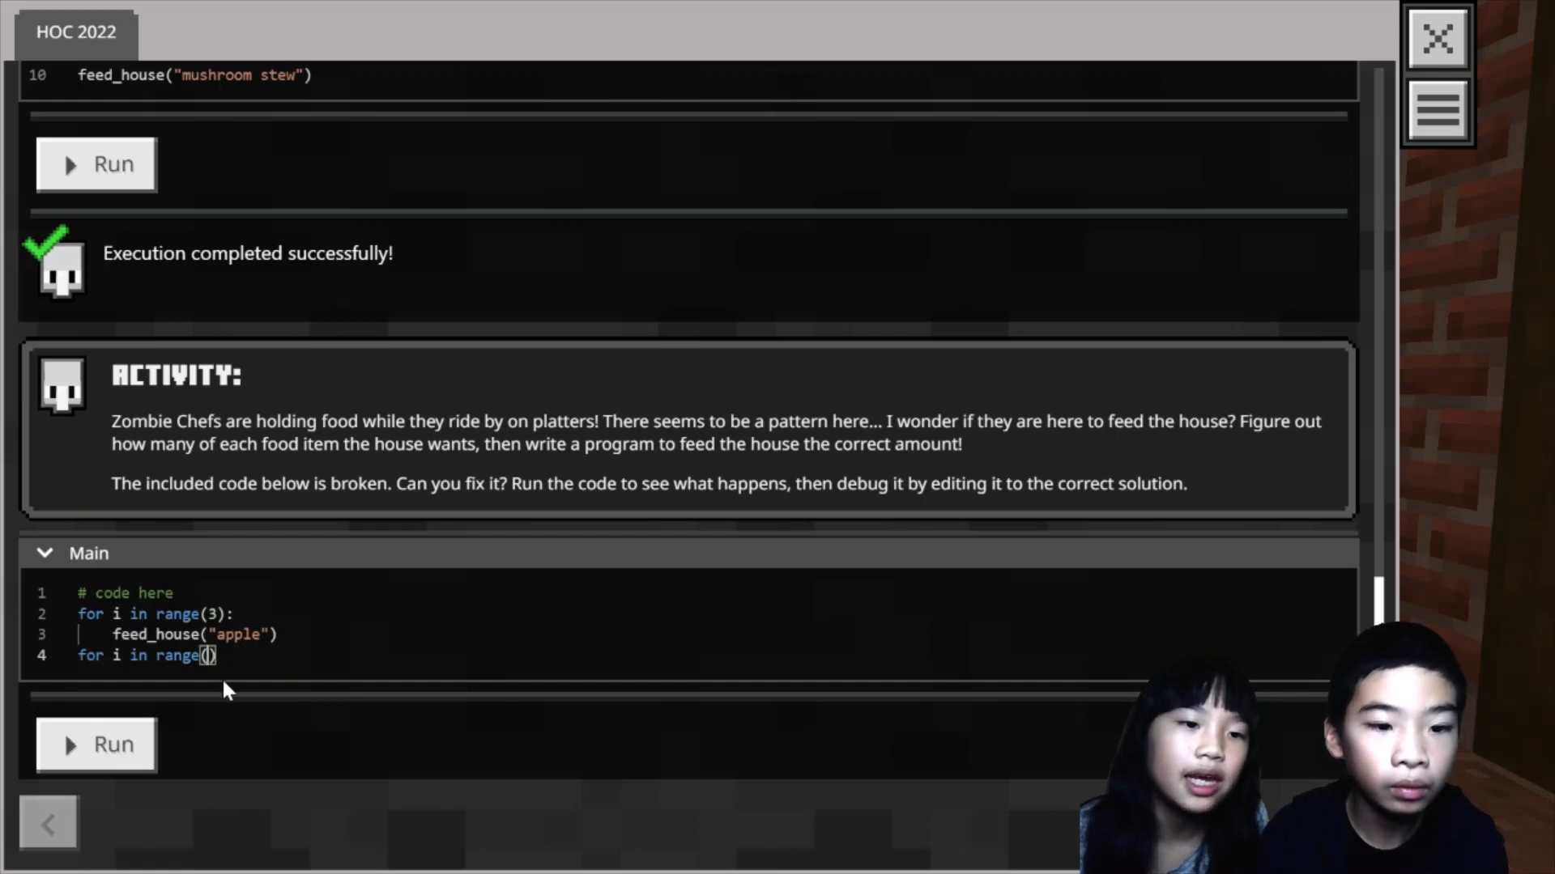
{"action": "type", "text": "2"}
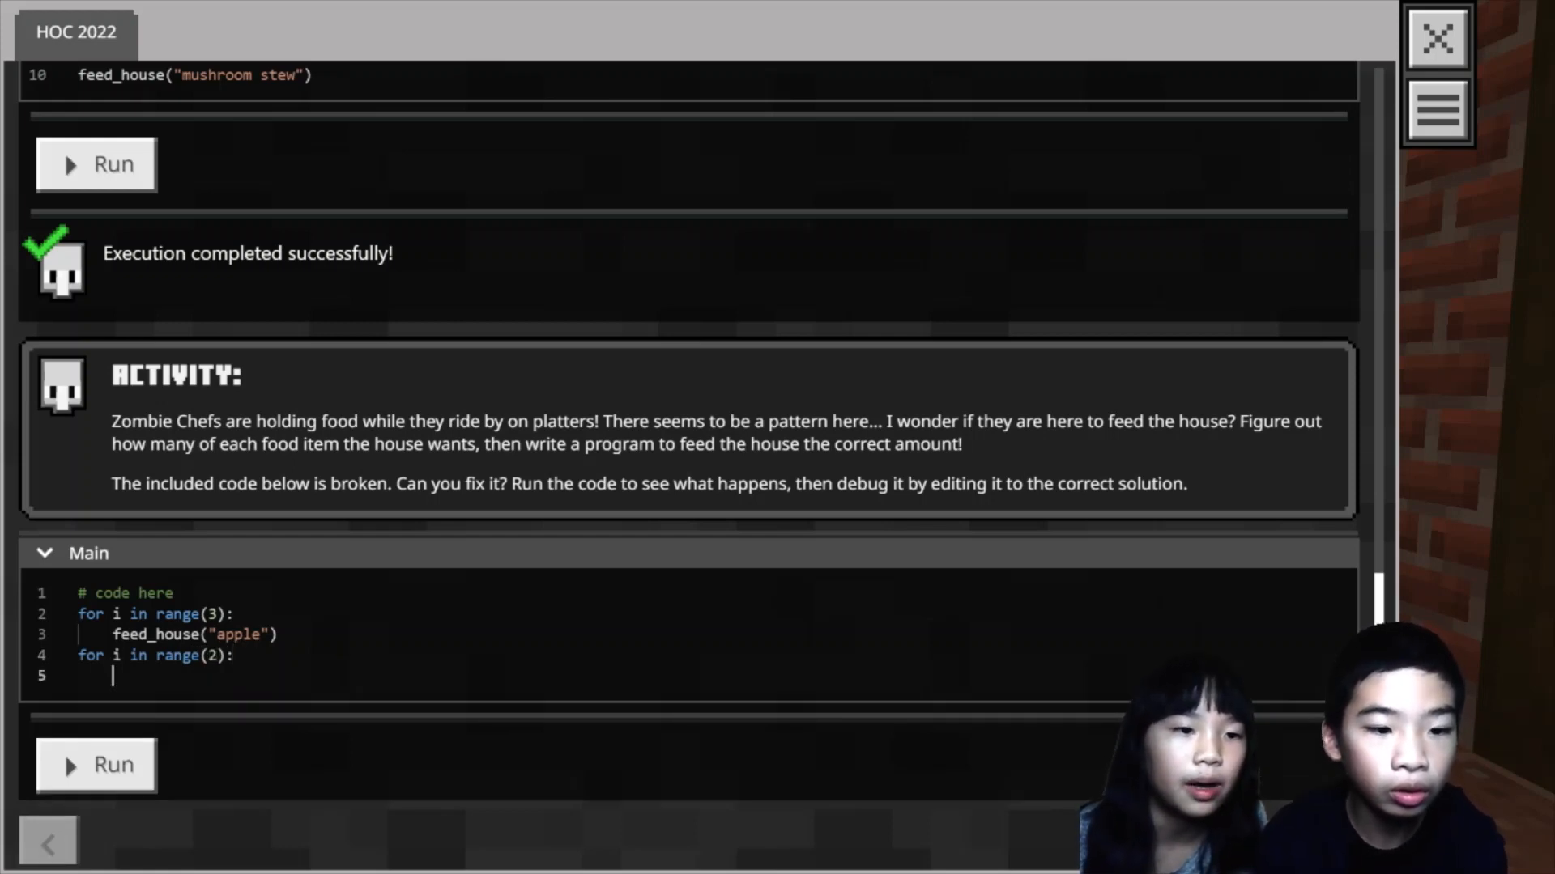
{"action": "type", "text": "feed_h"}
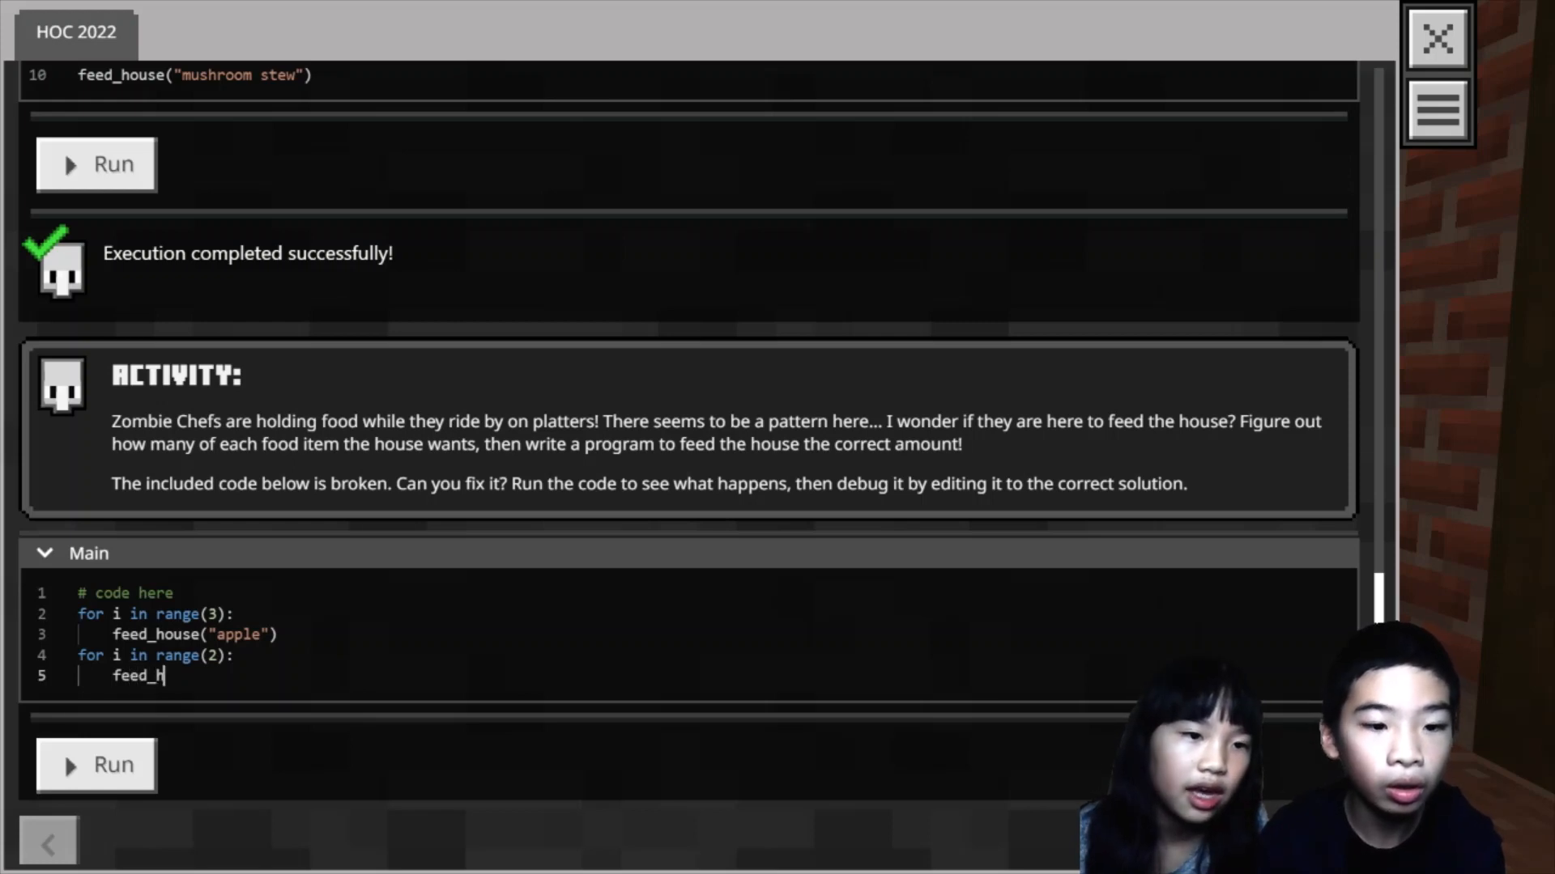
{"action": "type", "text": "ouse(\"m\""}
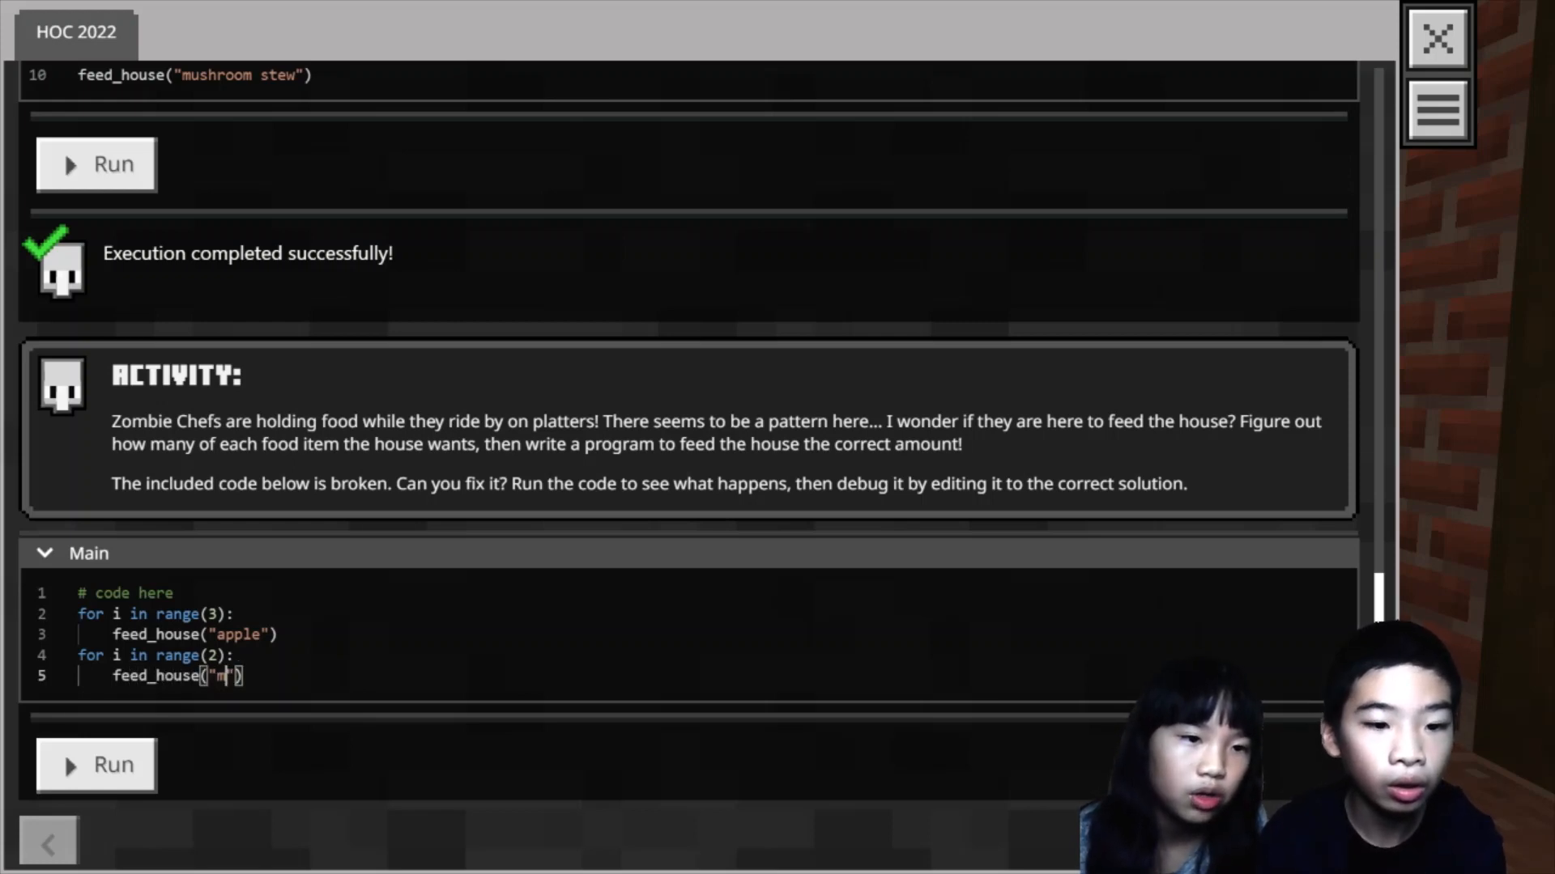
{"action": "type", "text": "ushroom"}
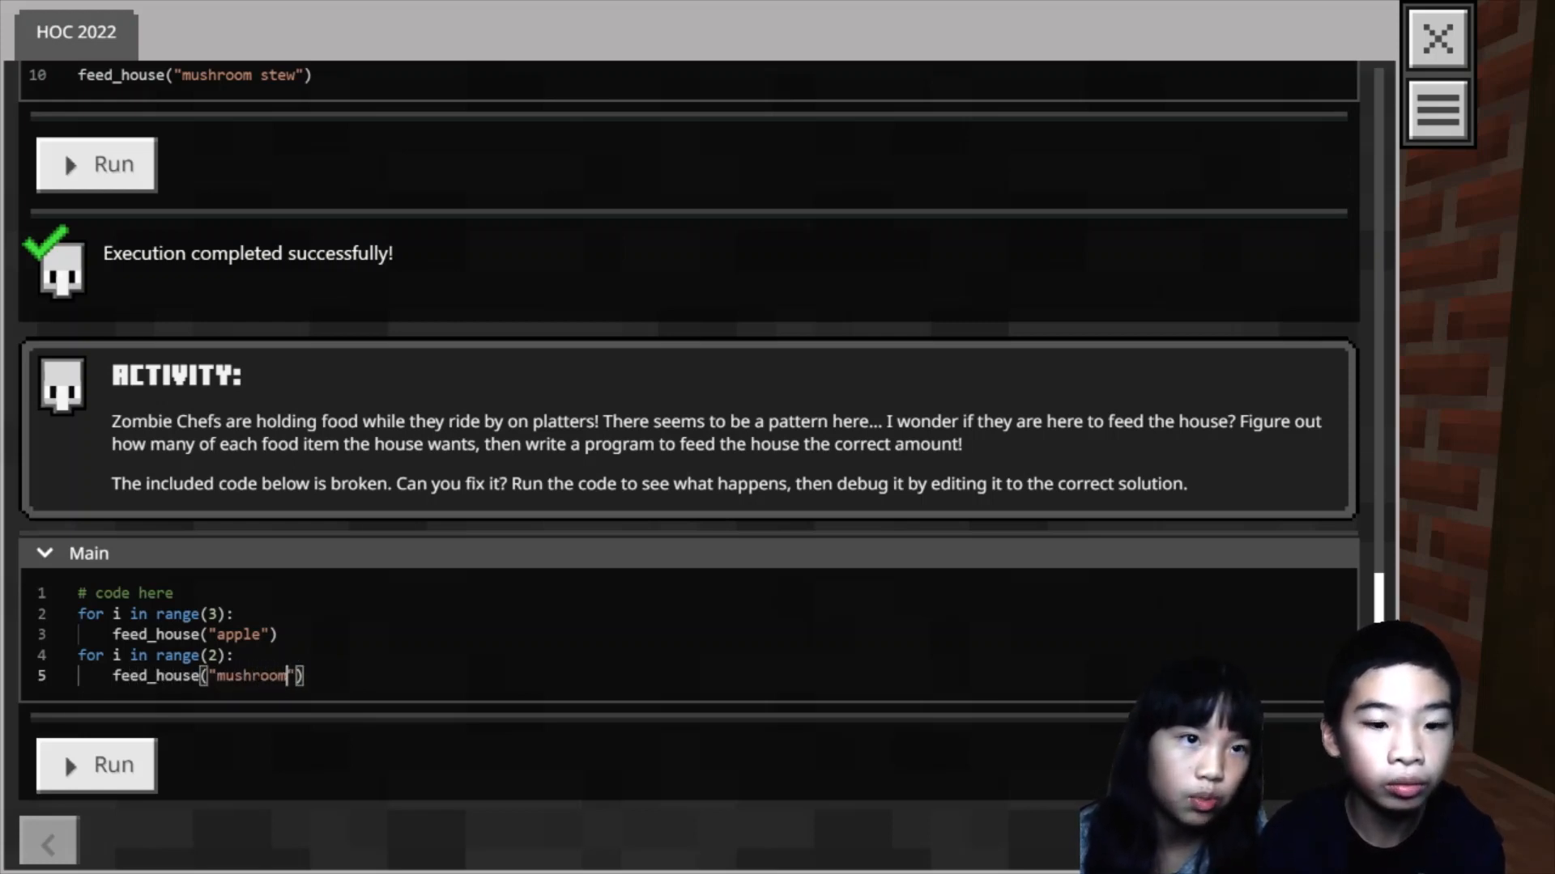
{"action": "type", "text": "_stew"}
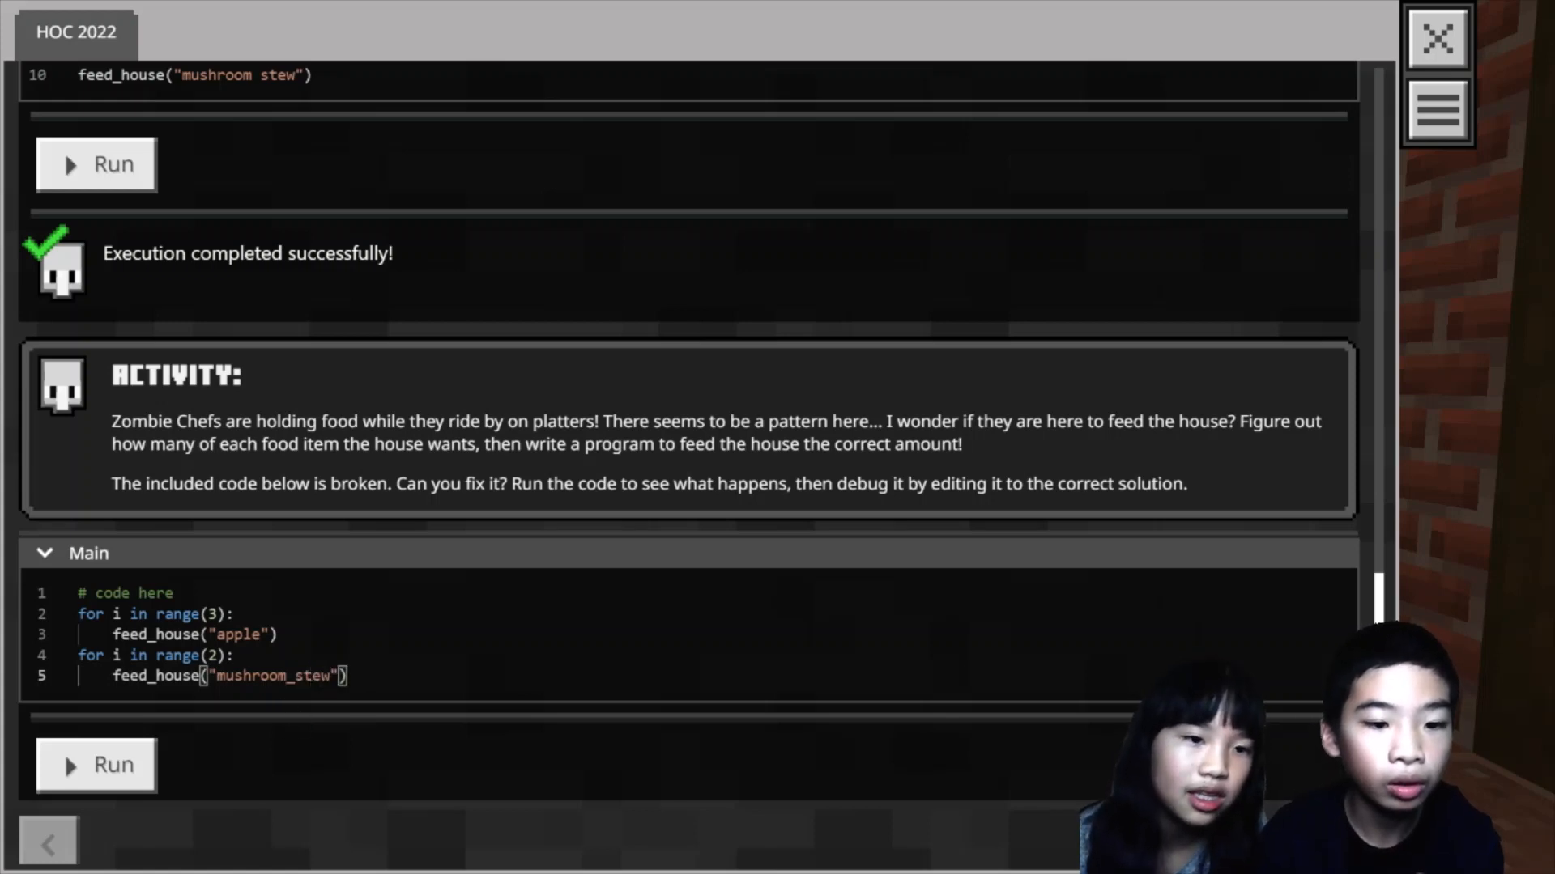
{"action": "type", "text": "mushrooms"}
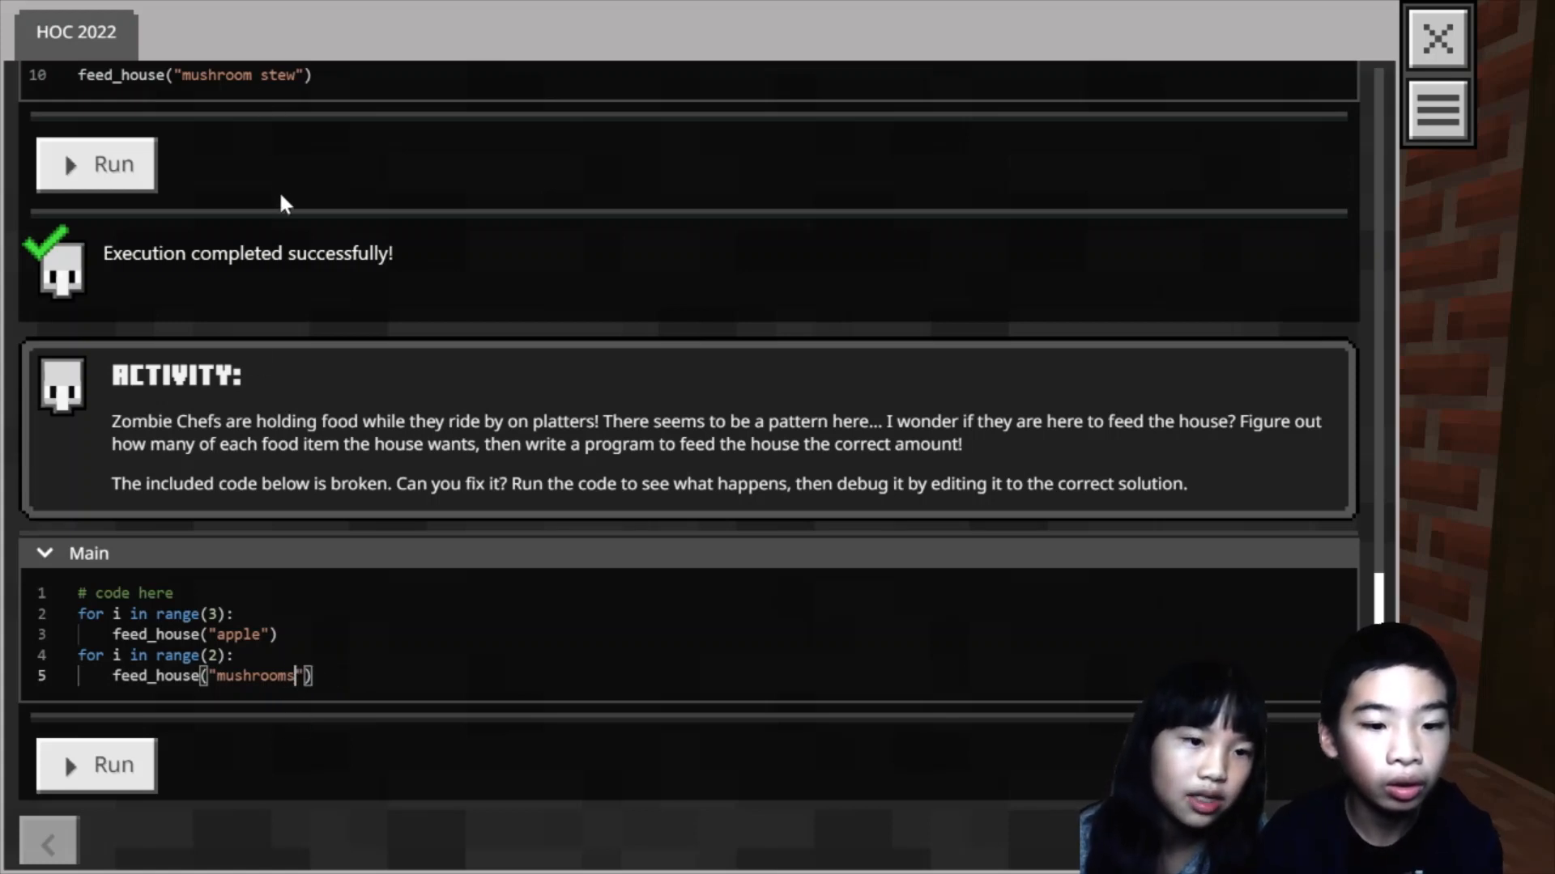
{"action": "type", "text": "tew"}
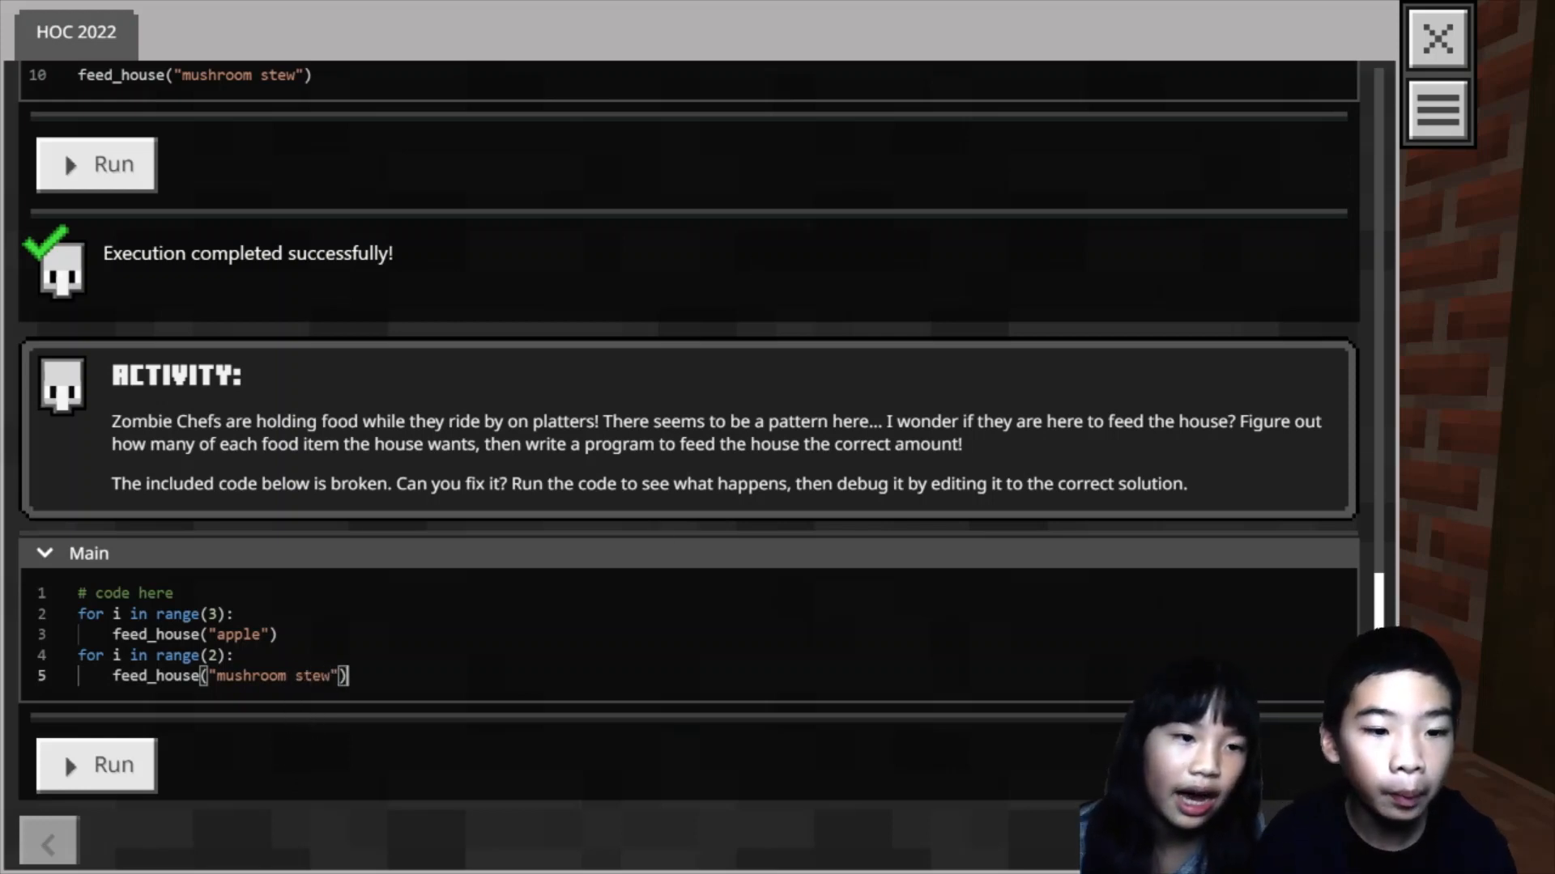
Add a for i in range(4): loop on a new line.
{"action": "key", "text": "Return"}
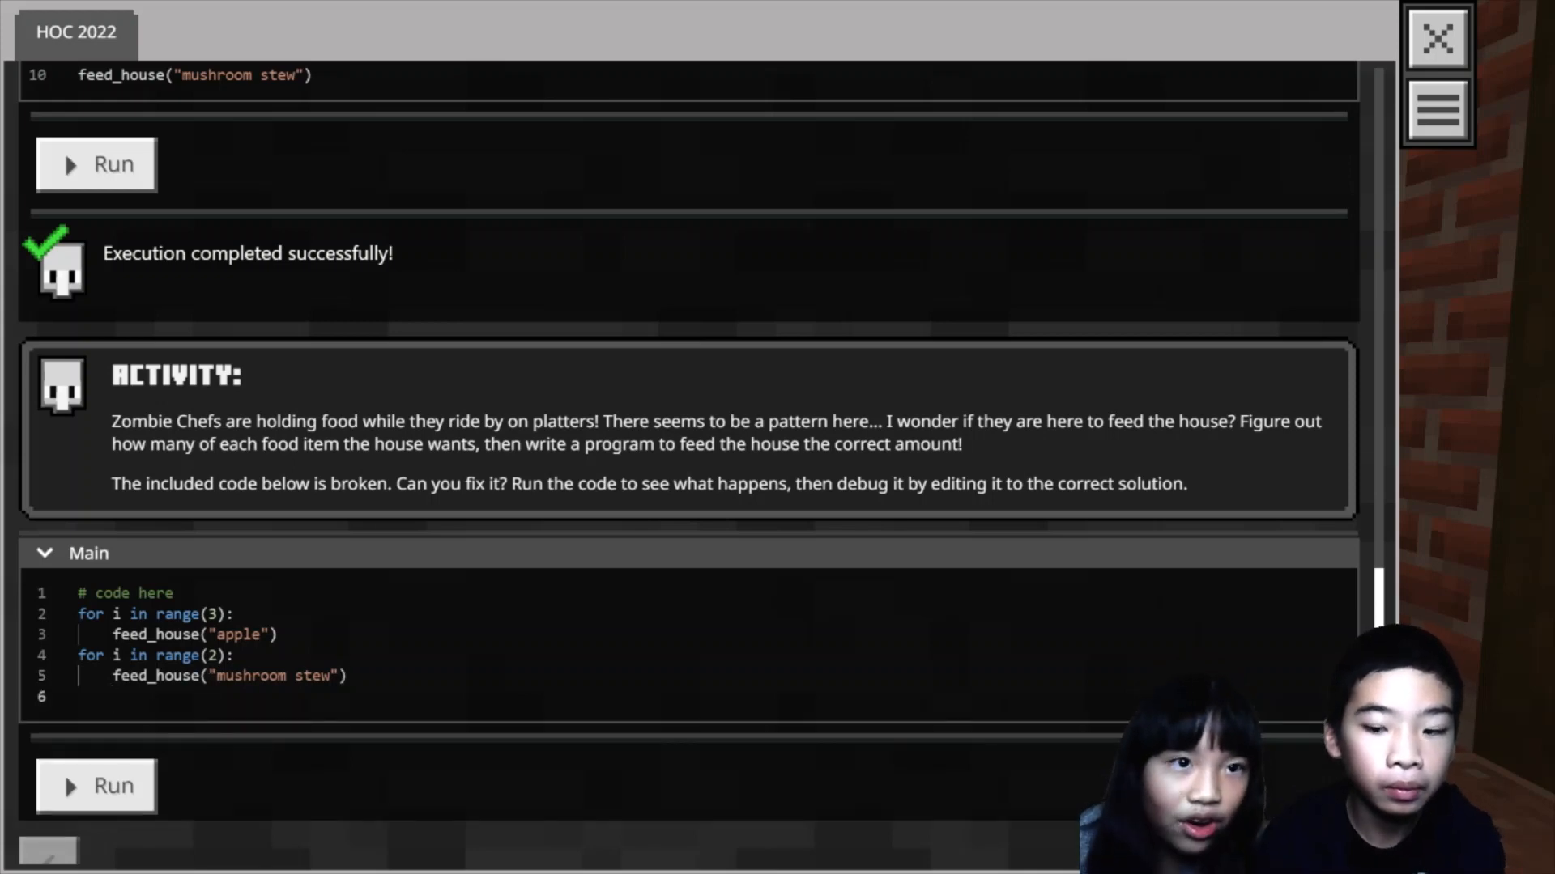
{"action": "type", "text": "for i in"}
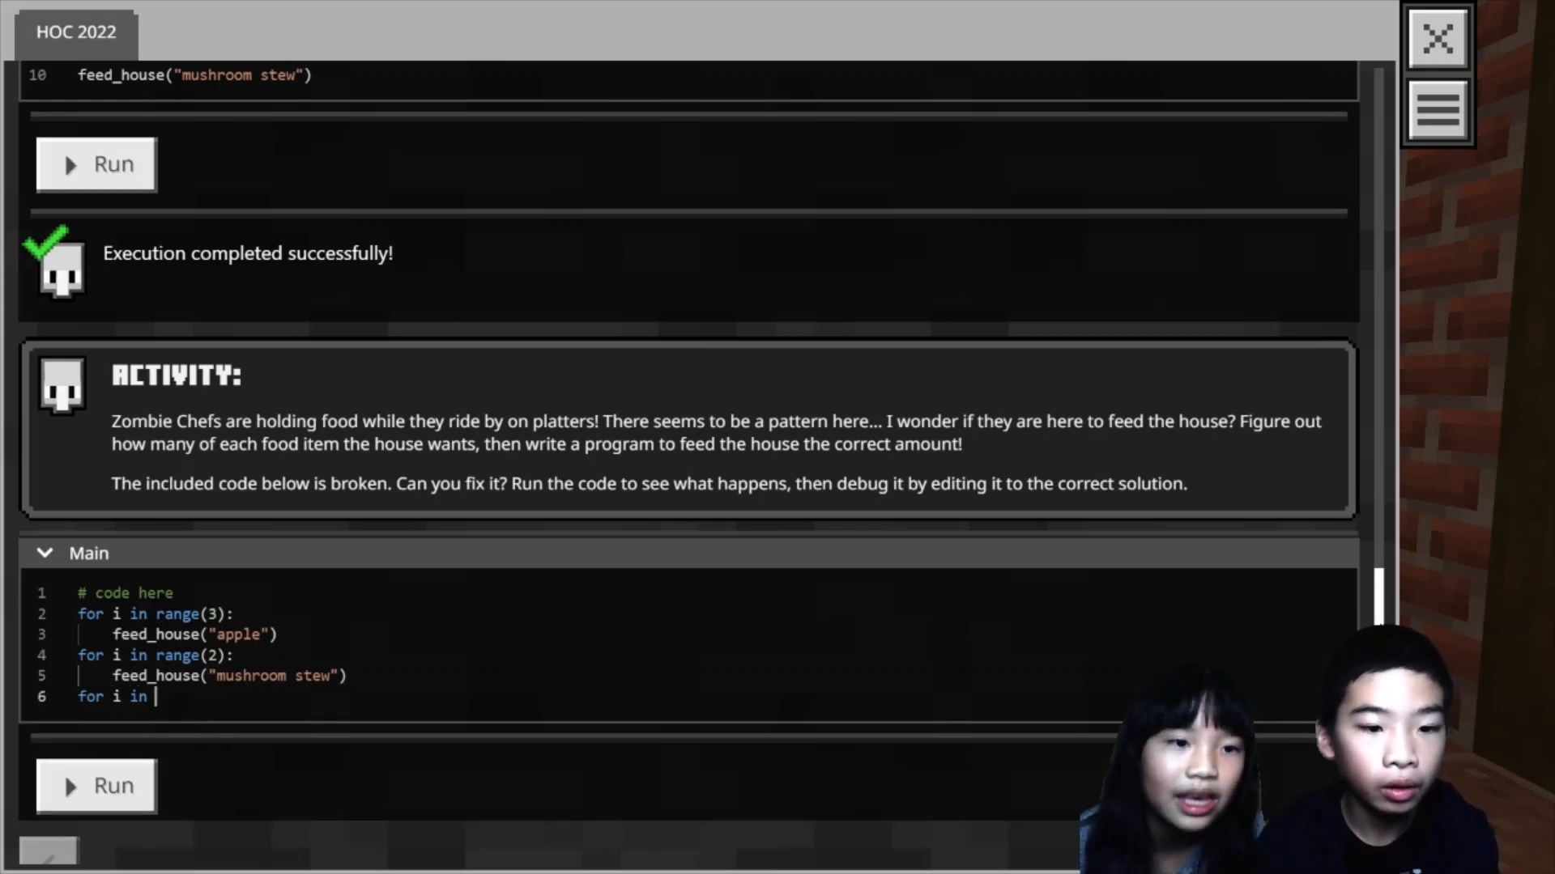
{"action": "type", "text": "range(4)"}
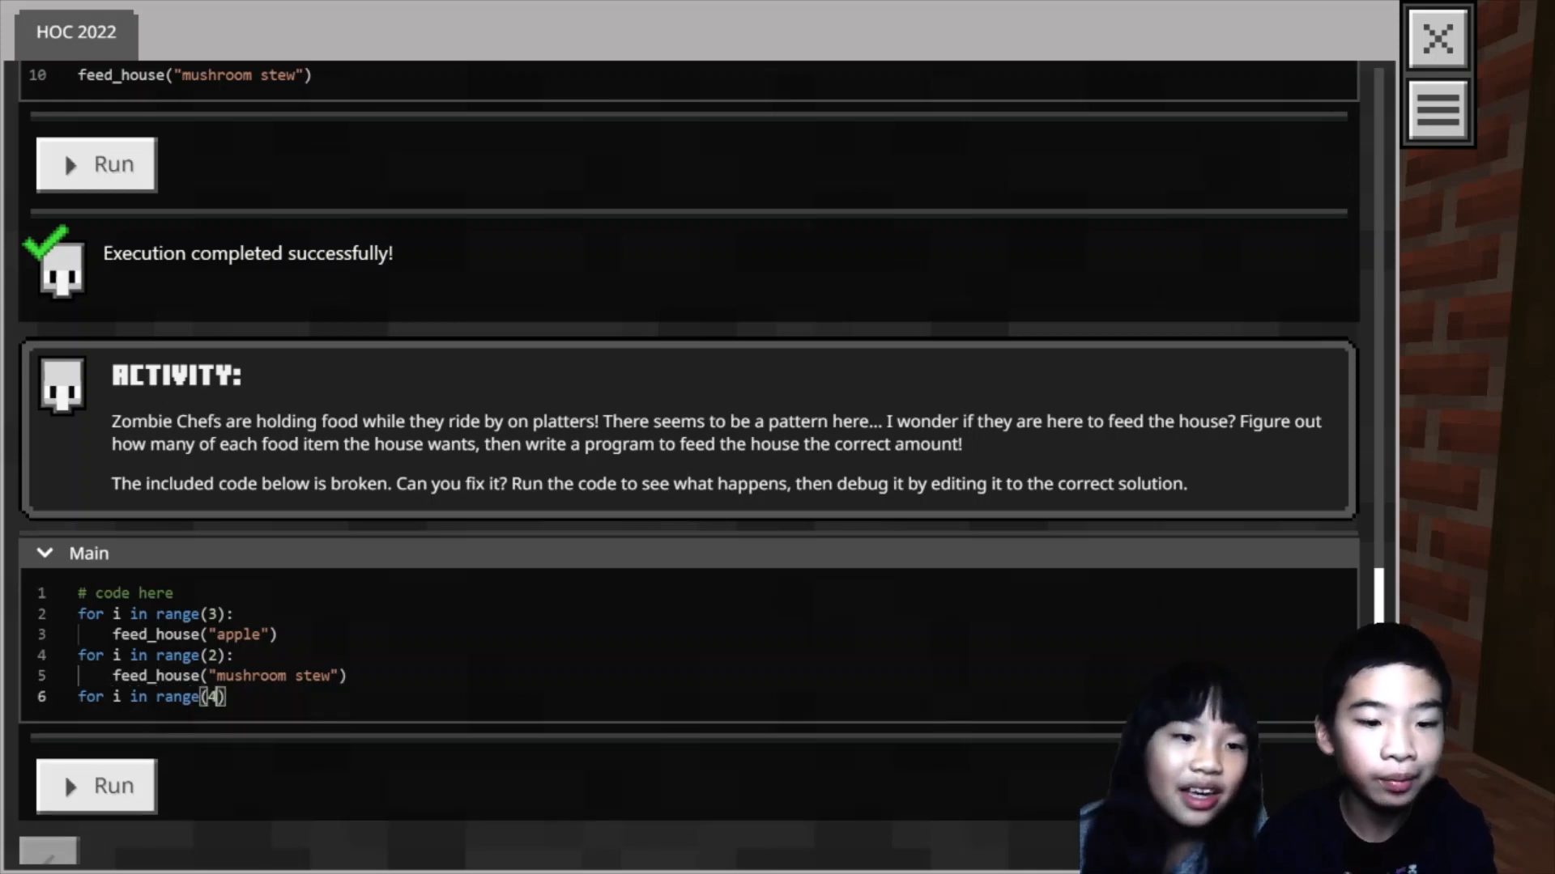
{"action": "type", "text": ":"}
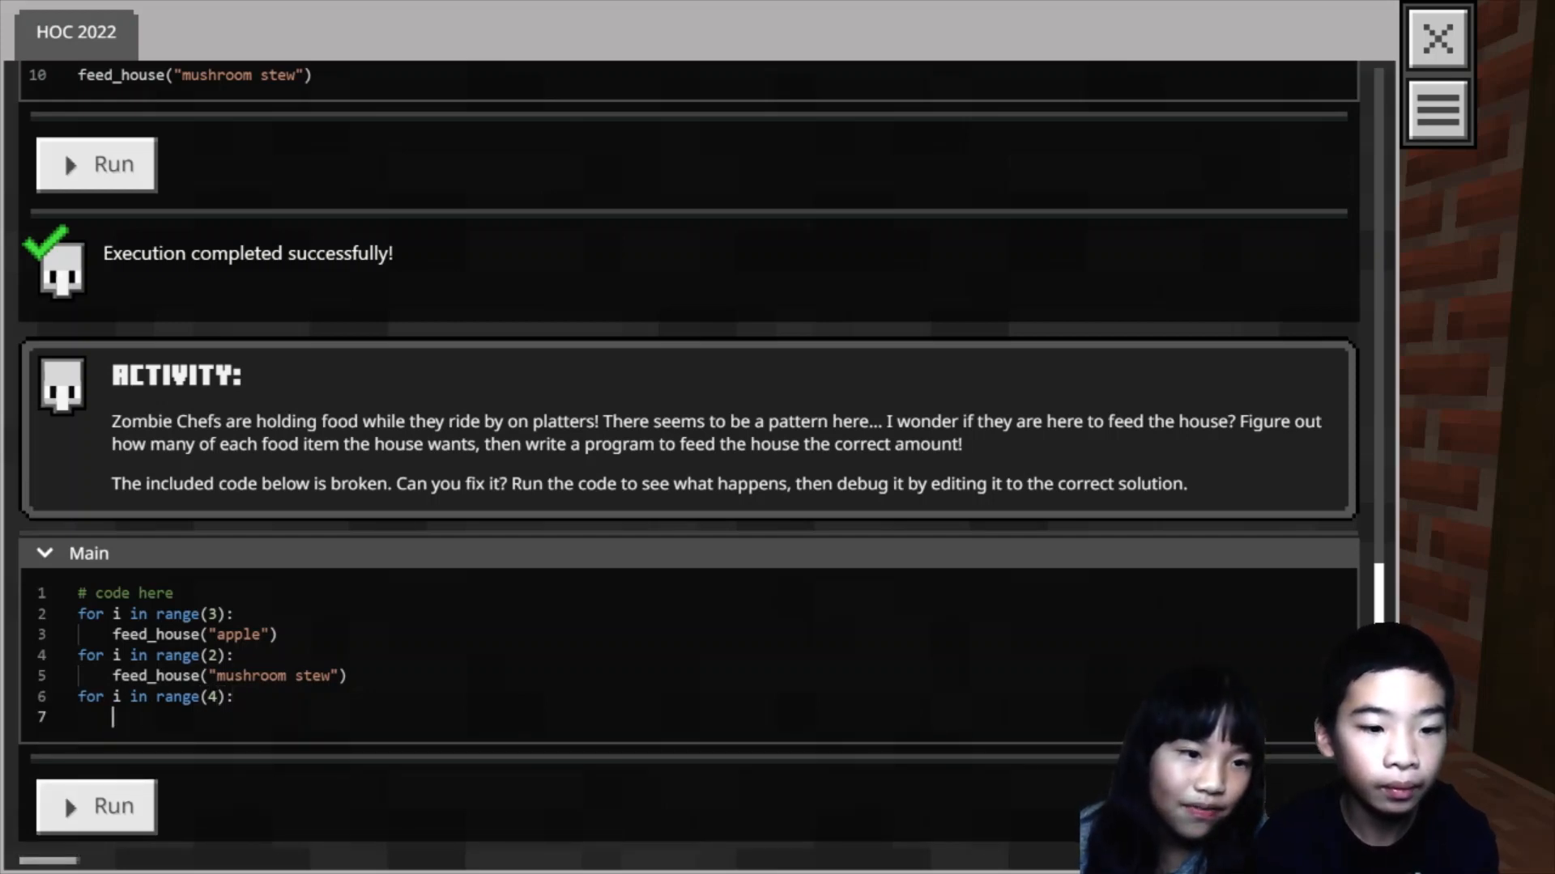
Call feed_house("salmon") inside the loop and run the program.
{"action": "type", "text": "feed_house"}
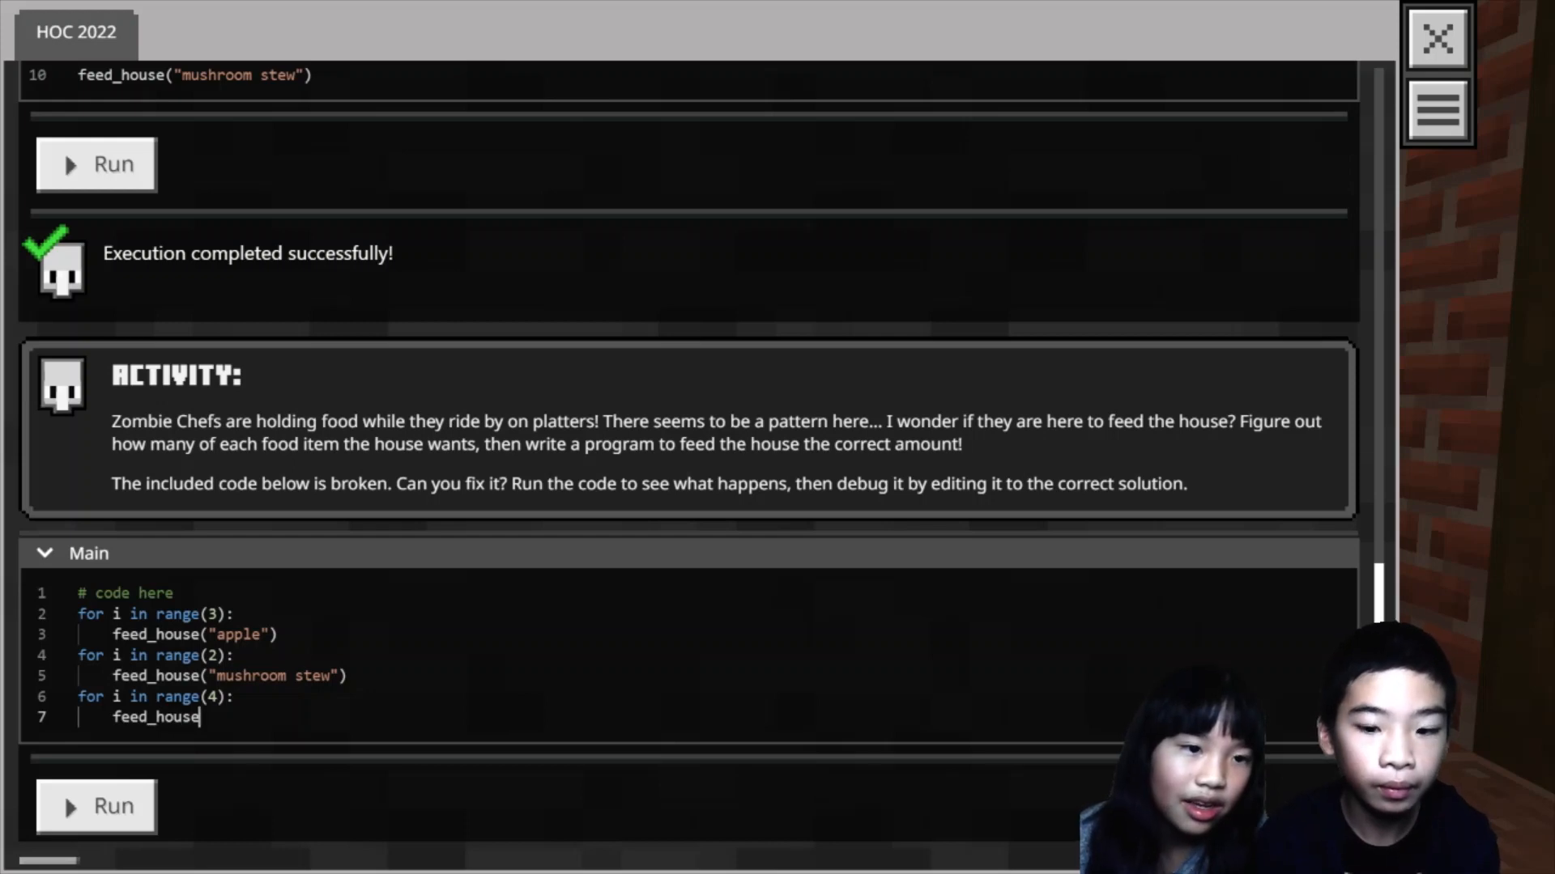
{"action": "type", "text": "(\"\")"}
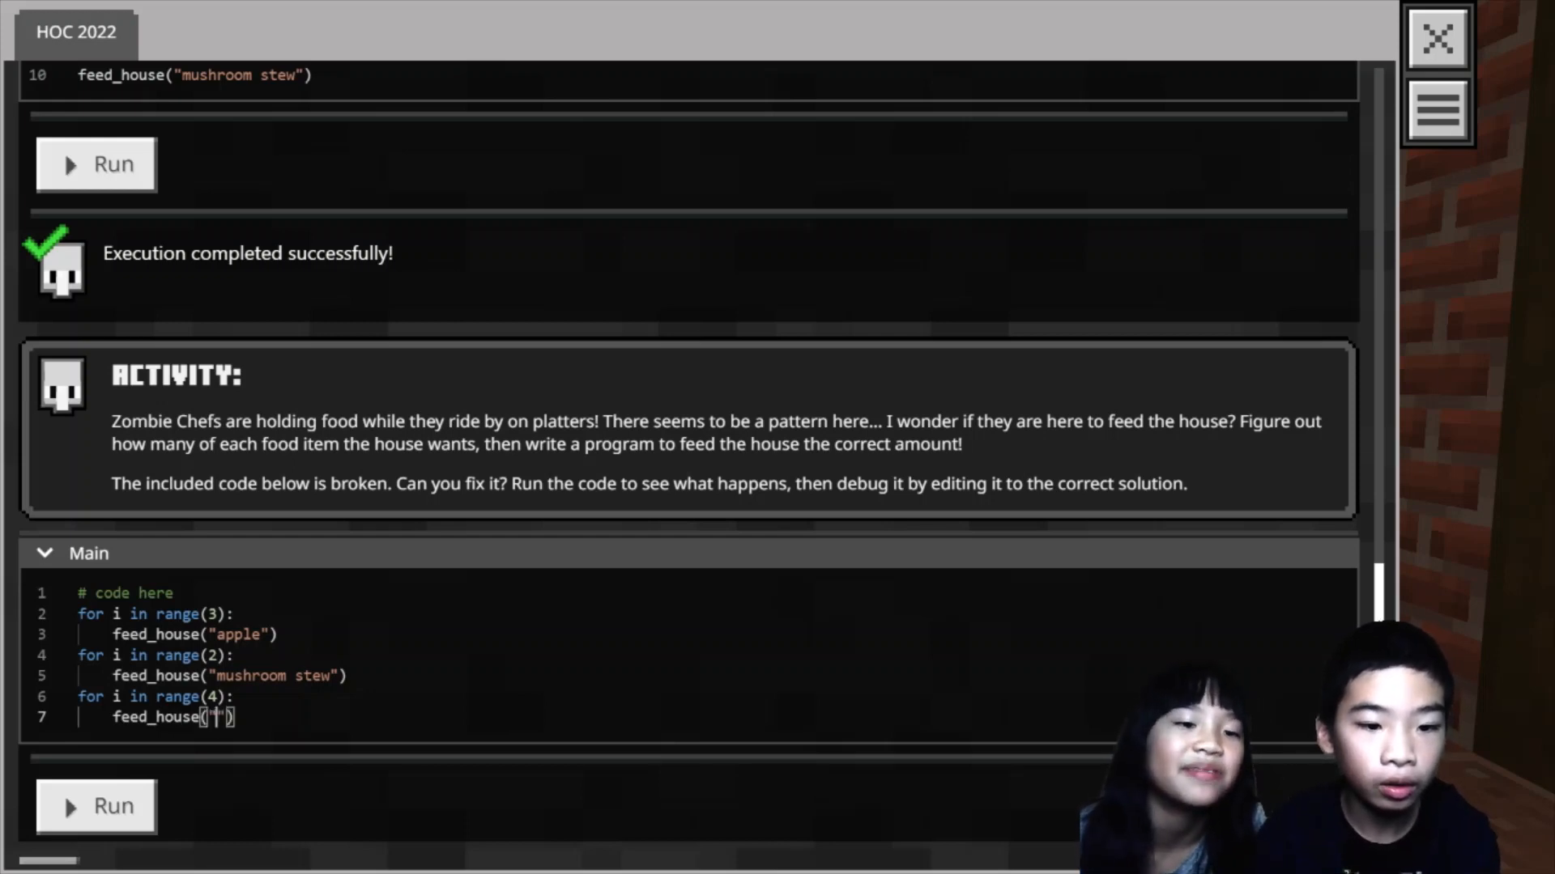
{"action": "type", "text": "sa"}
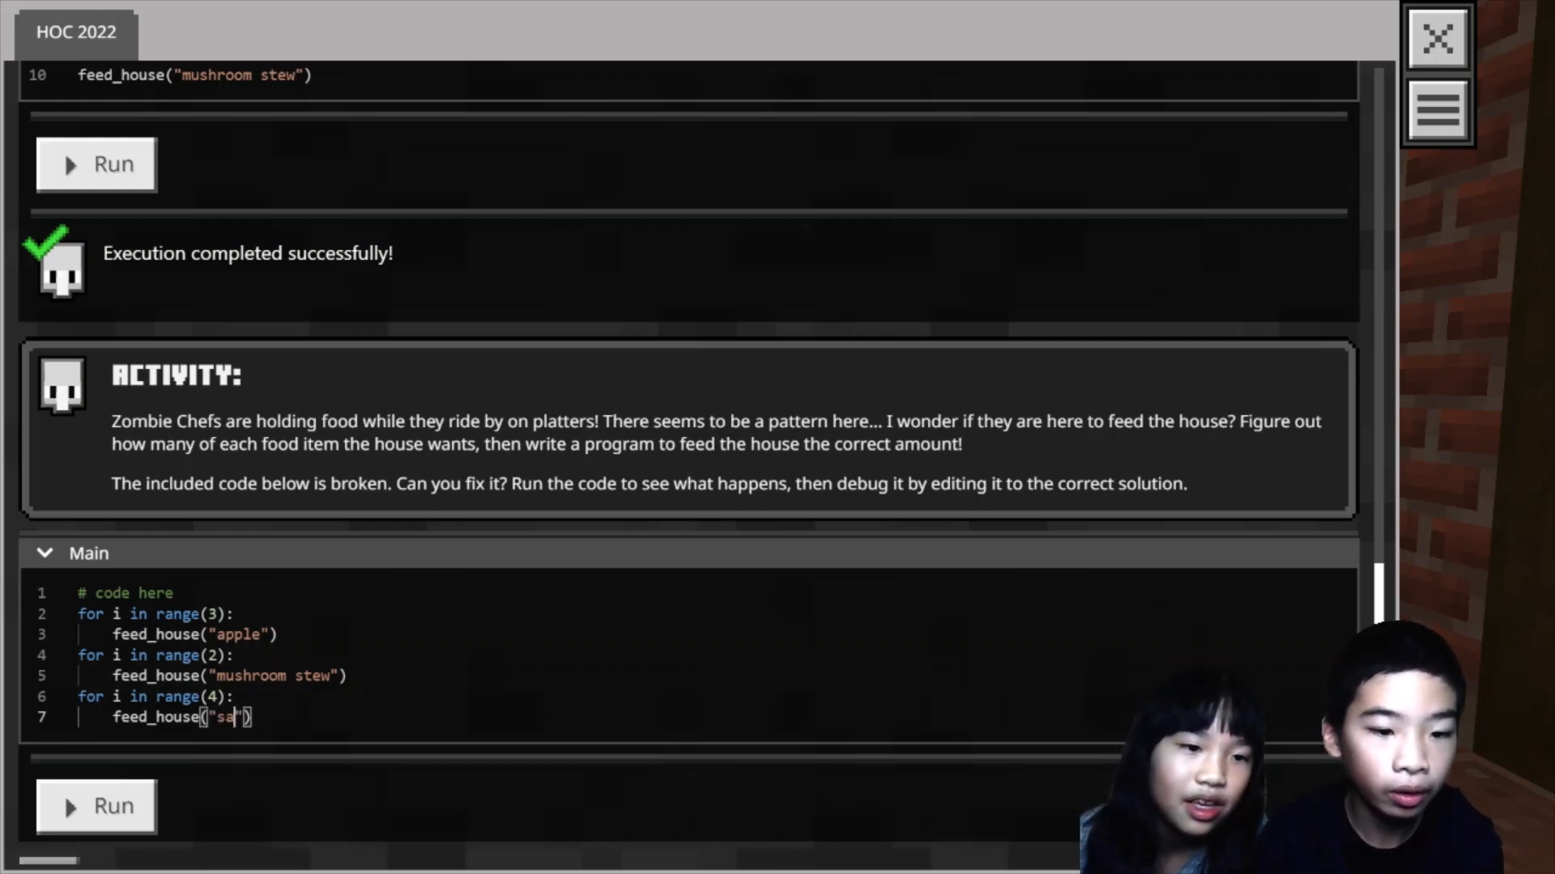
{"action": "type", "text": "lmon"}
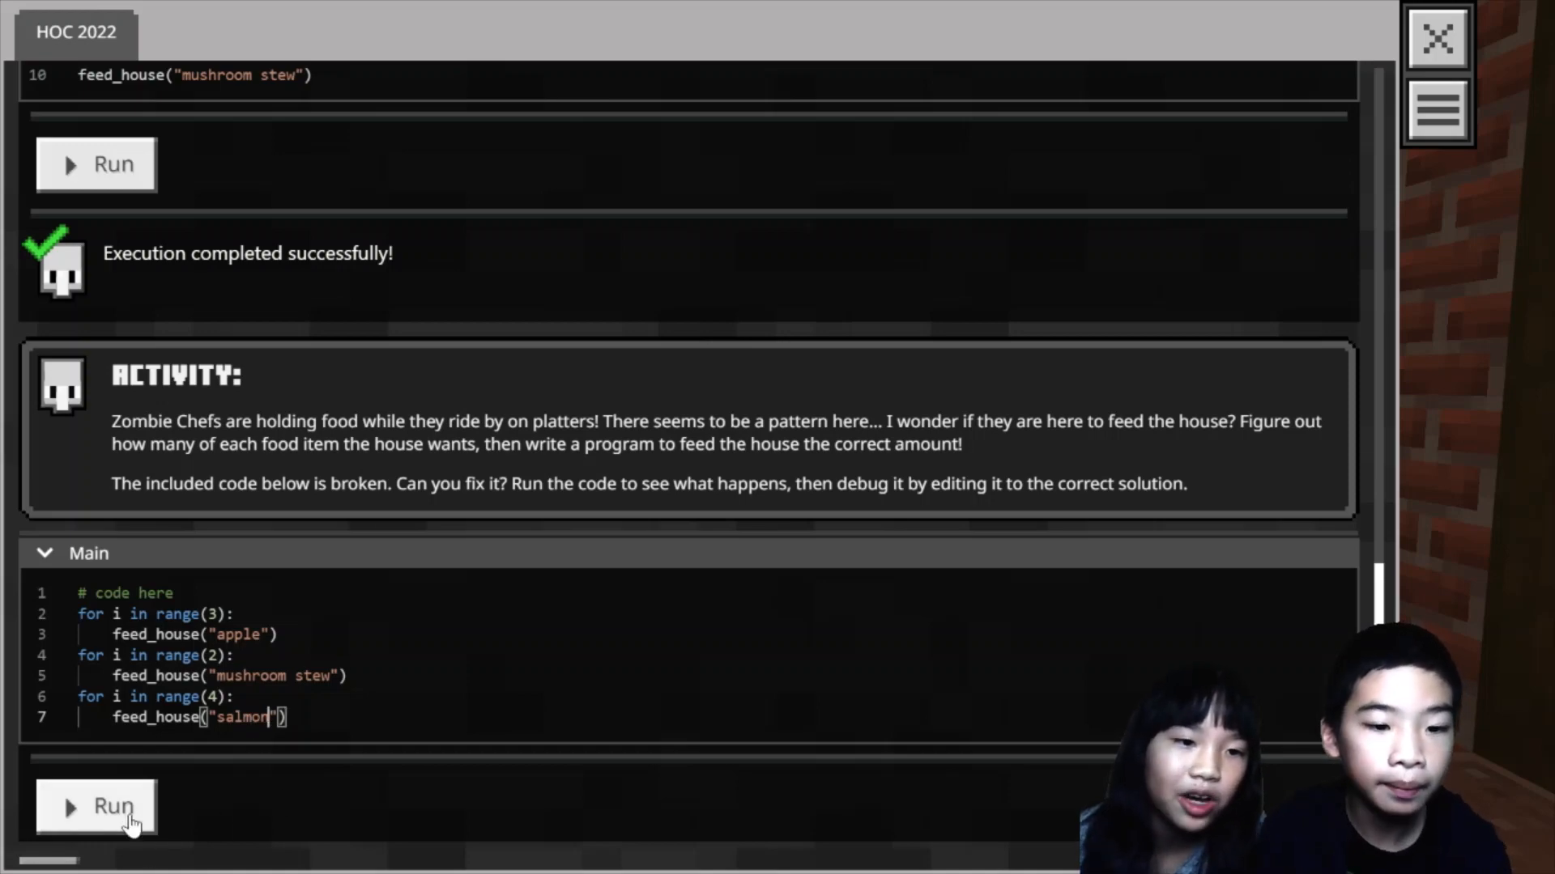
{"action": "left_click", "coordinate": [95, 804]}
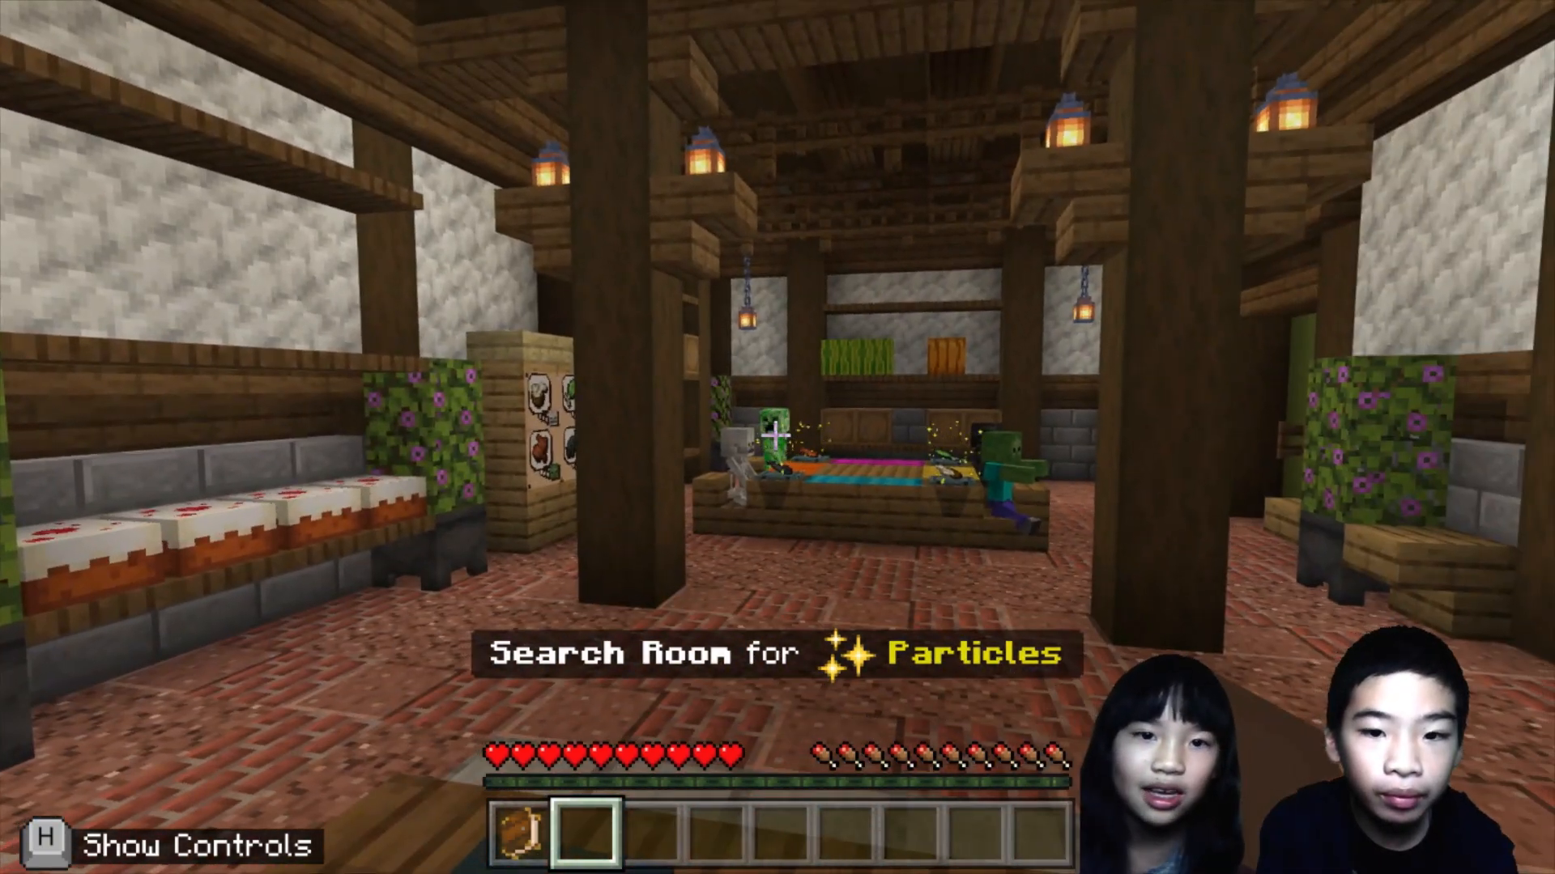
{"action": "mouse_move", "coordinate": [777, 437]}
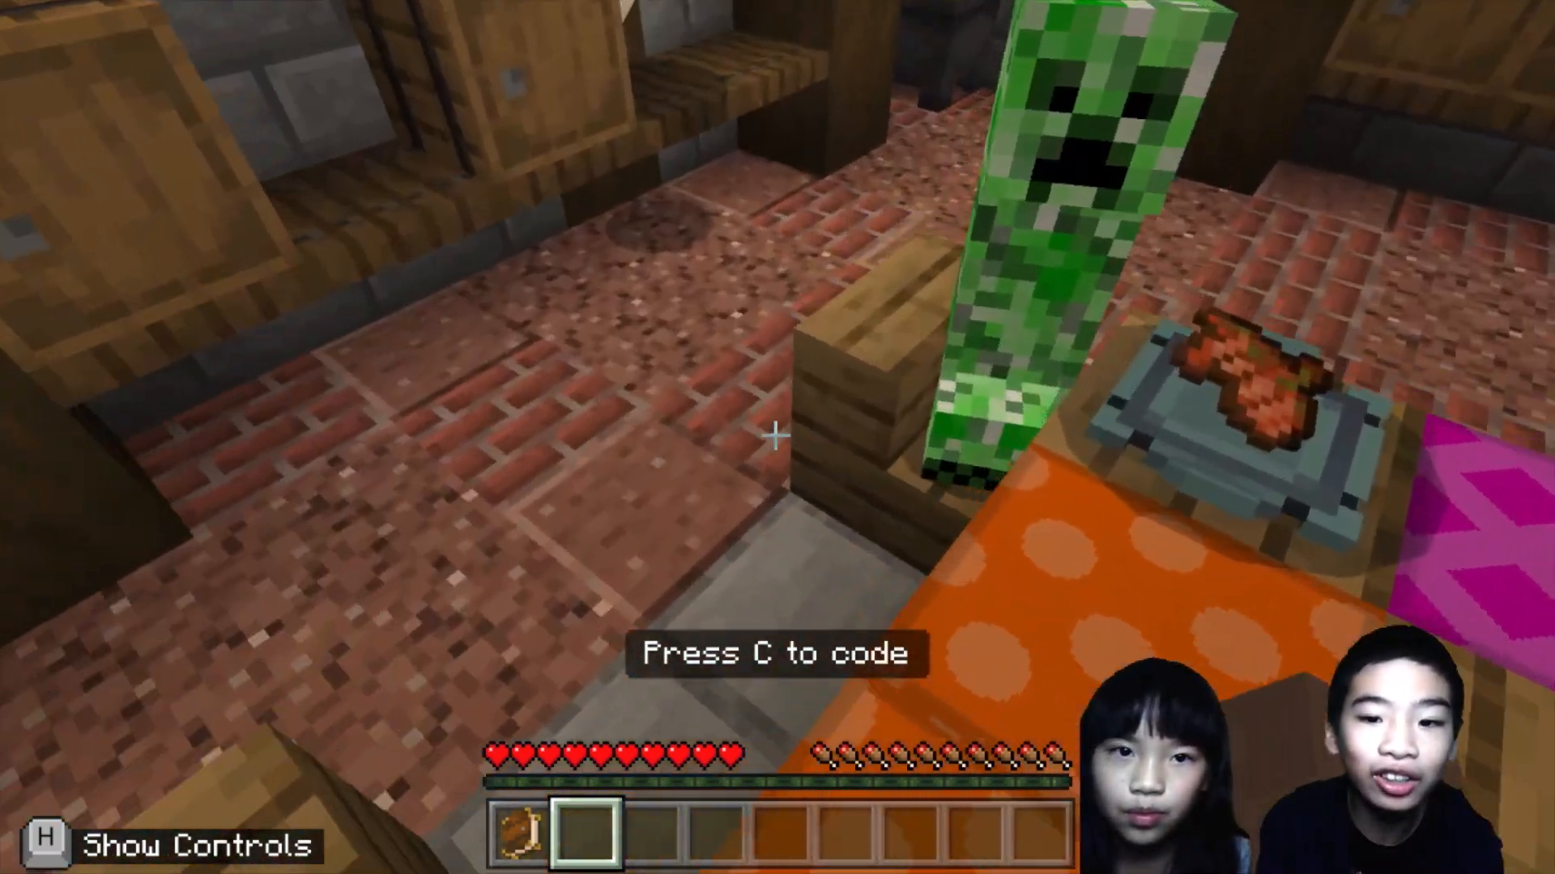
{"action": "mouse_move", "coordinate": [777, 437]}
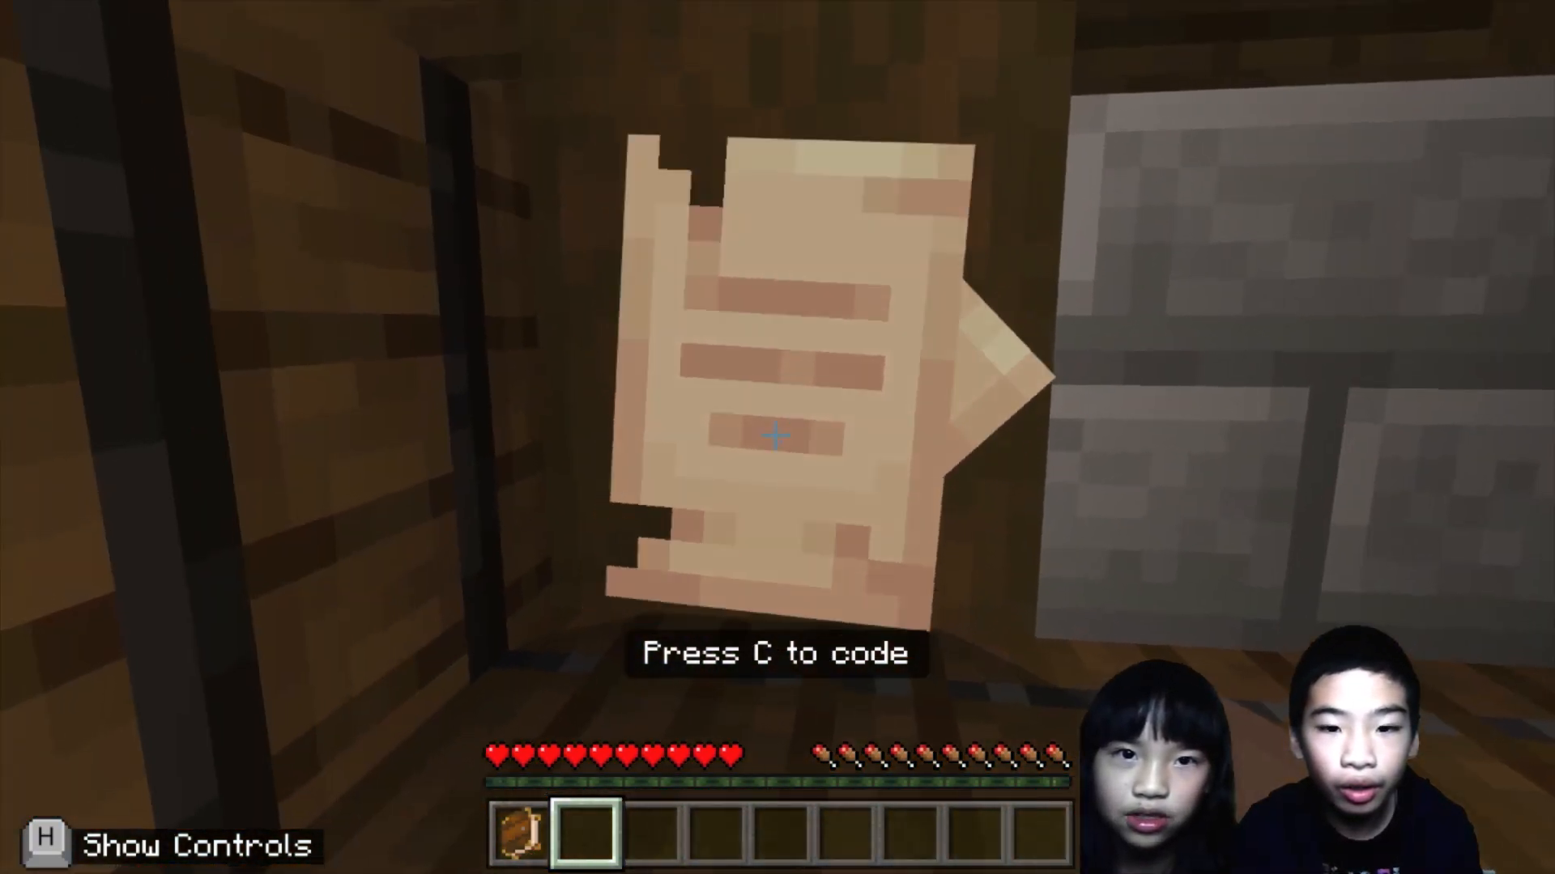
Open Diary Page Entry #3, scroll to its end, and close it.
{"action": "key", "text": "c"}
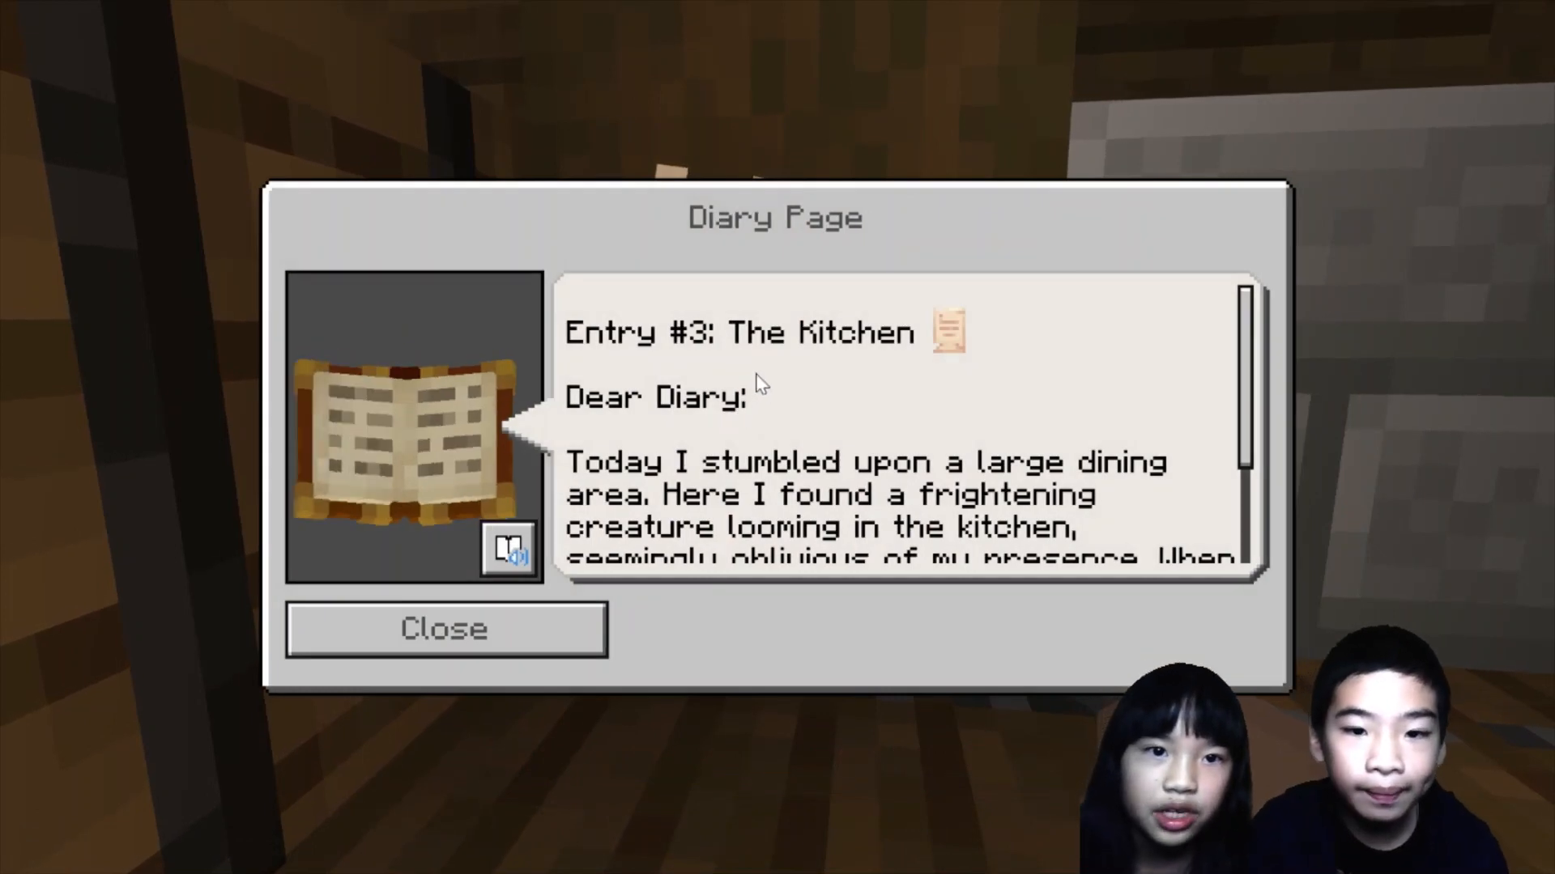
{"action": "mouse_move", "coordinate": [783, 387]}
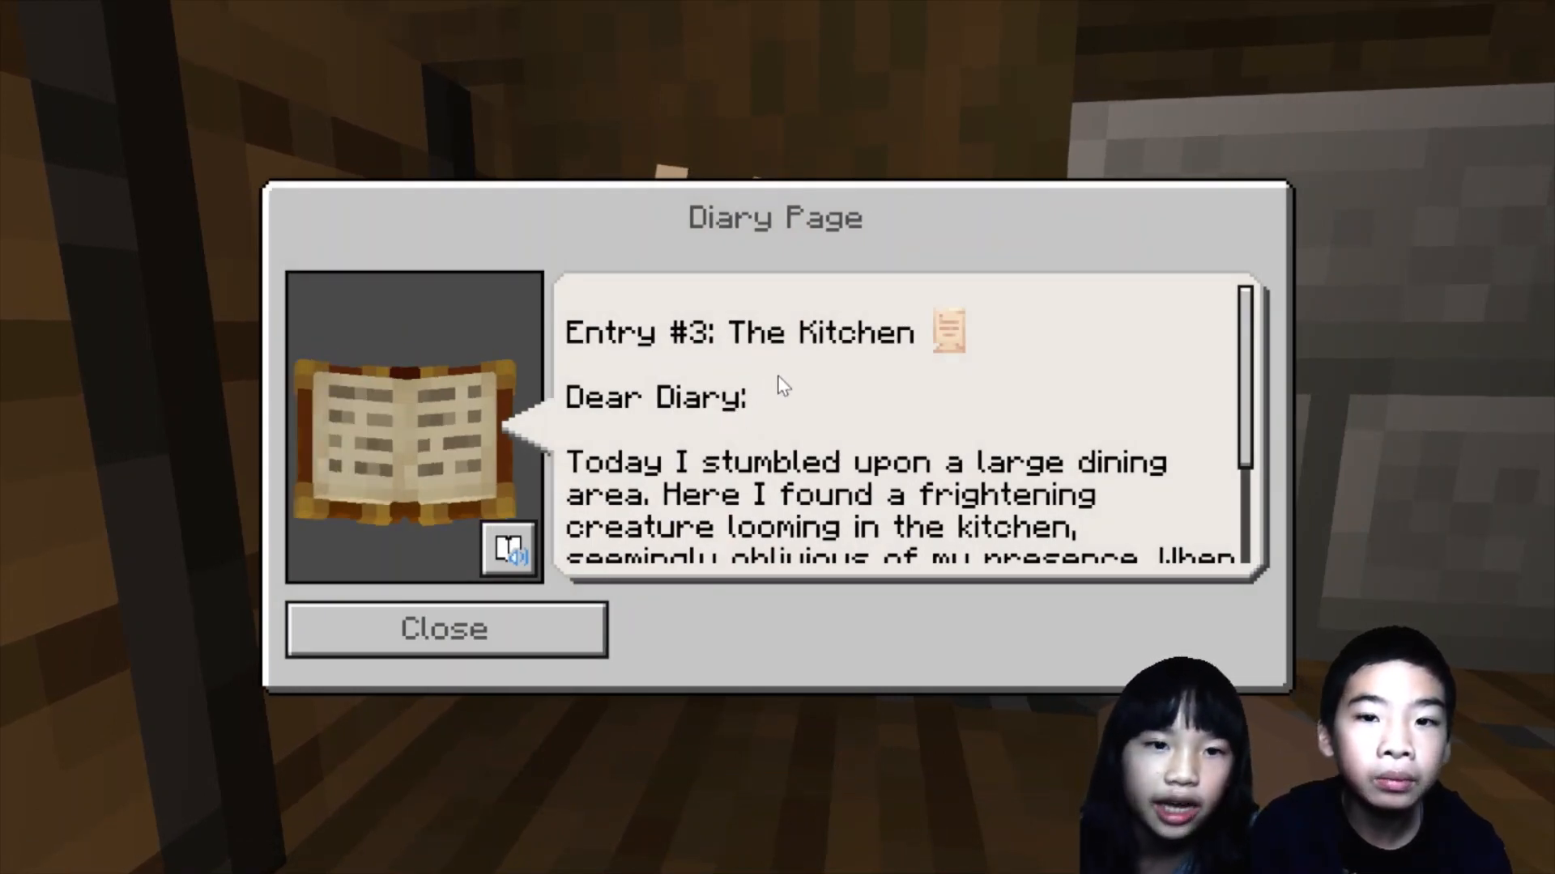
{"action": "scroll", "scroll_direction": "down", "scroll_amount": 3}
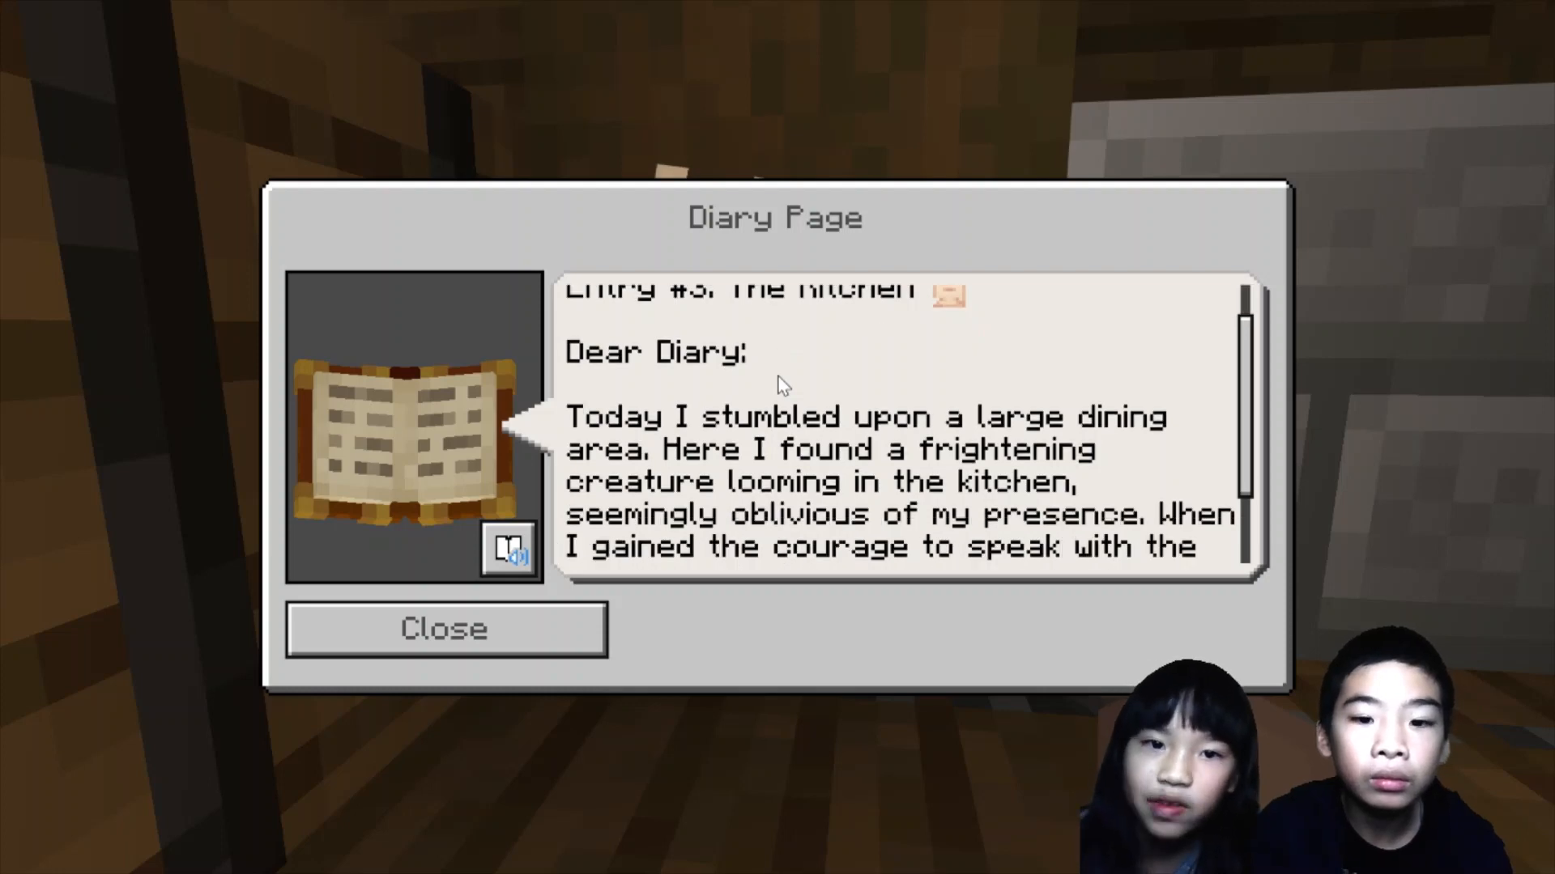
{"action": "mouse_move", "coordinate": [787, 387]}
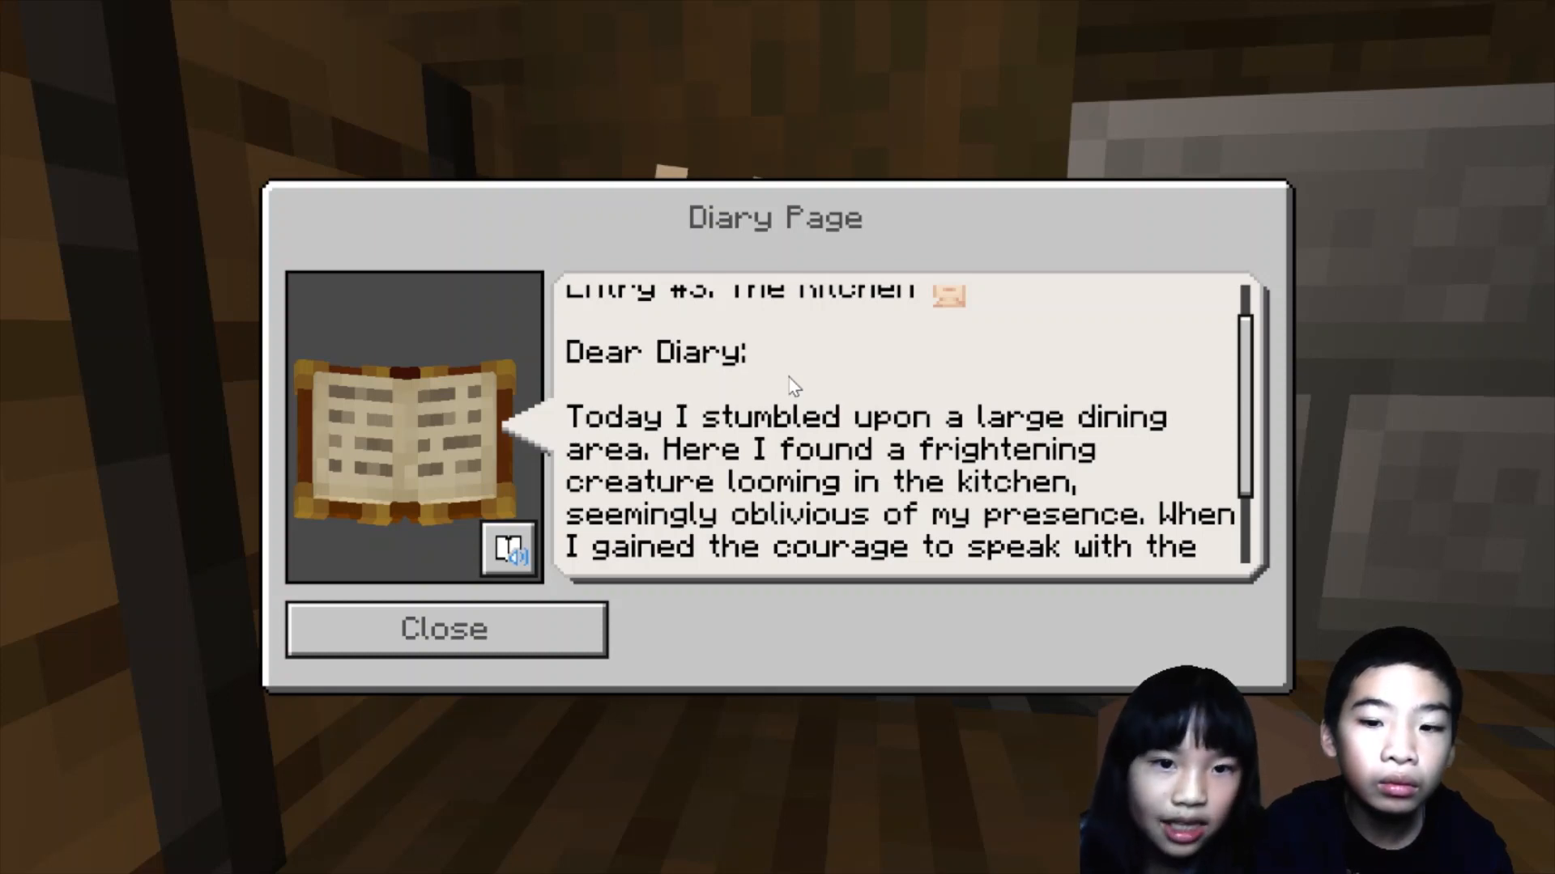
{"action": "scroll", "scroll_direction": "down", "scroll_amount": 3}
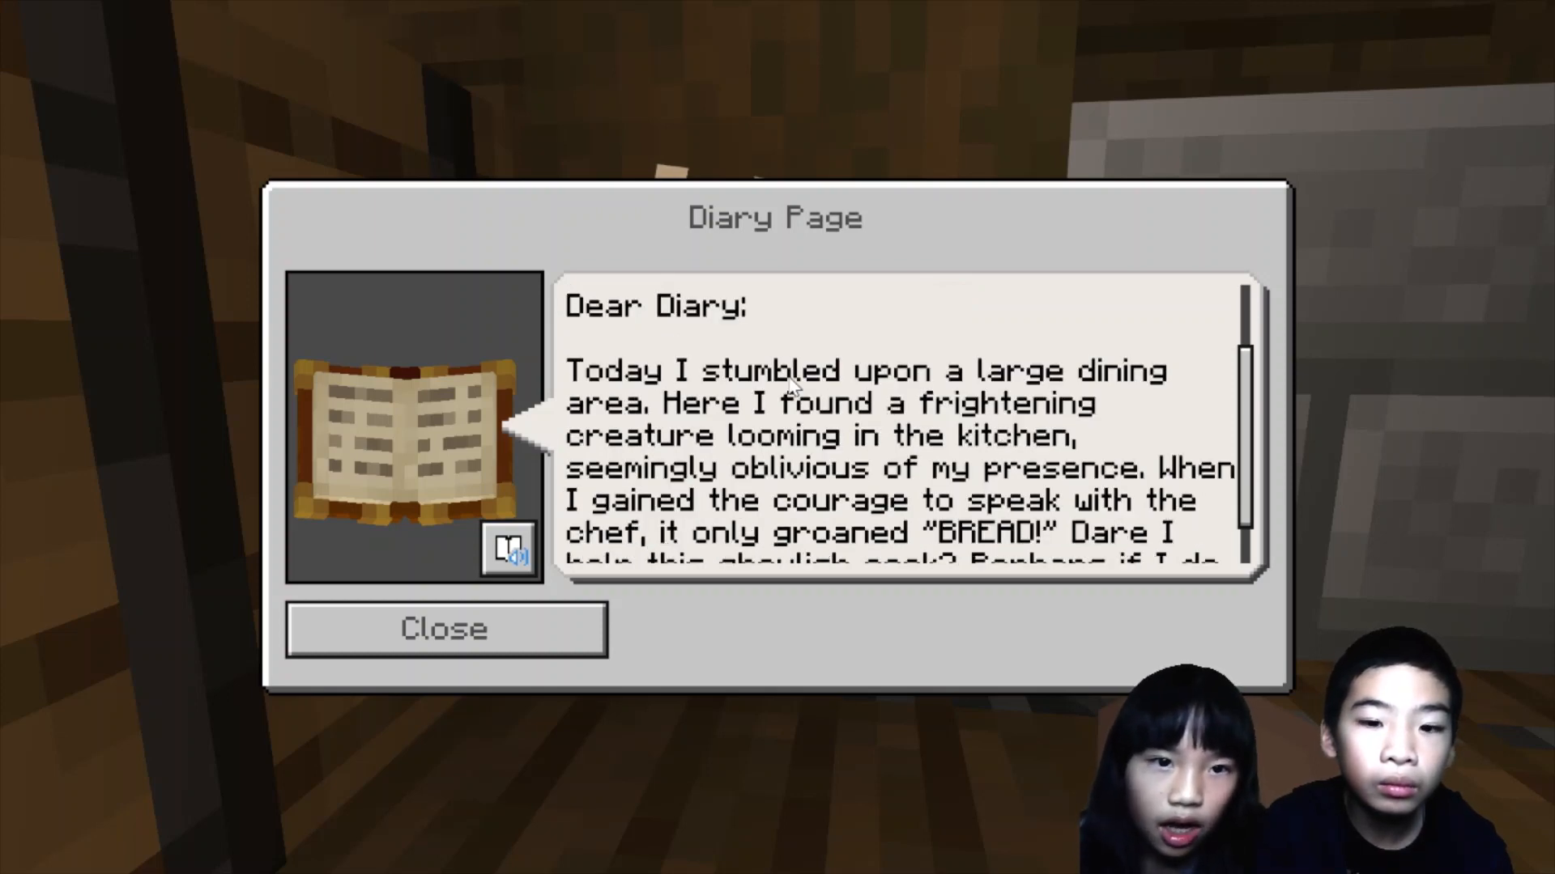
{"action": "mouse_move", "coordinate": [902, 476]}
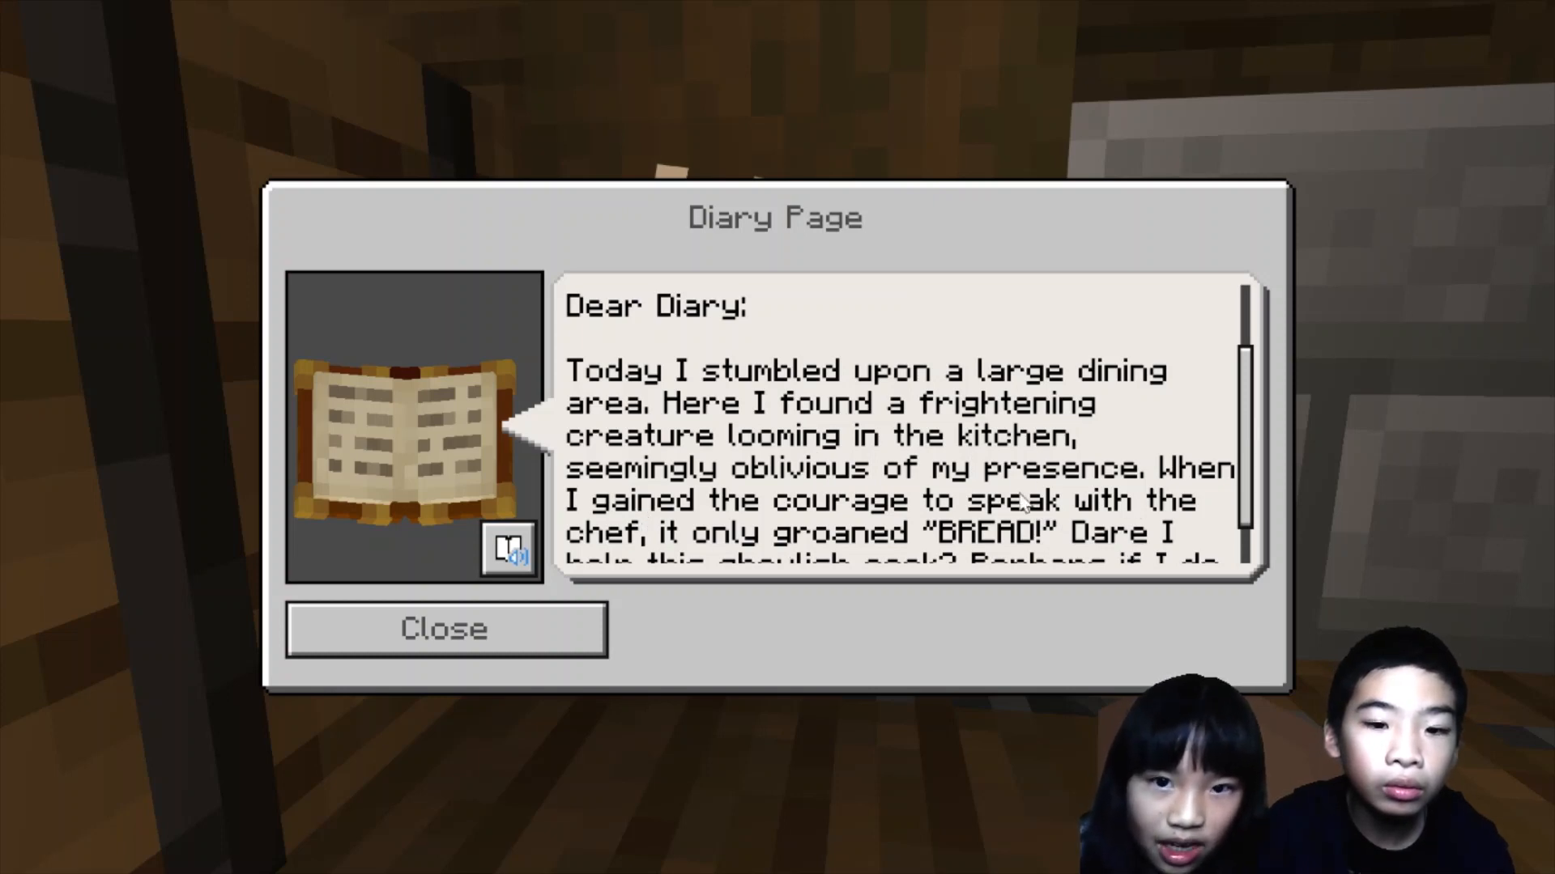
{"action": "mouse_move", "coordinate": [833, 521]}
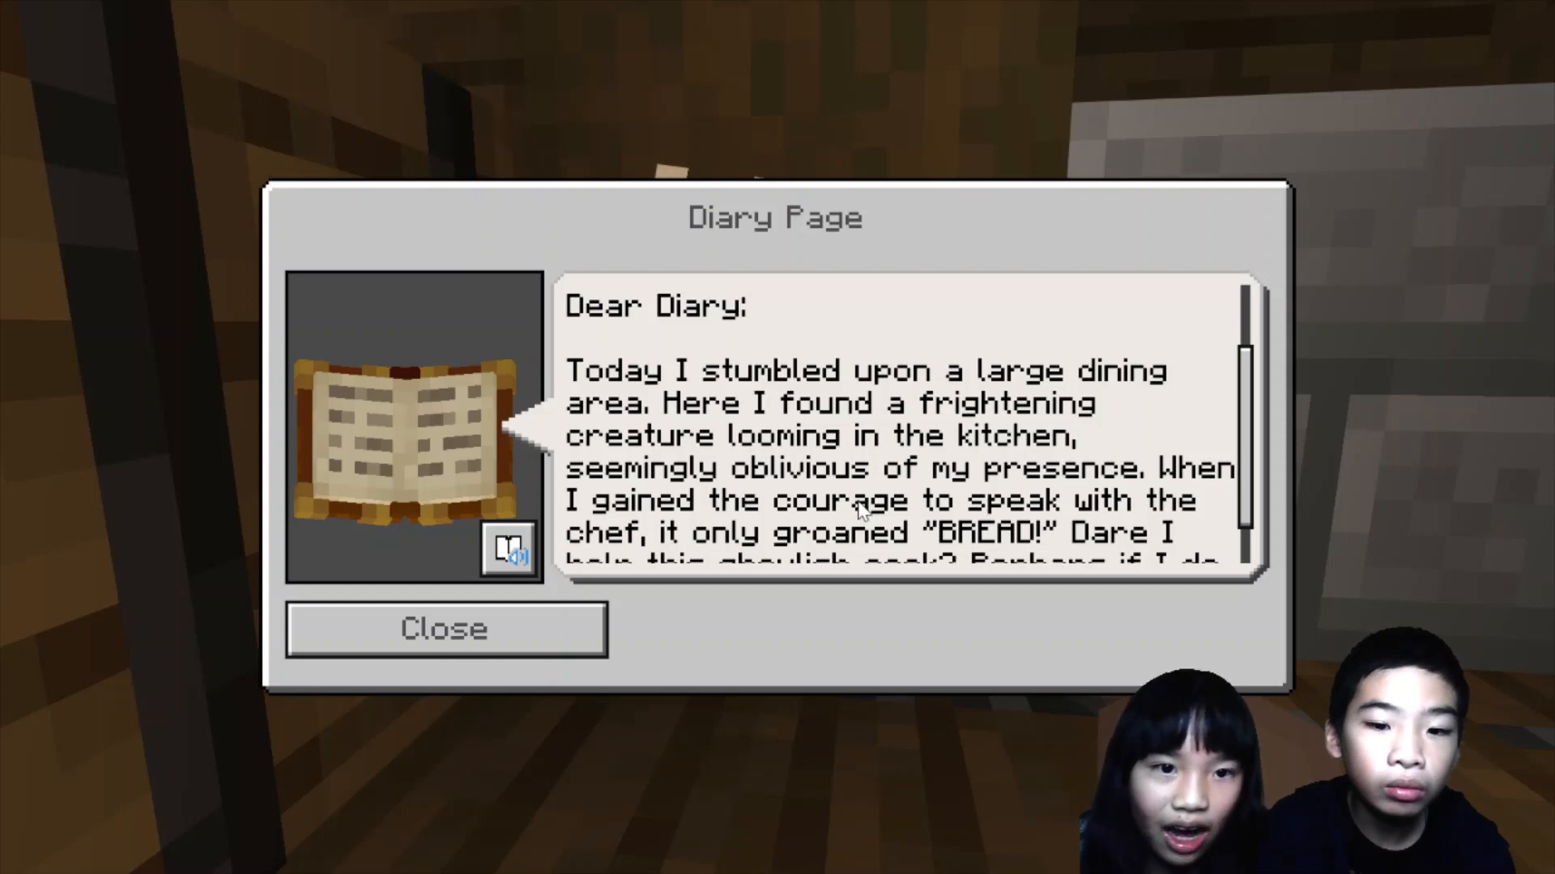
{"action": "scroll", "scroll_direction": "down", "scroll_amount": 3}
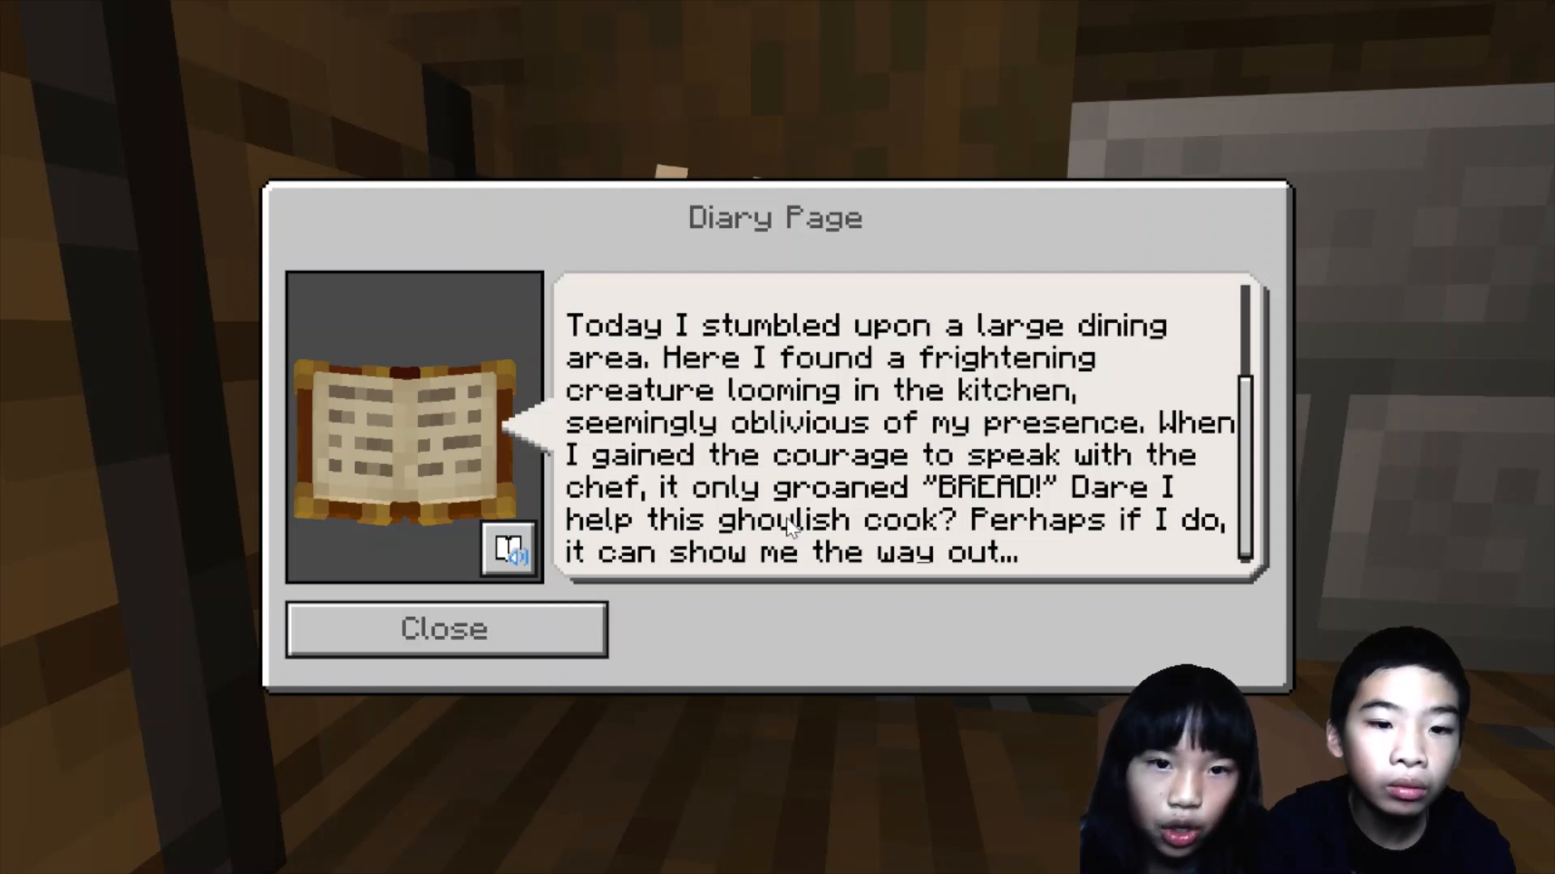
{"action": "left_click", "coordinate": [445, 628]}
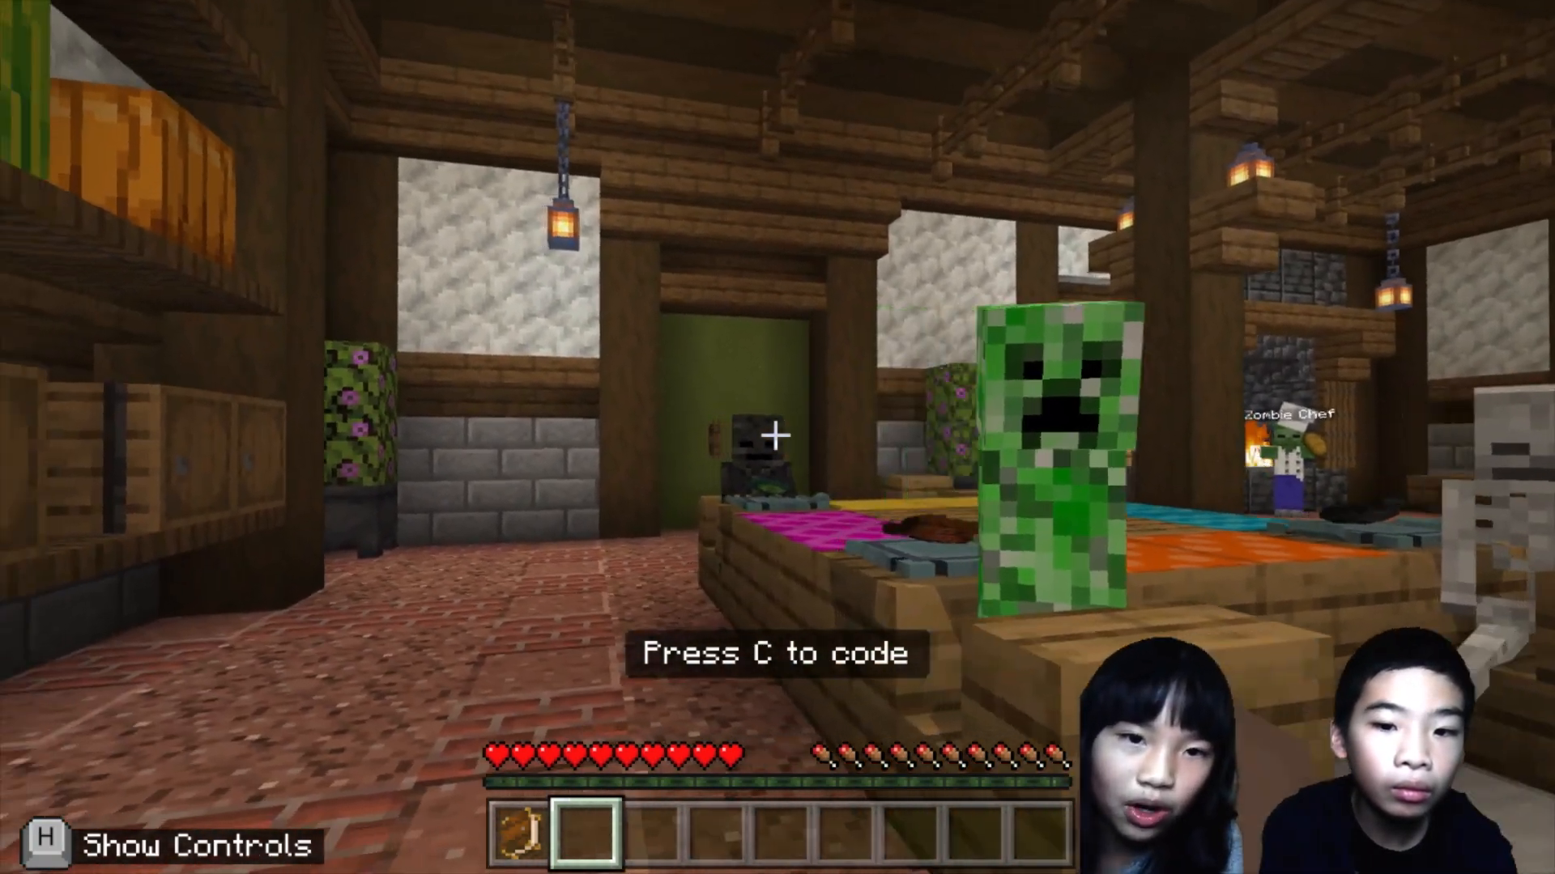
{"action": "mouse_move", "coordinate": [777, 438]}
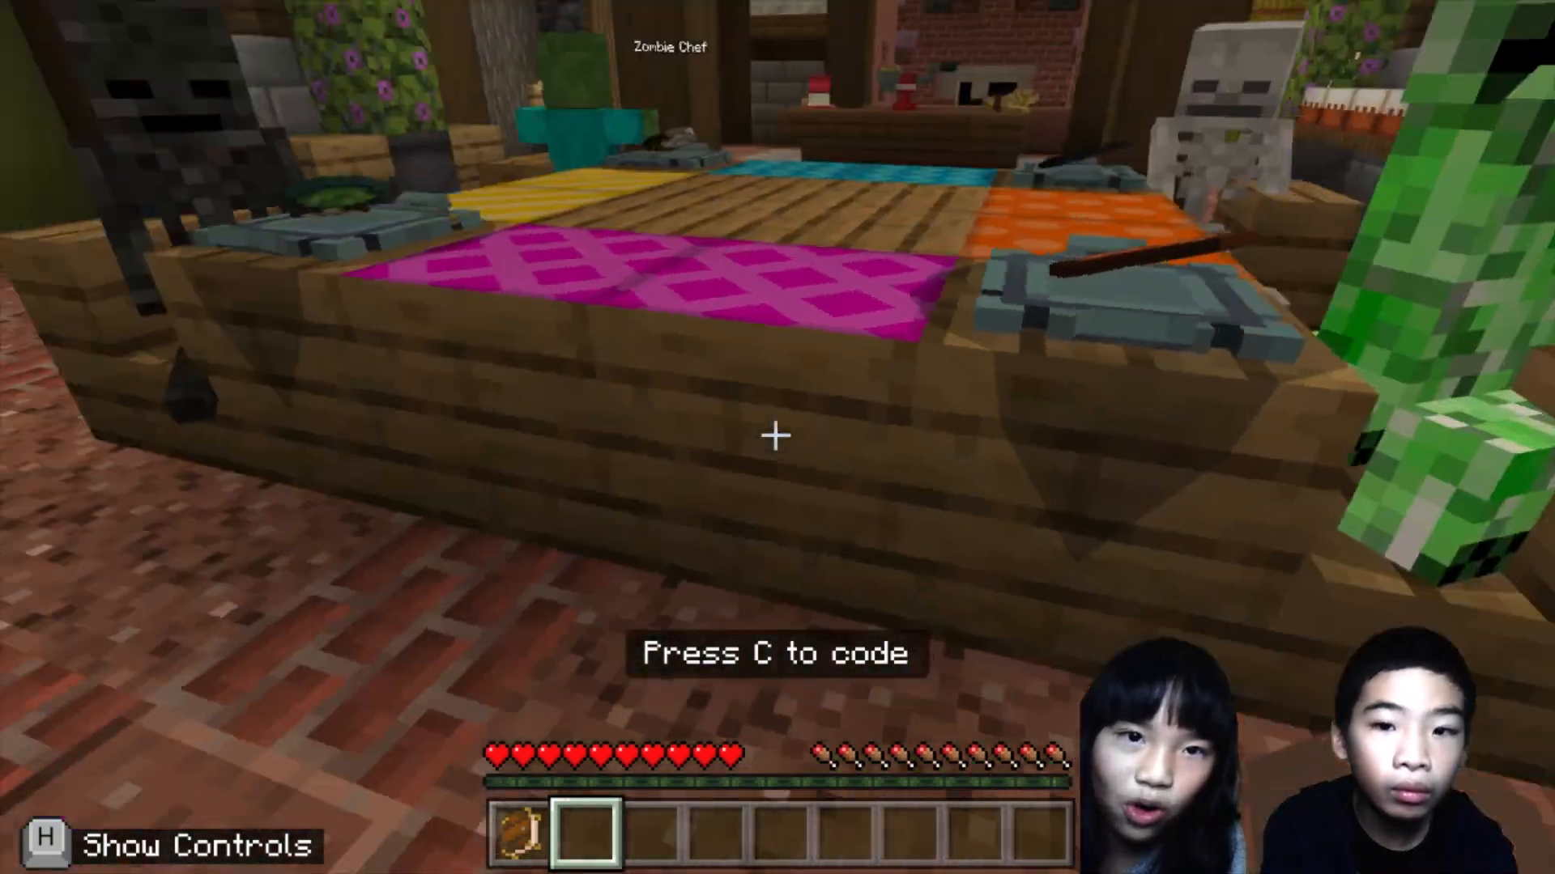
{"action": "mouse_move", "coordinate": [777, 436]}
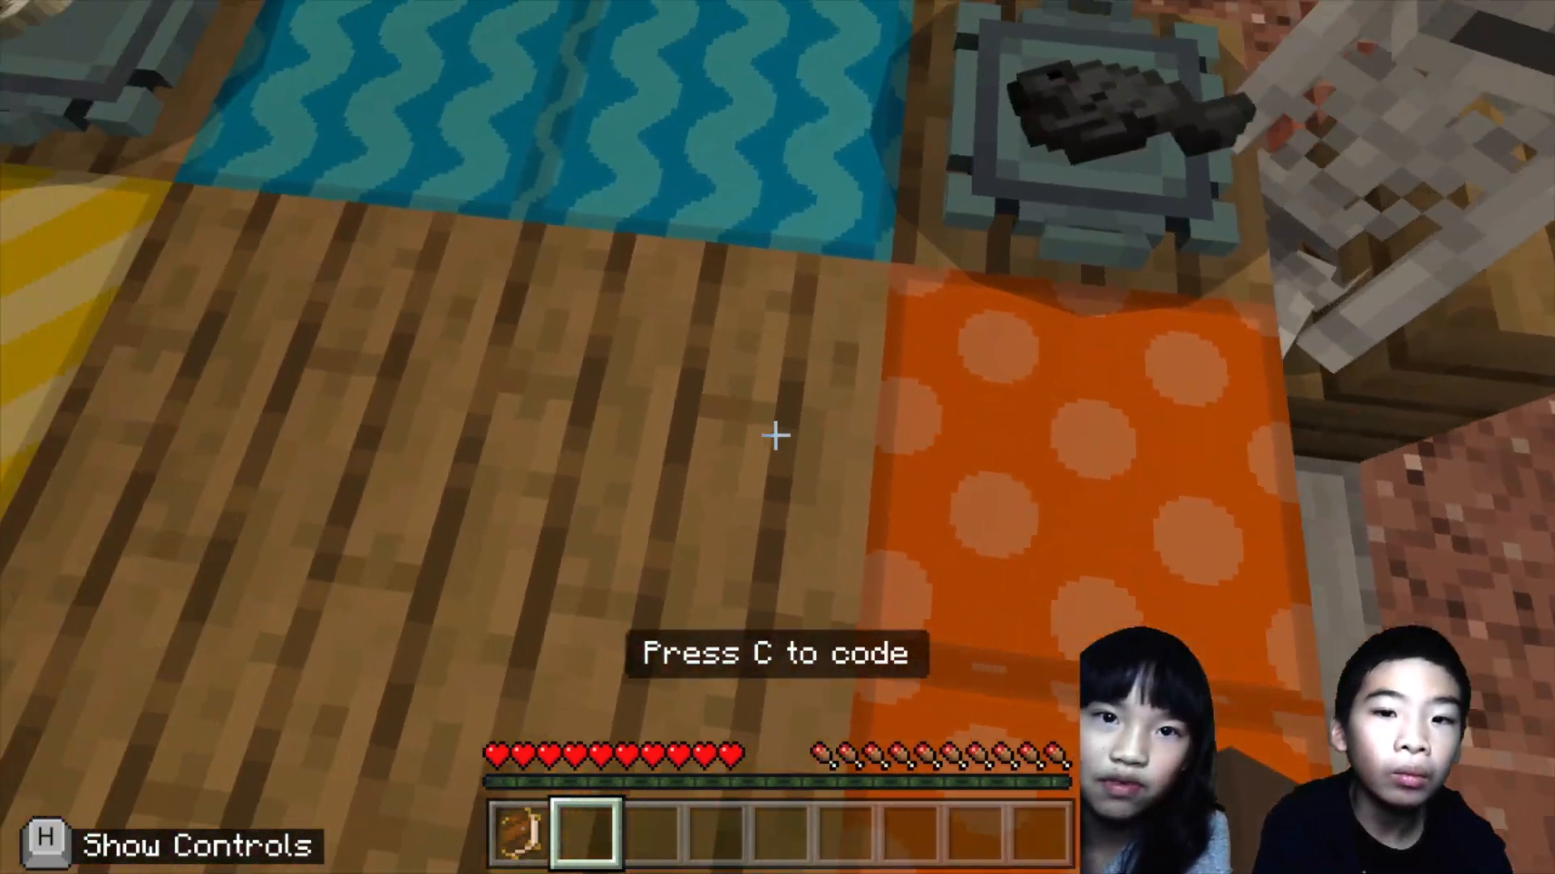
{"action": "mouse_move", "coordinate": [777, 436]}
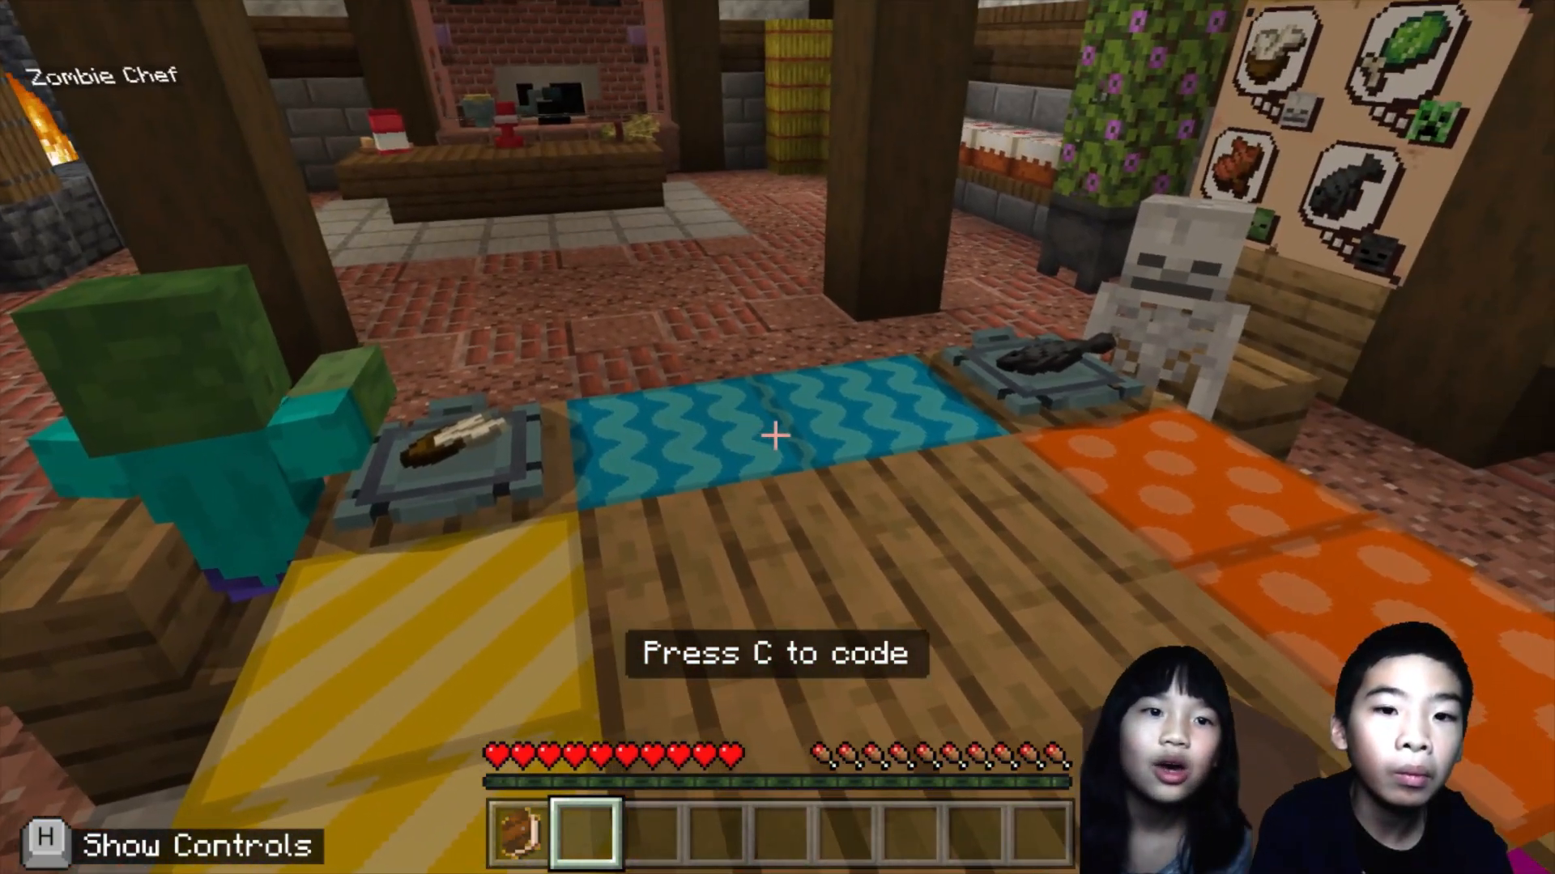
{"action": "mouse_move", "coordinate": [778, 436]}
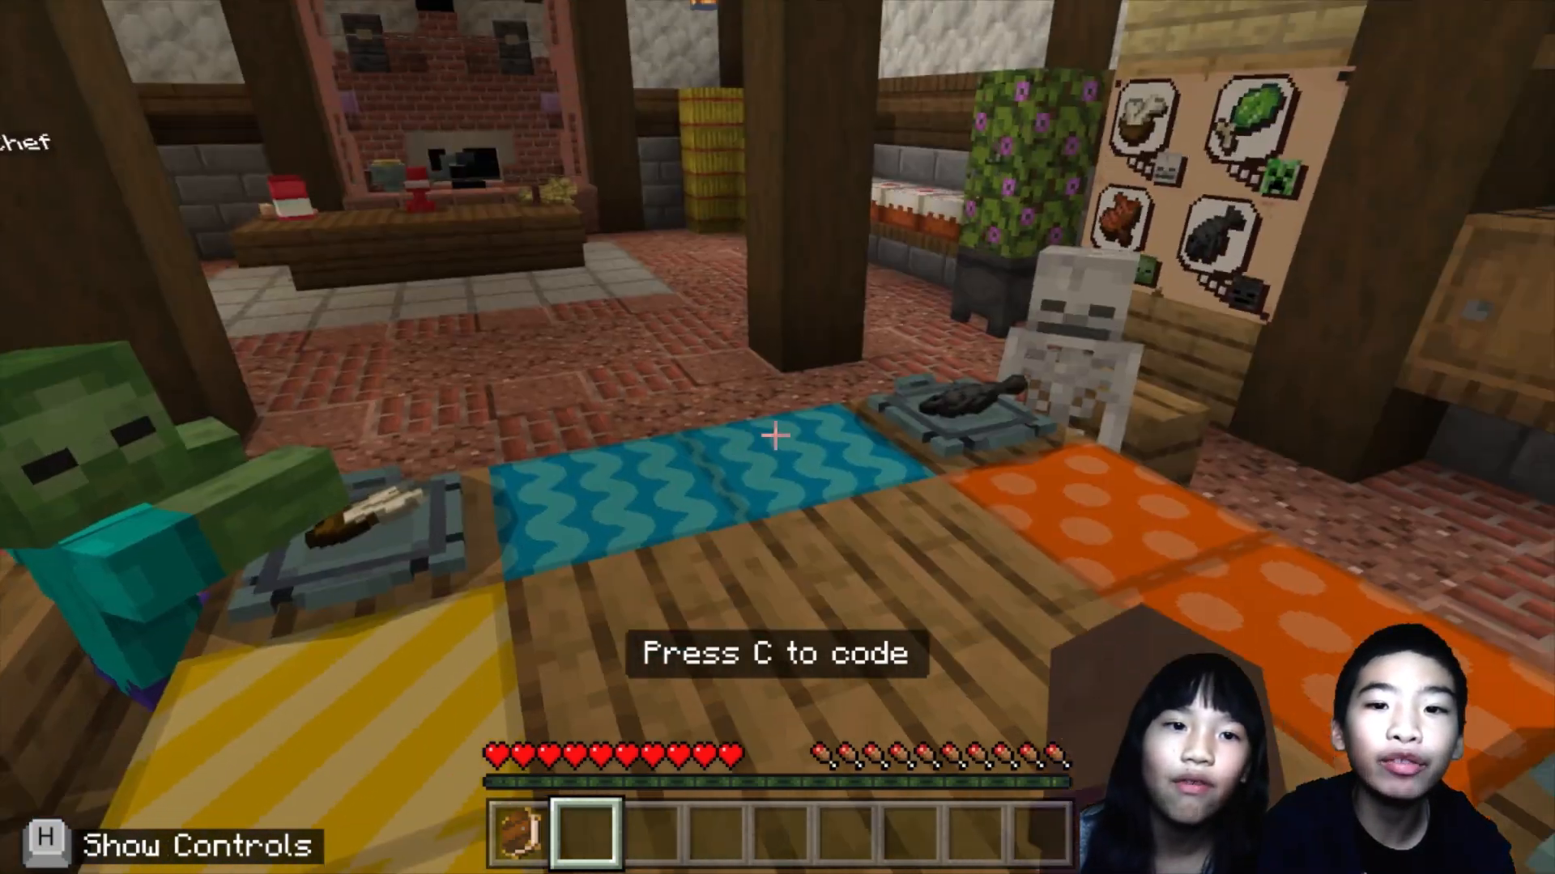
{"action": "mouse_move", "coordinate": [777, 437]}
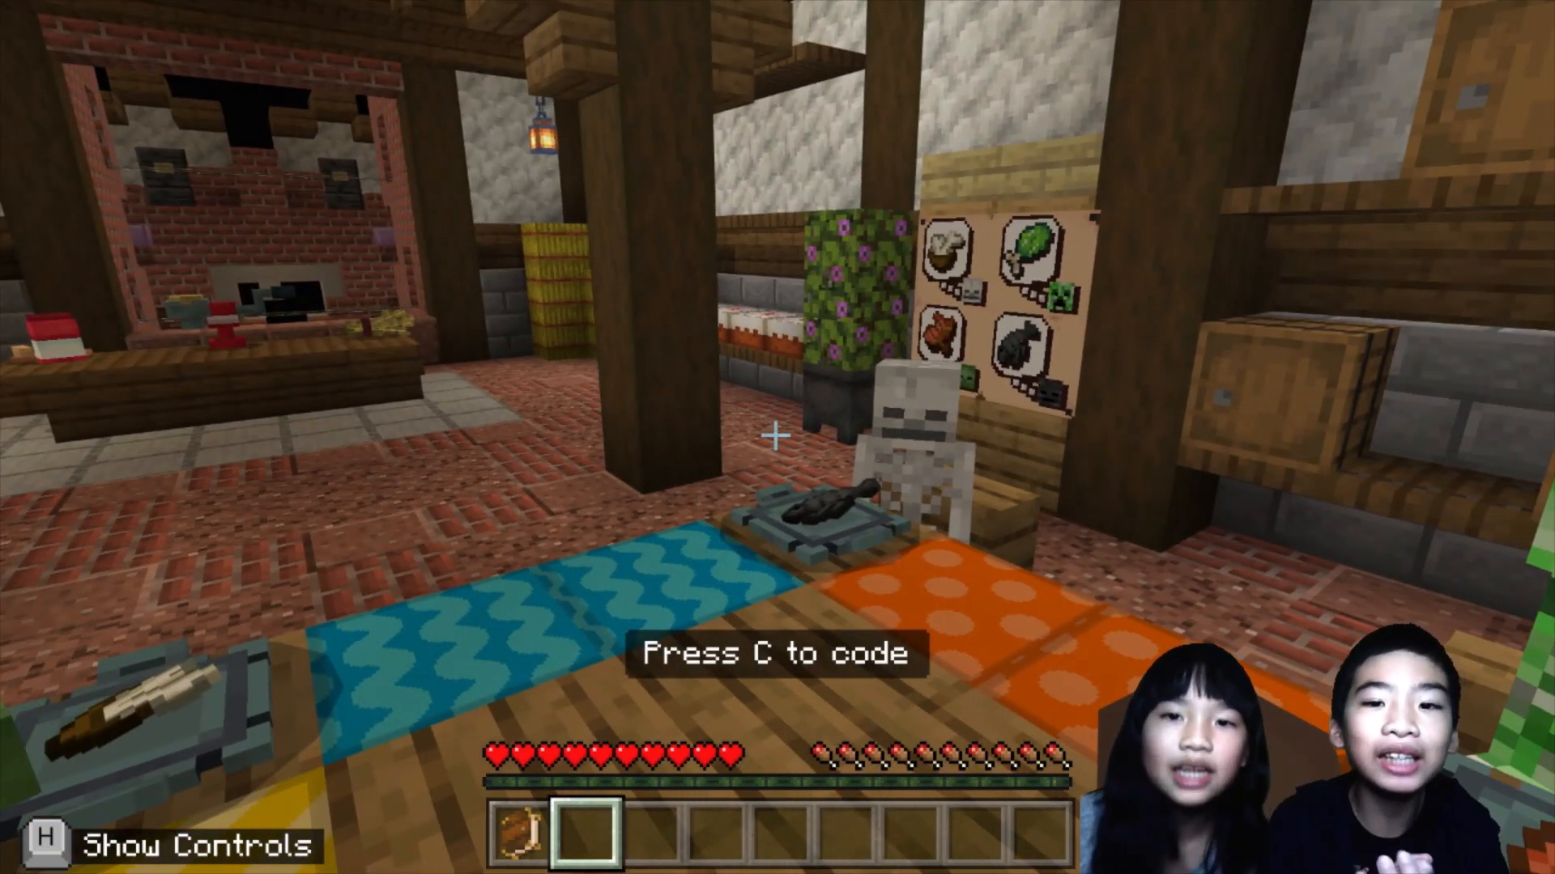